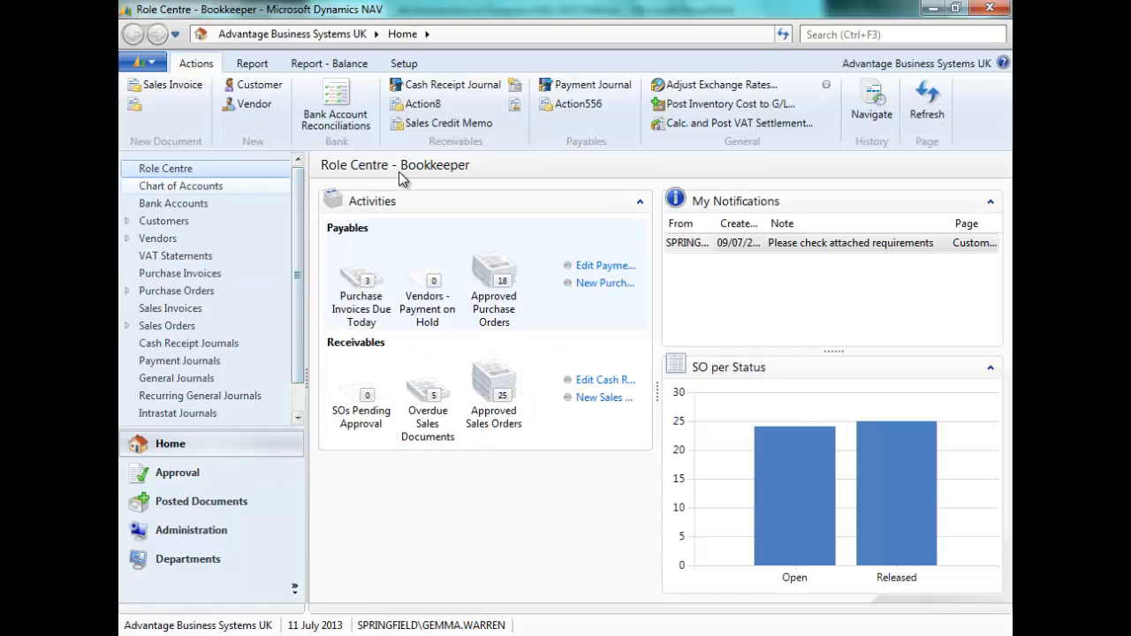
mouse_move(484, 177)
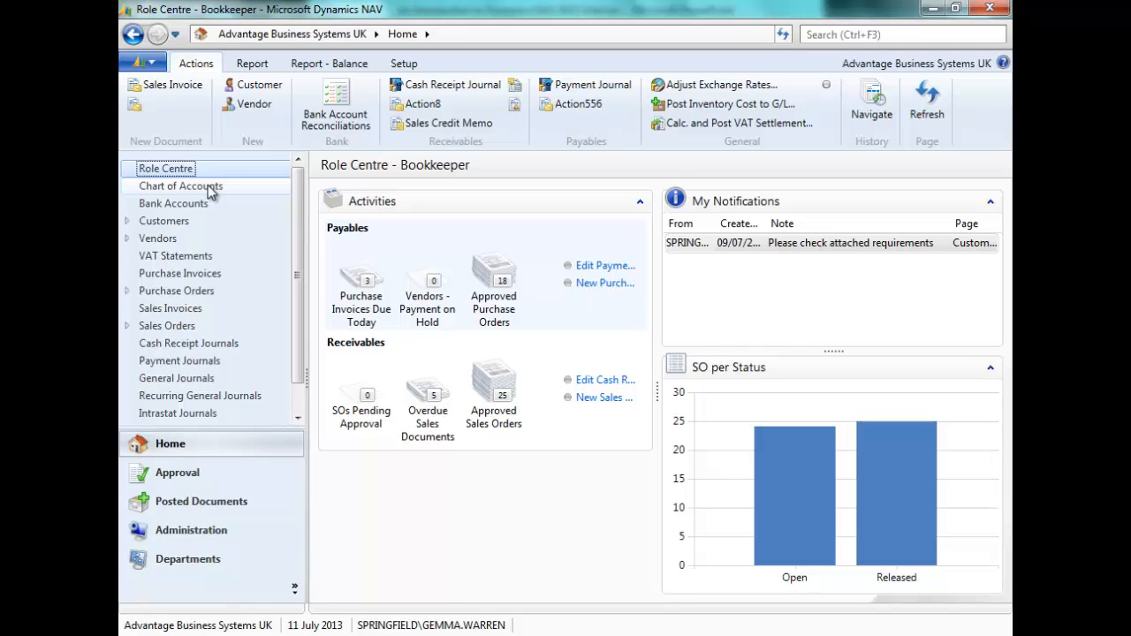
Check the VAT20 VAT product posting group, then bring up Gen. Product Posting Groups showing RETAIL2
type("vat")
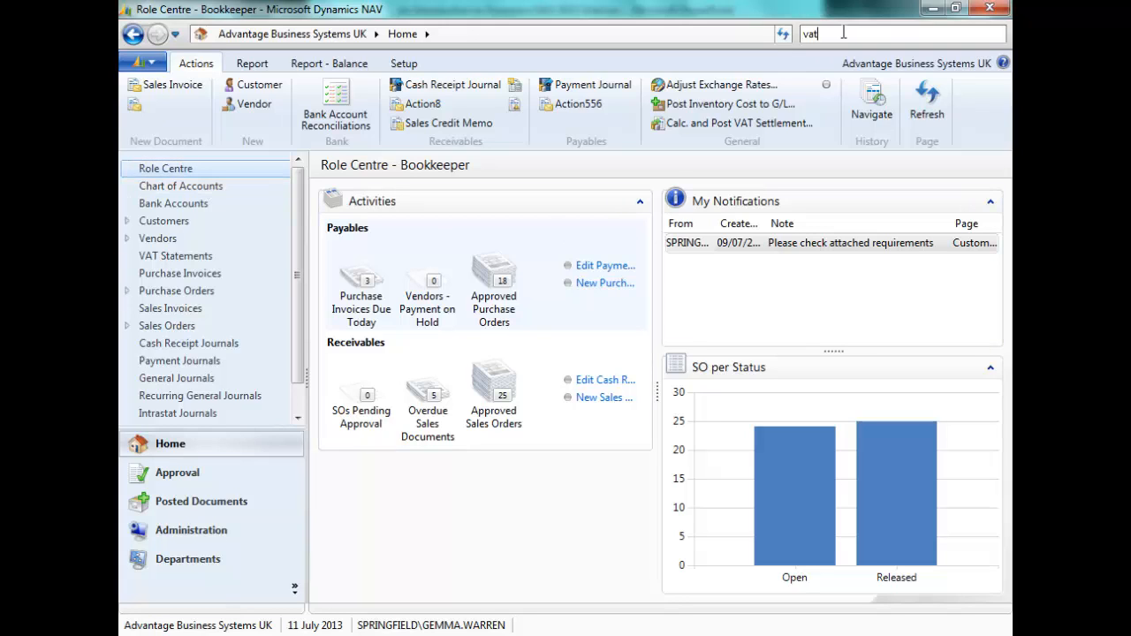
type("pr")
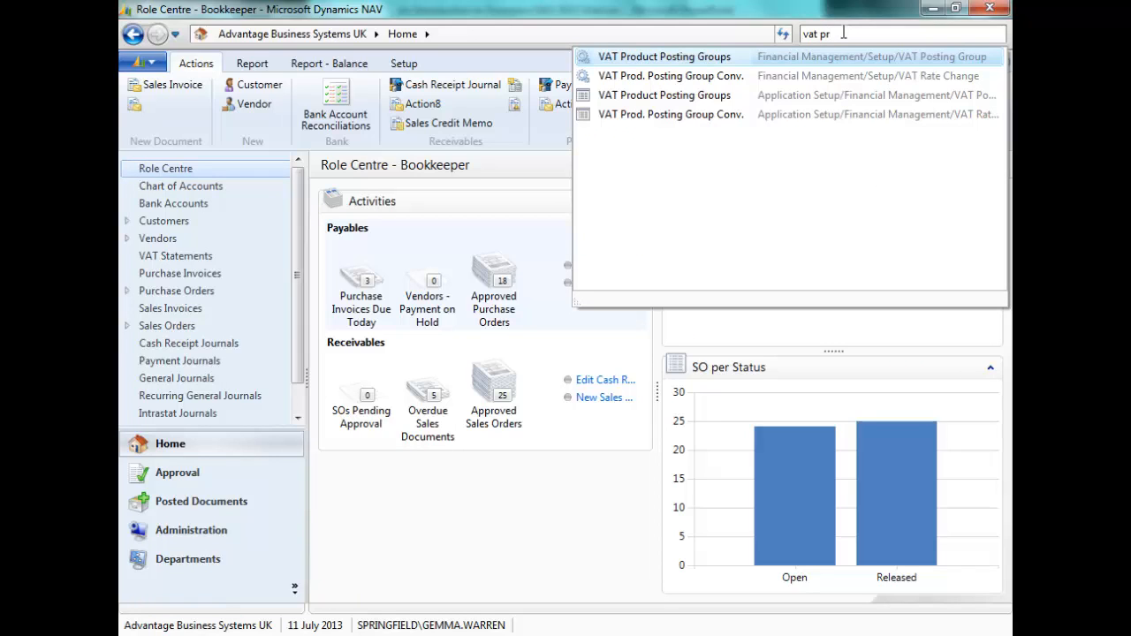
mouse_move(665, 72)
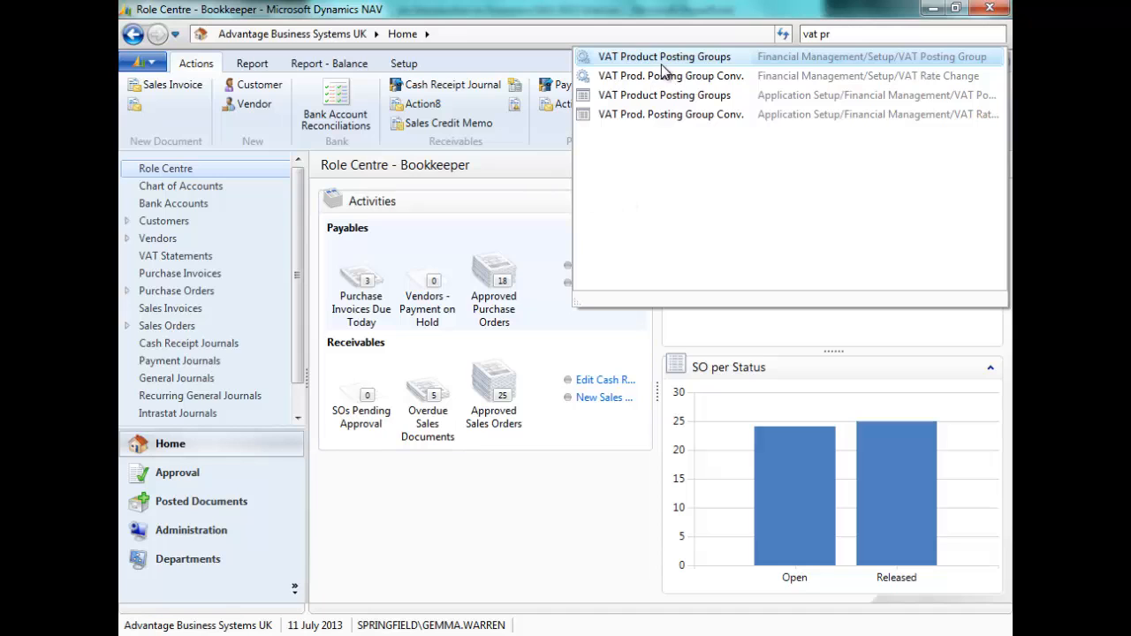
mouse_move(667, 66)
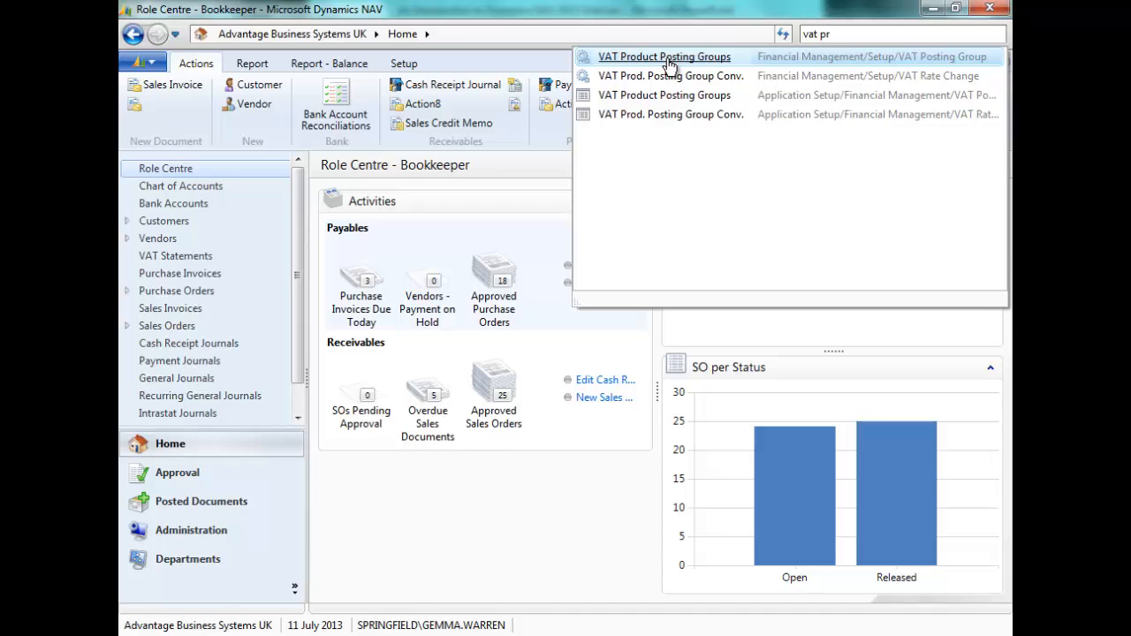
left_click(663, 56)
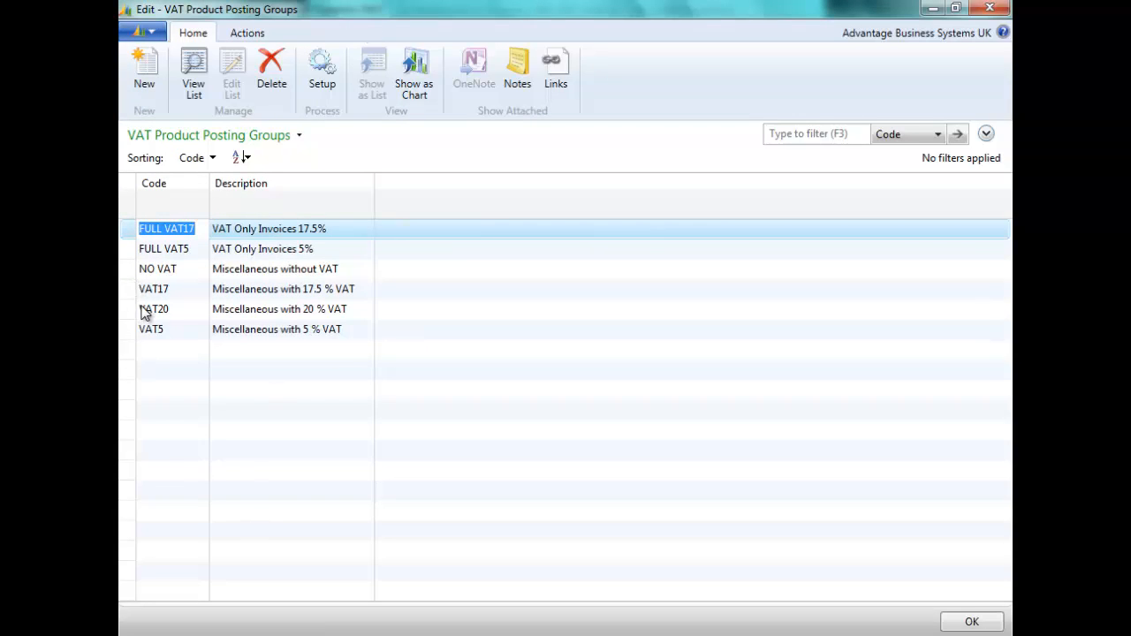
left_click(153, 309)
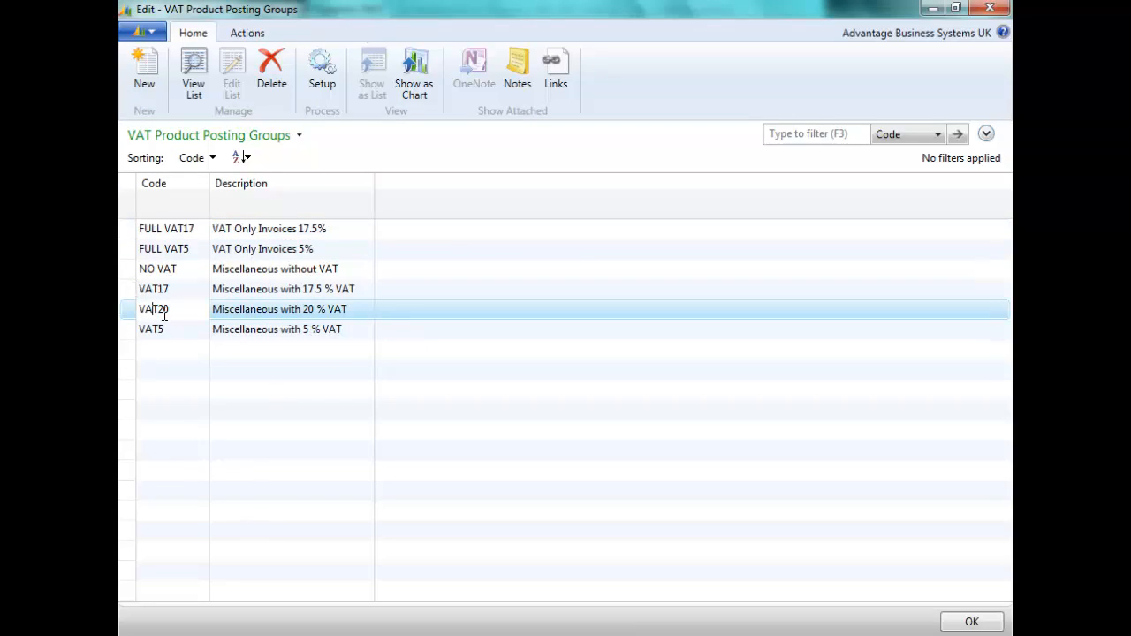
mouse_move(137, 318)
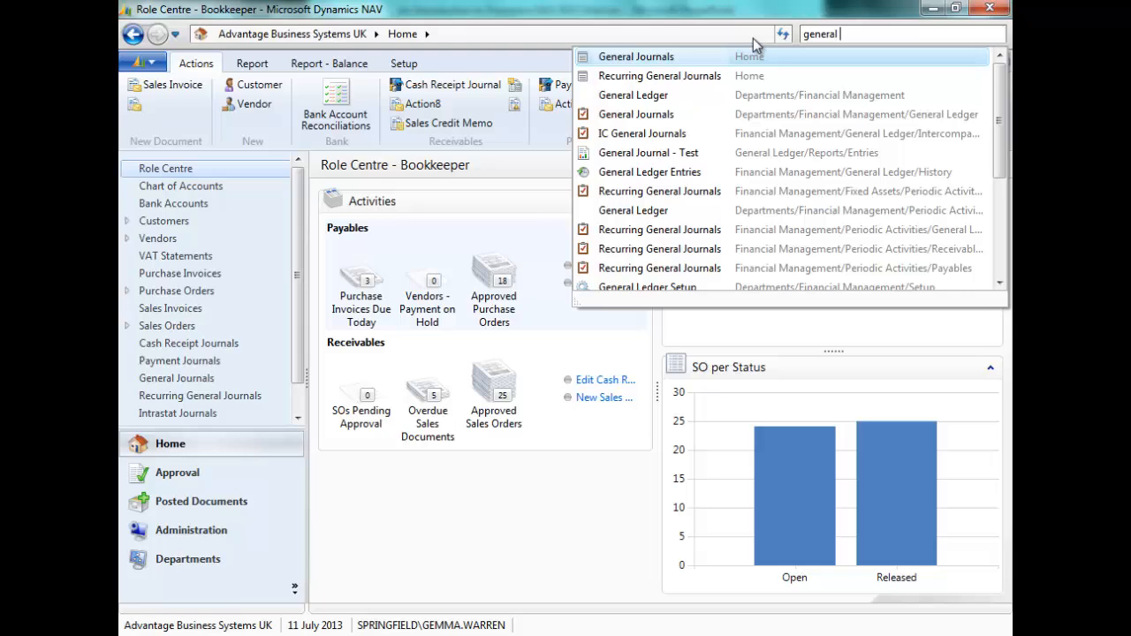
type("prod")
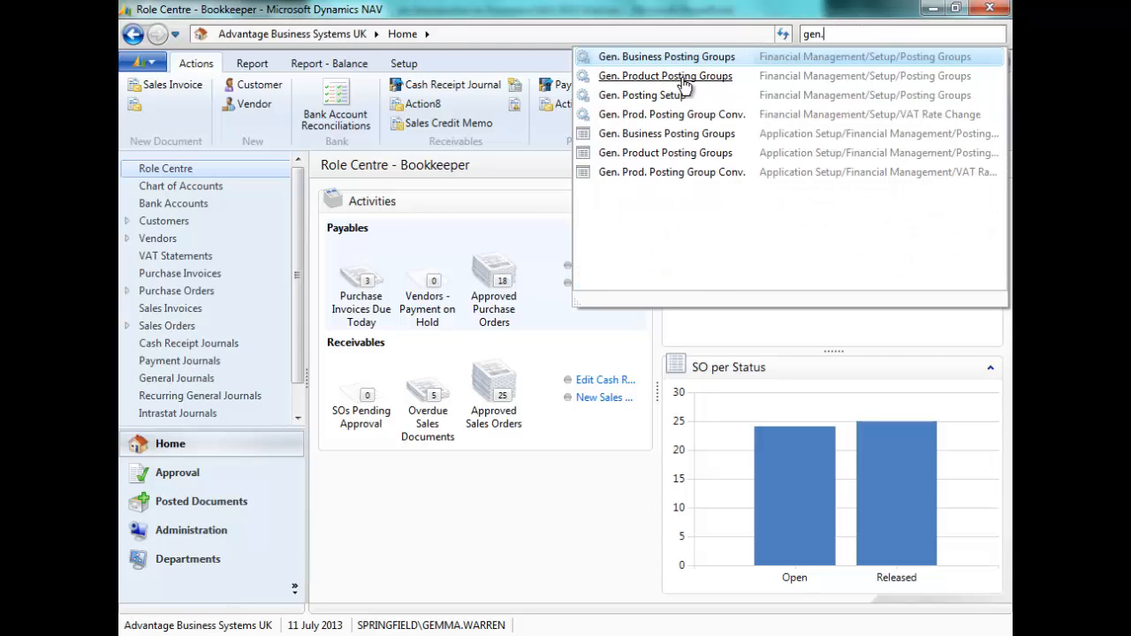
left_click(665, 75)
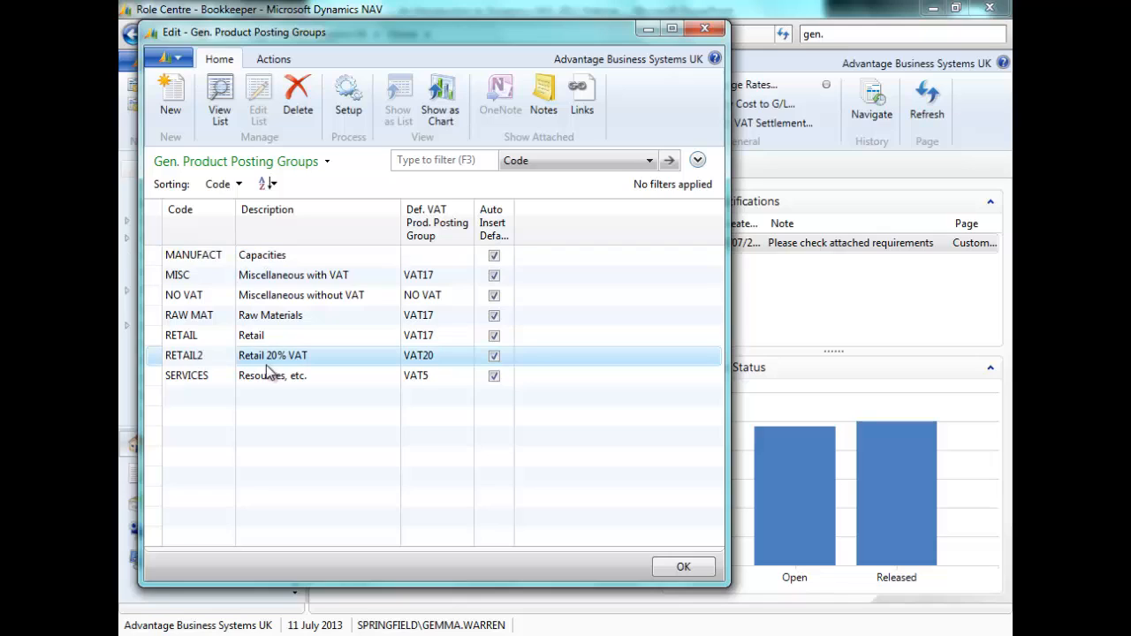
mouse_move(292, 370)
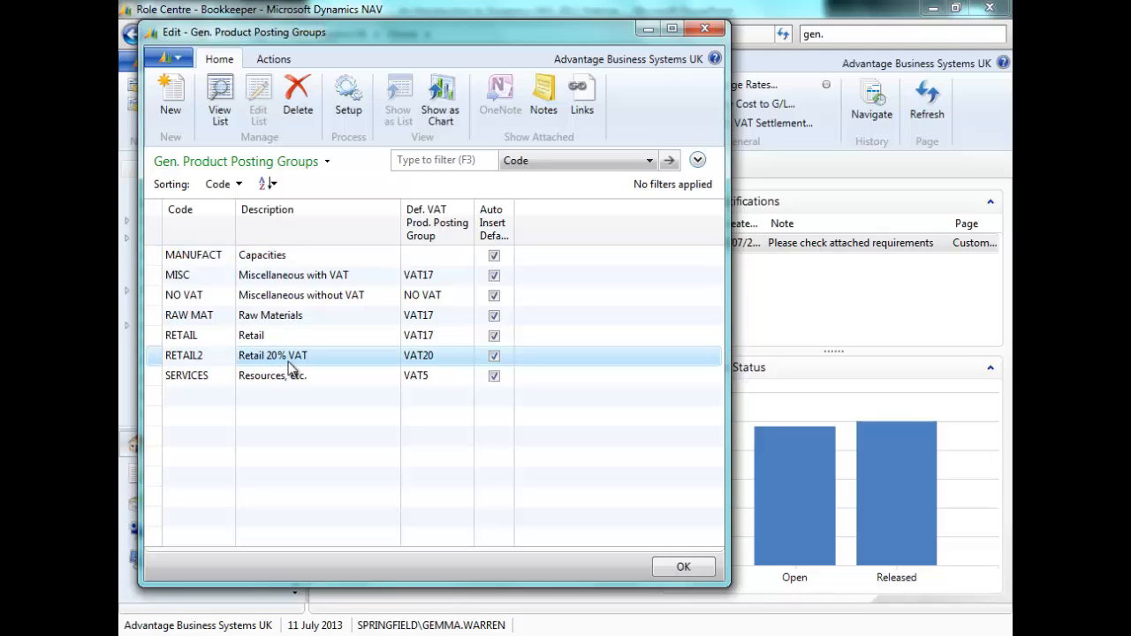
mouse_move(193, 344)
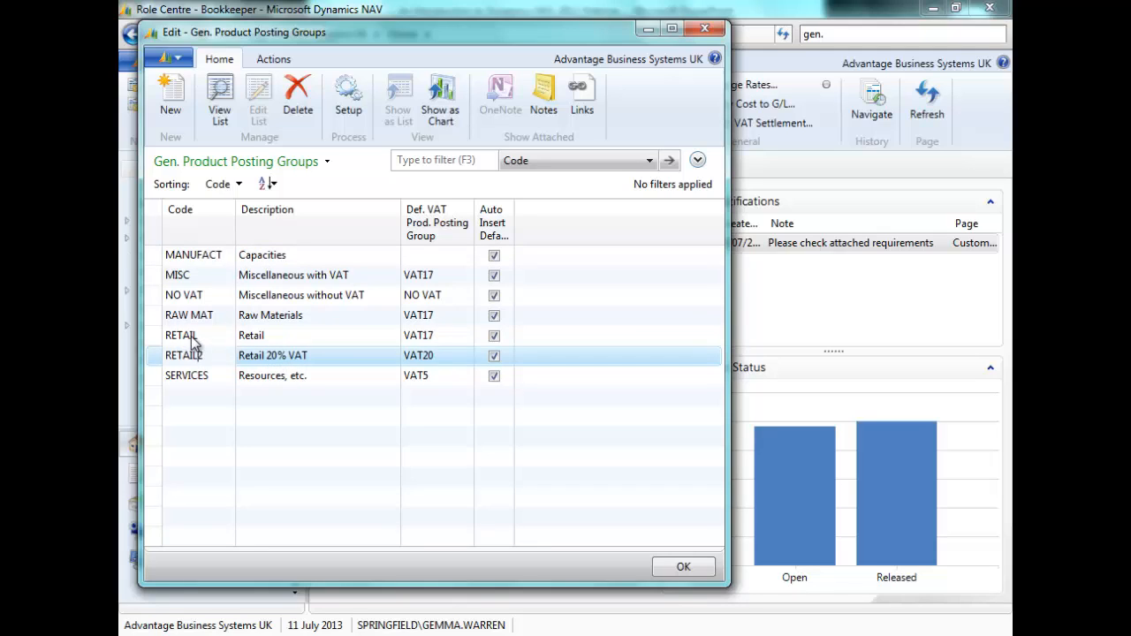
mouse_move(449, 345)
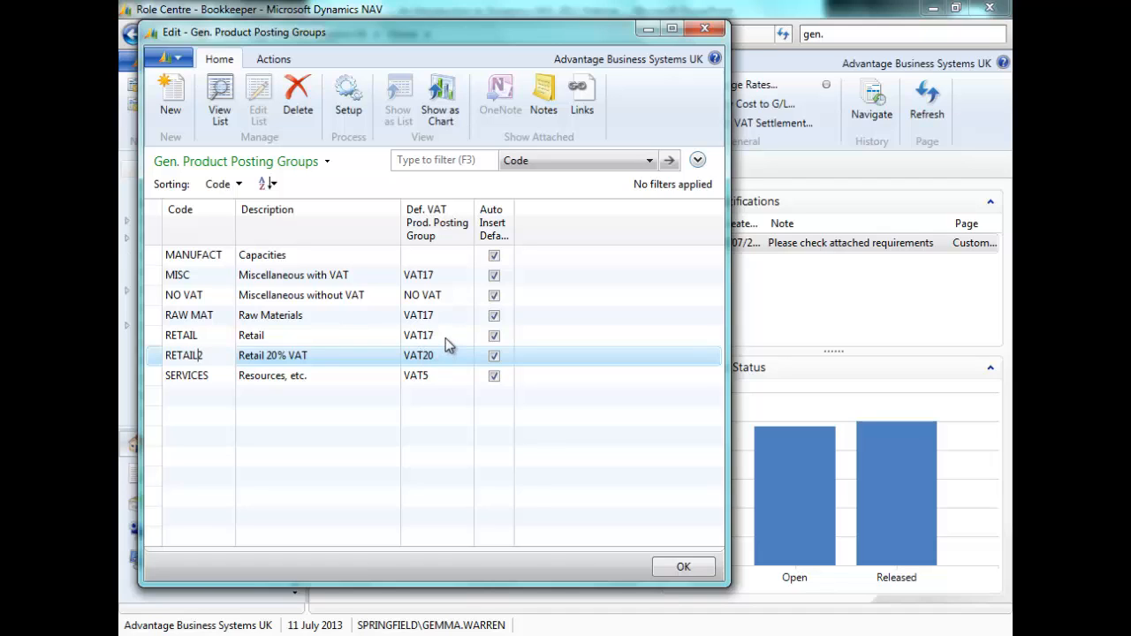
mouse_move(188, 369)
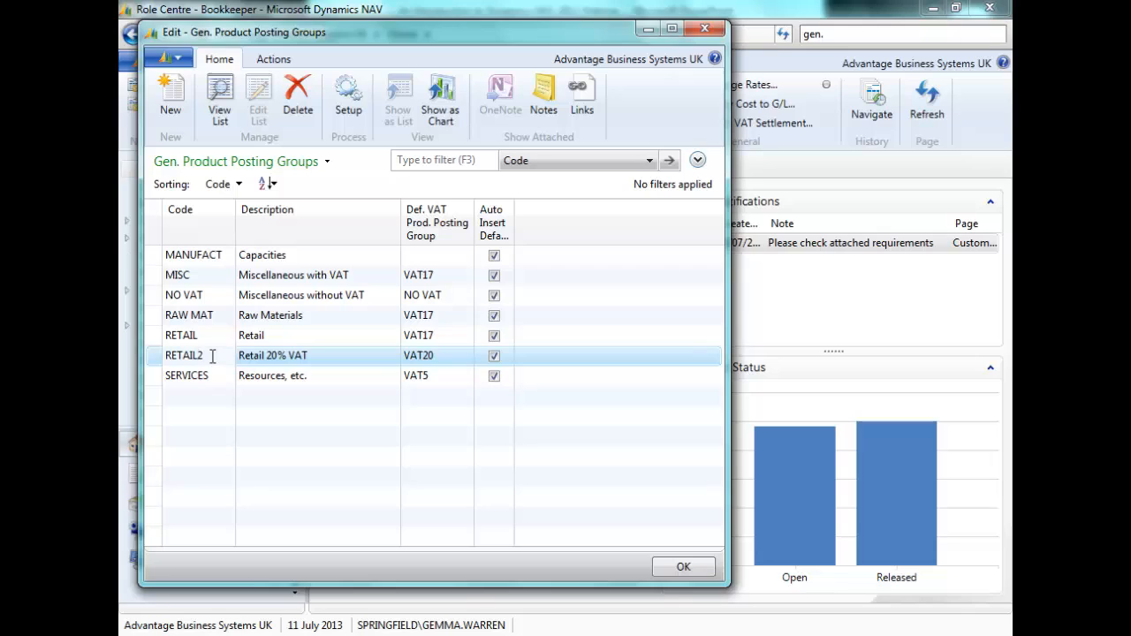
mouse_move(268, 367)
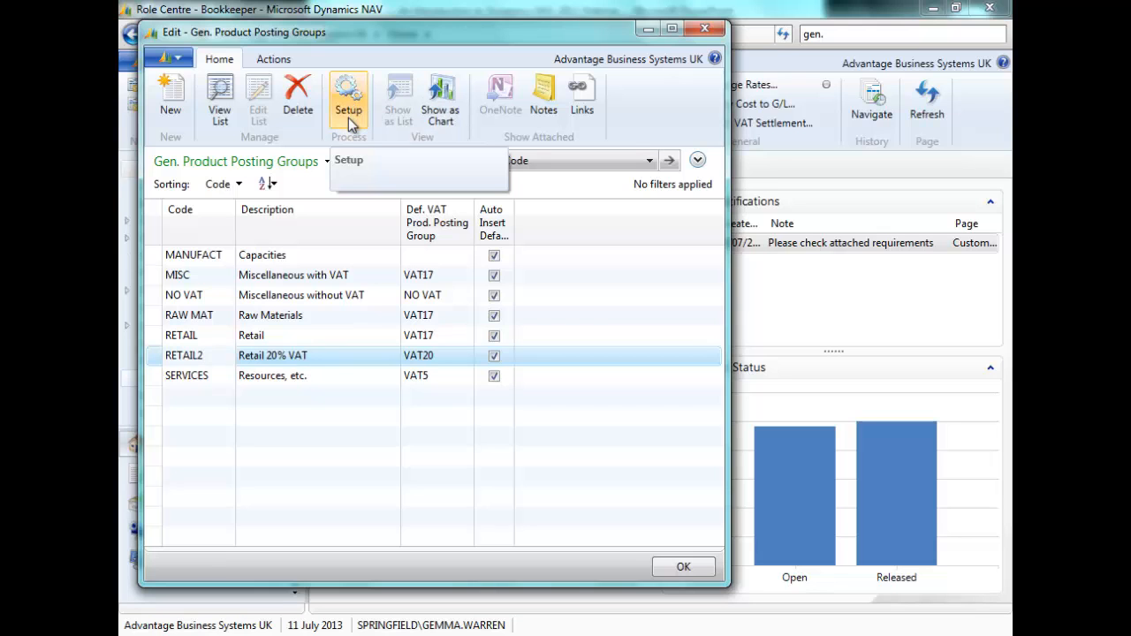
Review RETAIL2's General Posting Setup (account 6111 for EU, EXPORT, NATIONAL) and return to the Role Centre
left_click(347, 98)
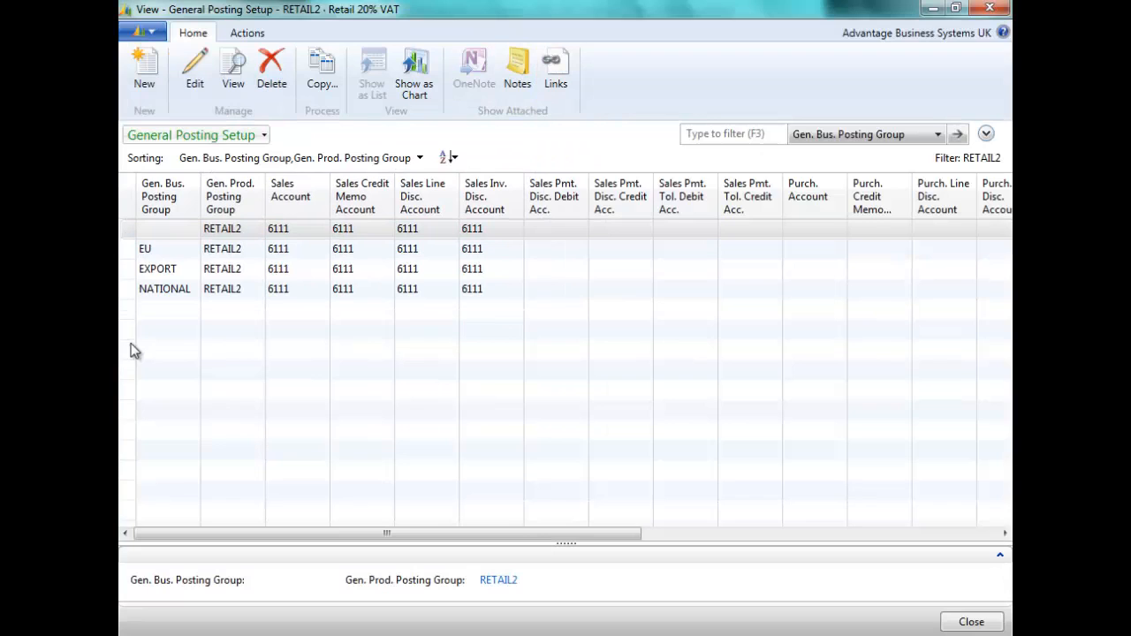
mouse_move(252, 319)
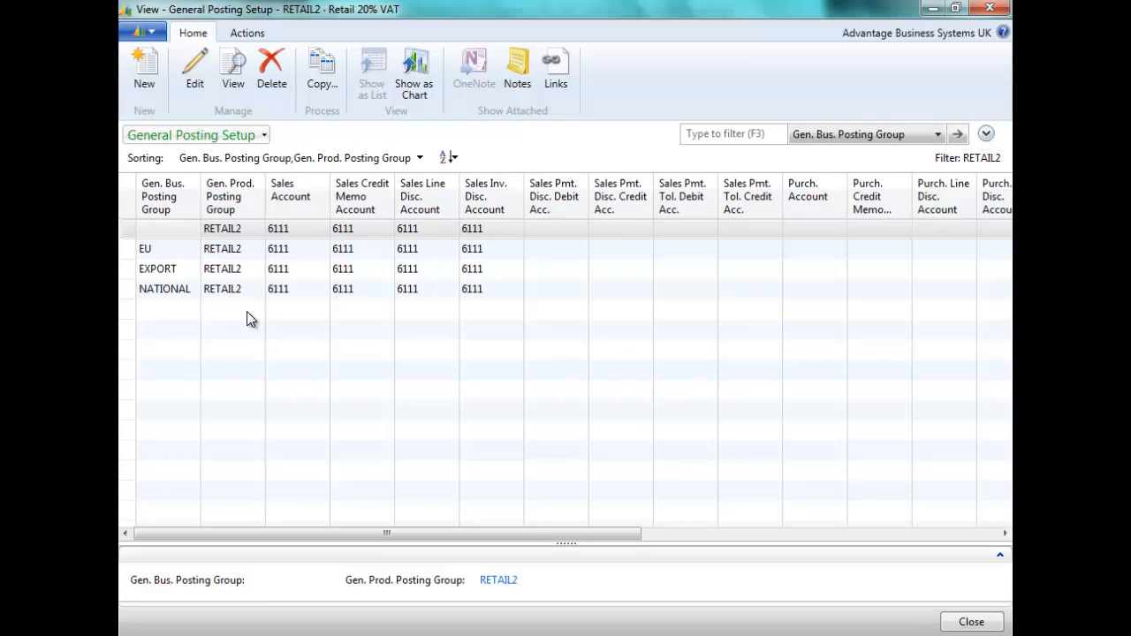
mouse_move(174, 335)
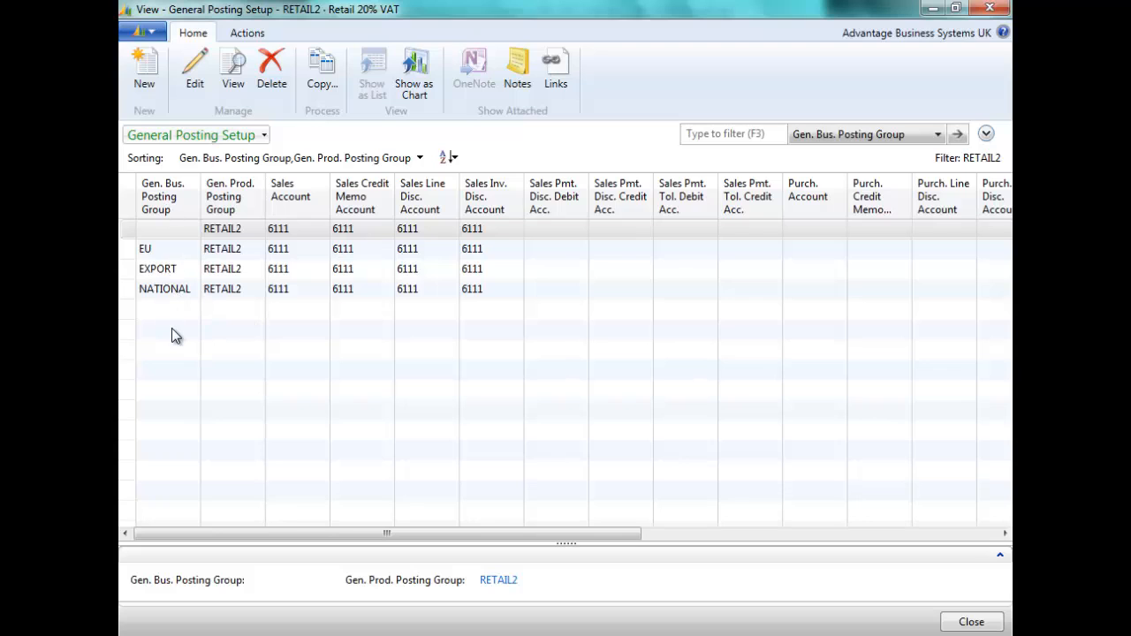
mouse_move(236, 193)
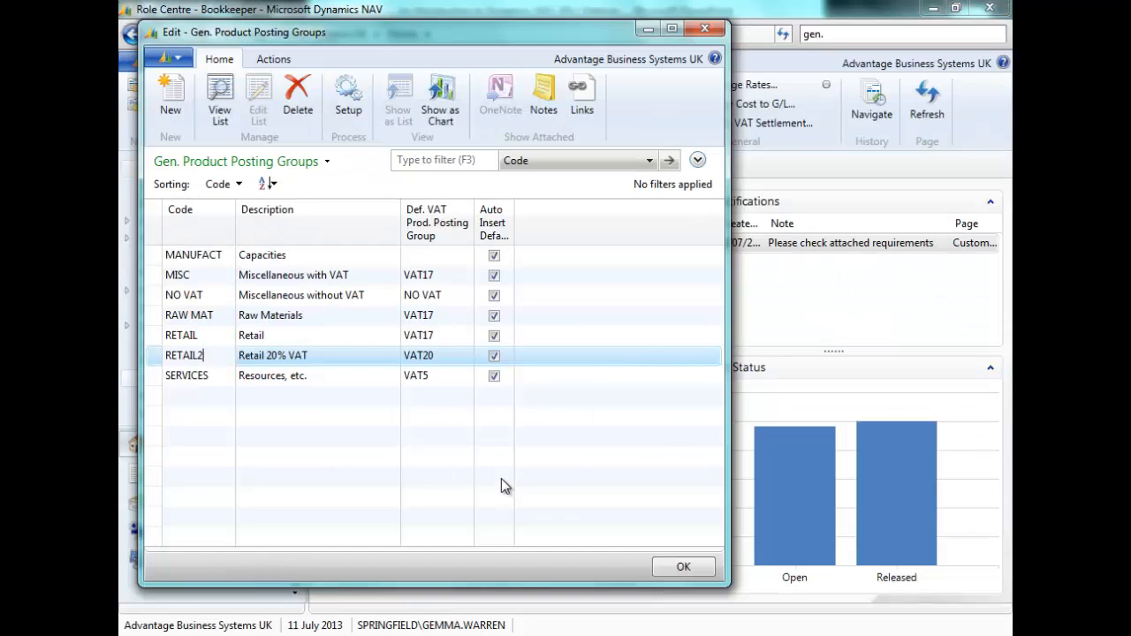
left_click(683, 567)
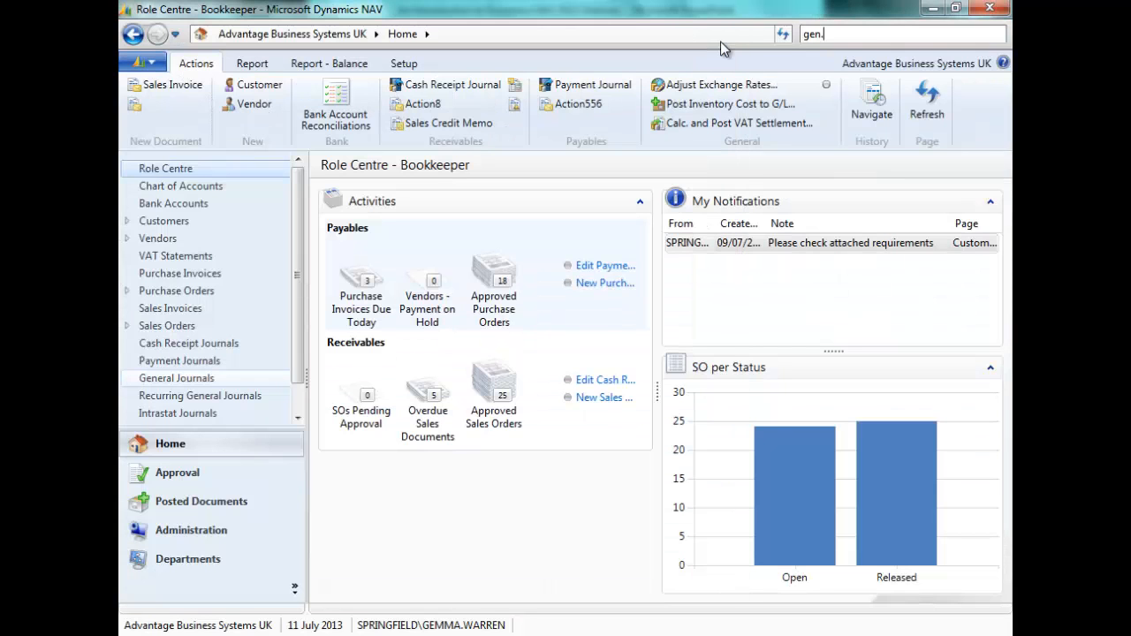
type("vat postin")
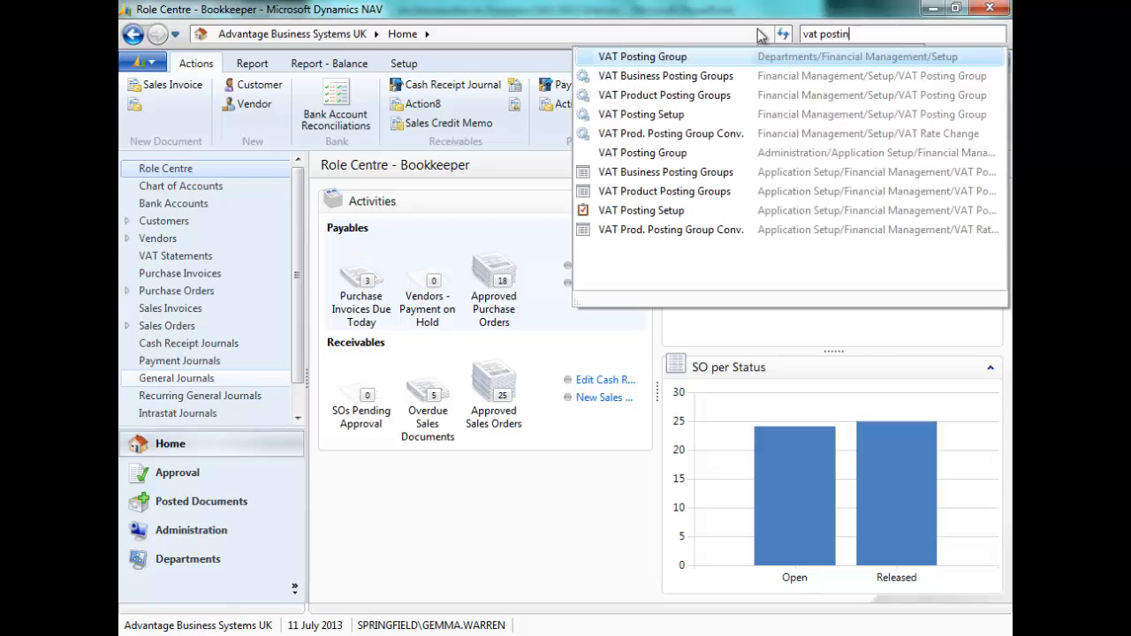
mouse_move(662, 116)
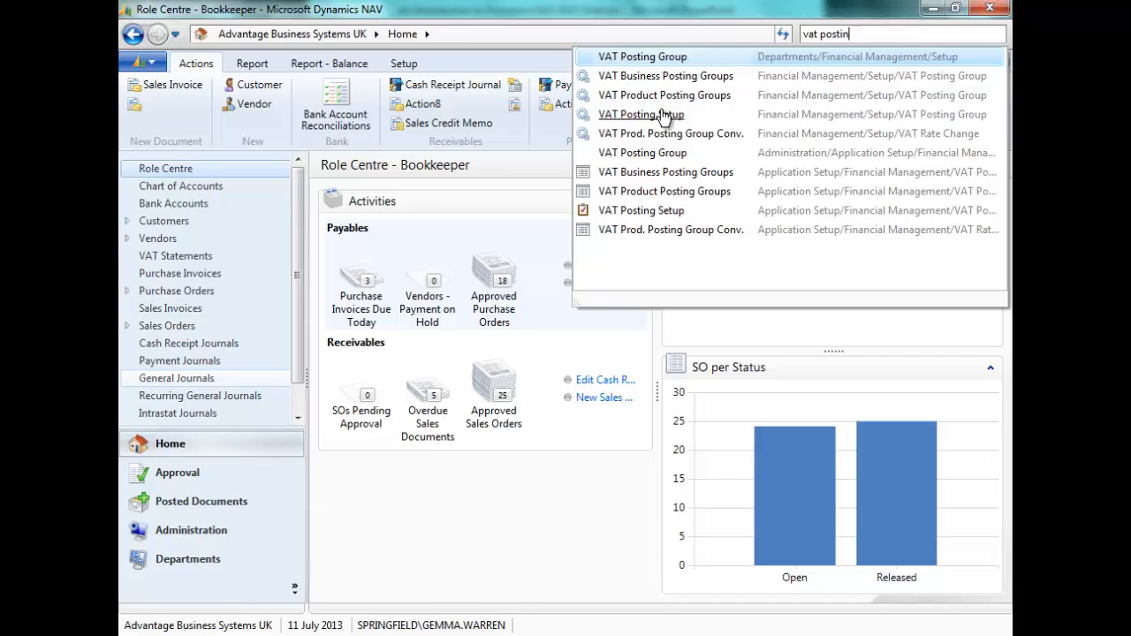
left_click(641, 210)
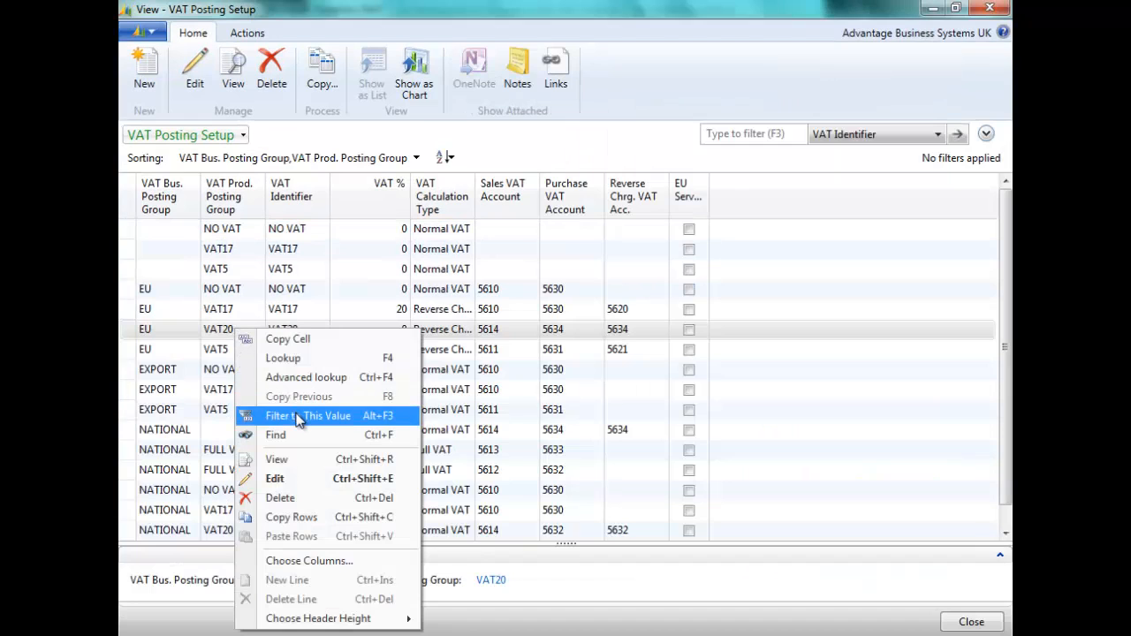
left_click(308, 415)
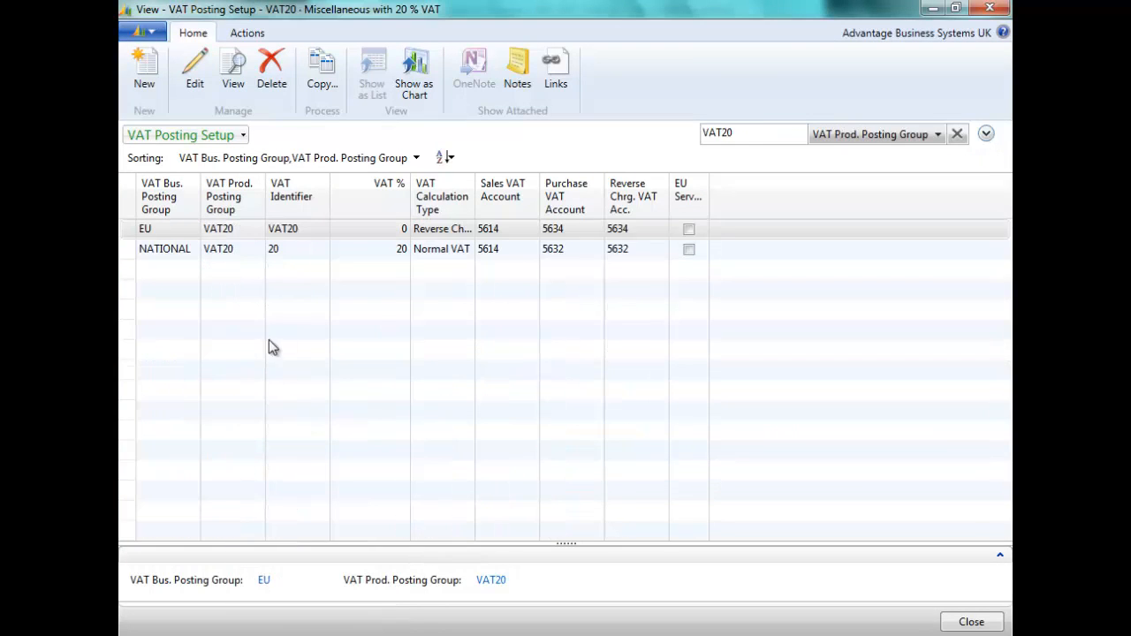
mouse_move(155, 248)
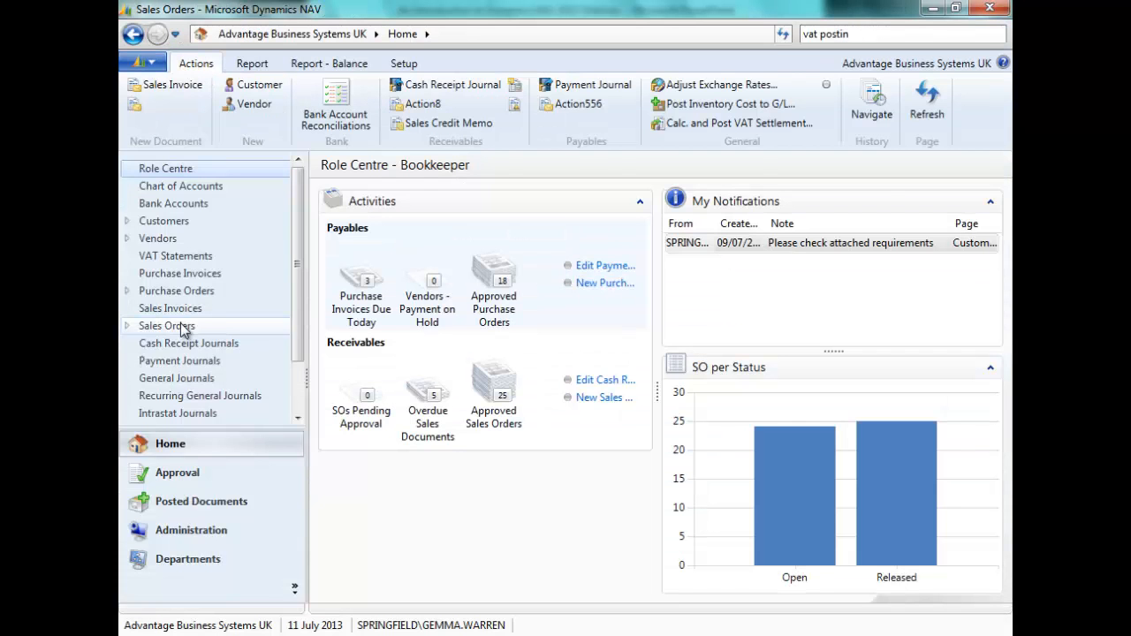
Confirm sales order 1008's three 8110 cleaning lines use VAT17 in the Lines FastTab
left_click(166, 326)
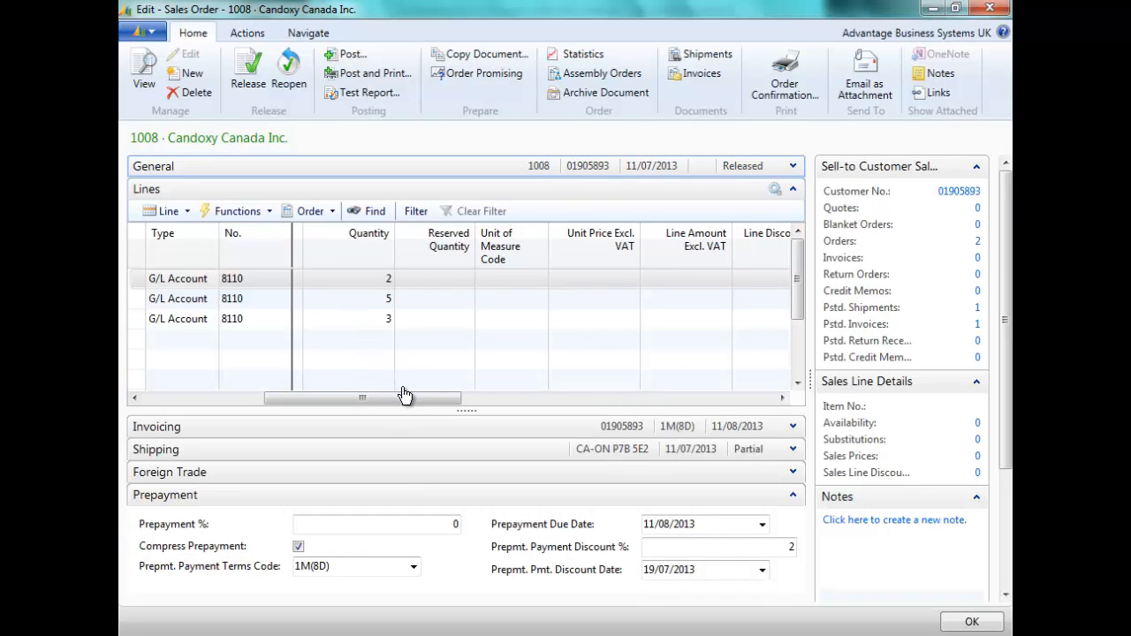
left_click_drag(362, 398, 497, 398)
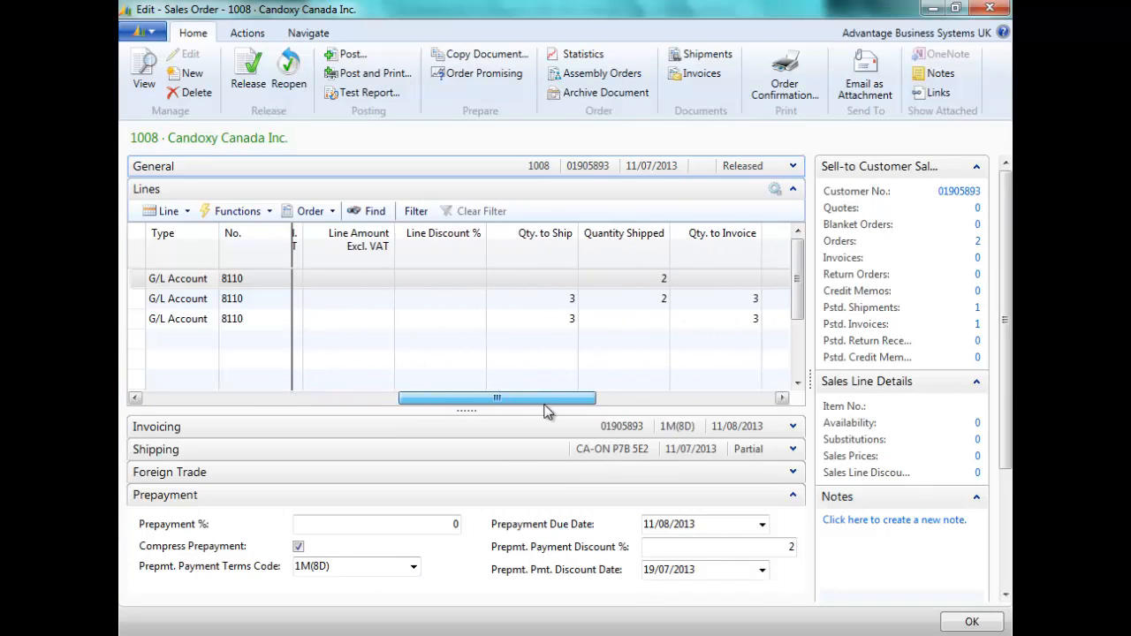
left_click_drag(496, 398, 505, 398)
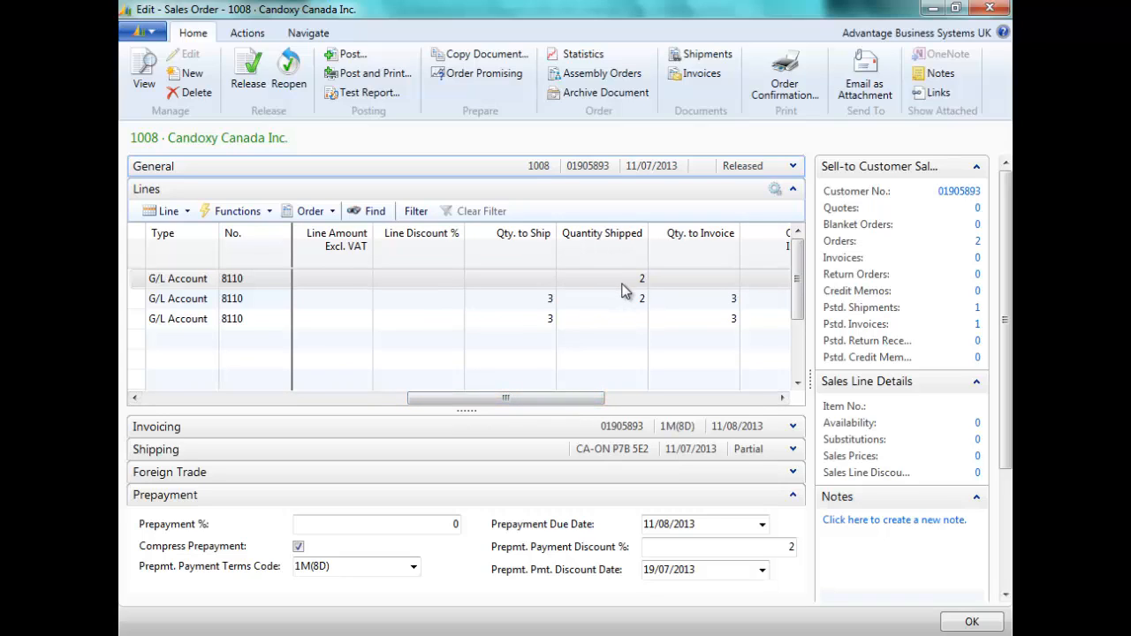
mouse_move(623, 308)
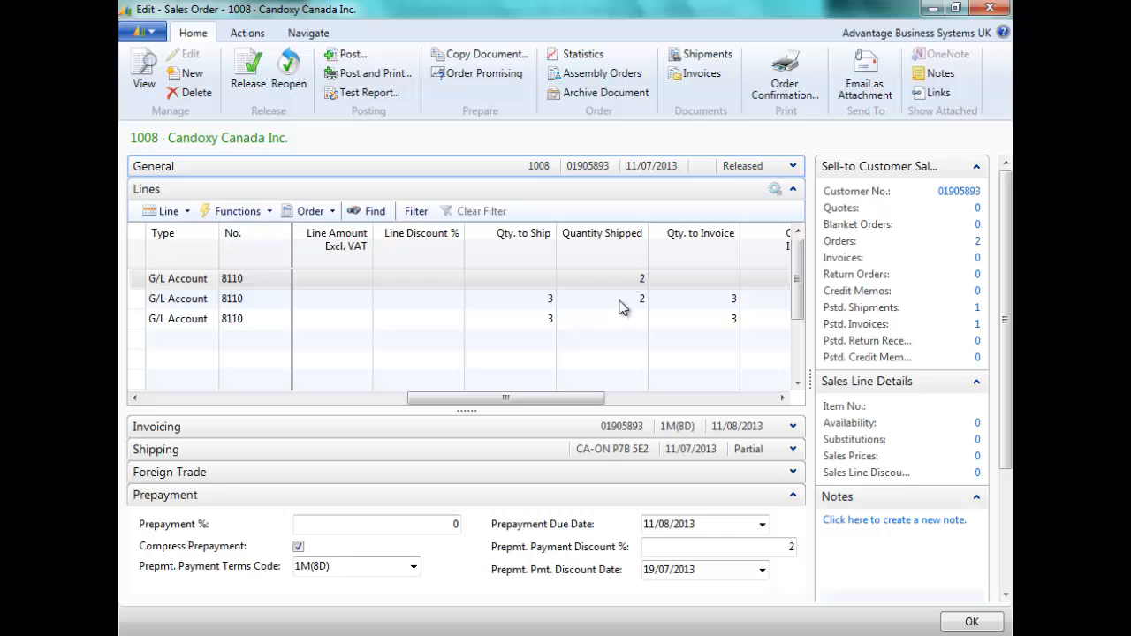
mouse_move(591, 328)
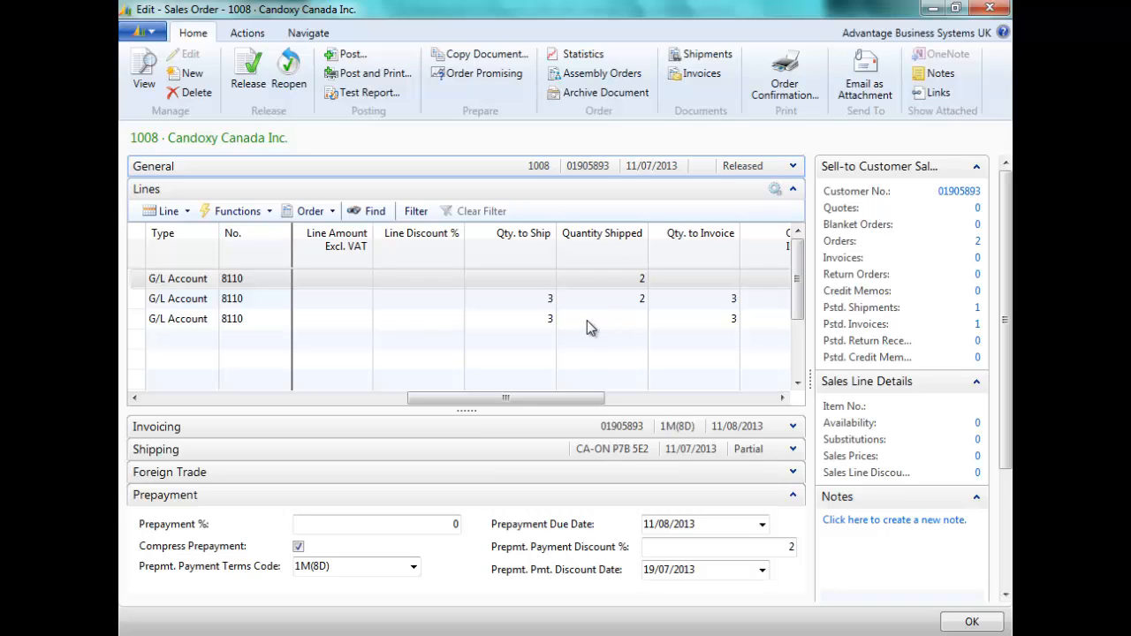
left_click_drag(505, 398, 556, 398)
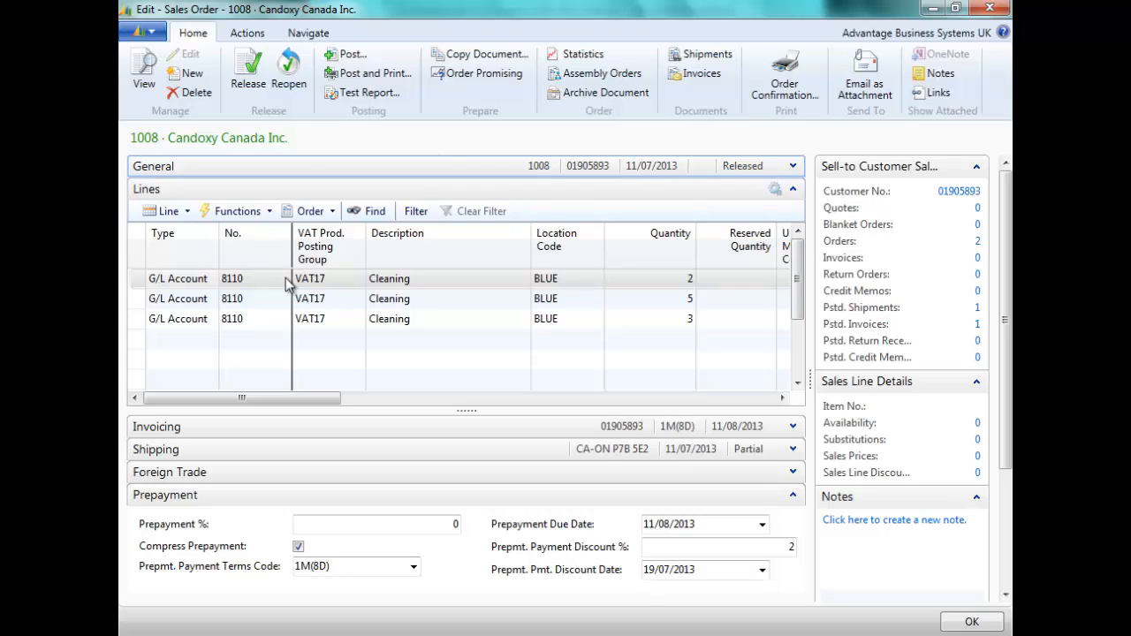
mouse_move(338, 274)
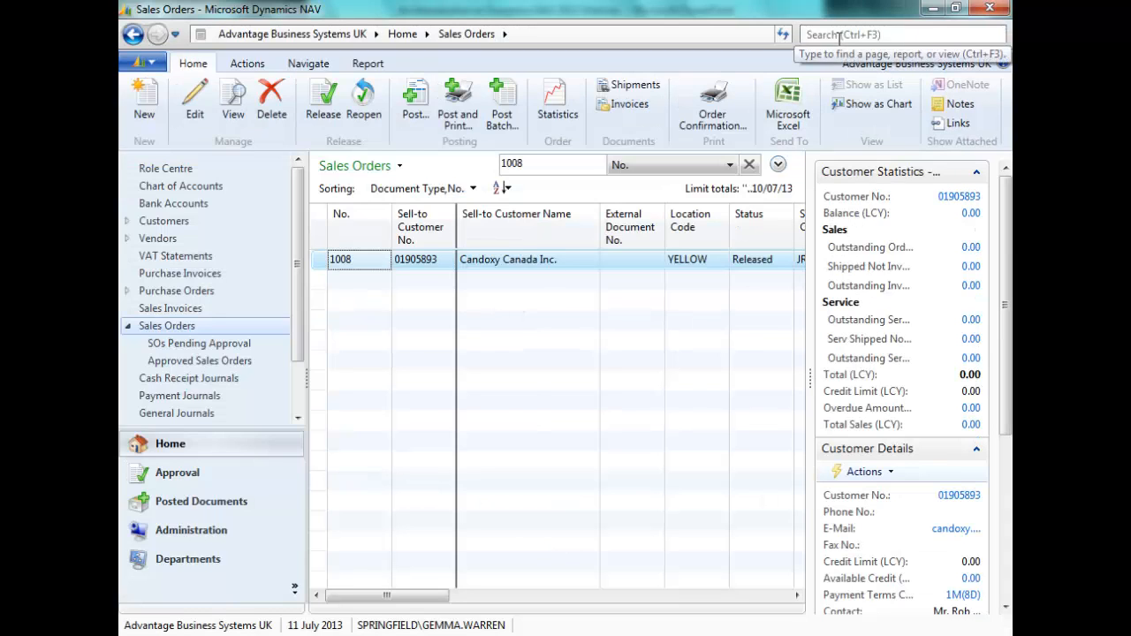
Navigate Departments > Administration > Application Setup to the VAT Rate Change page
left_click(187, 559)
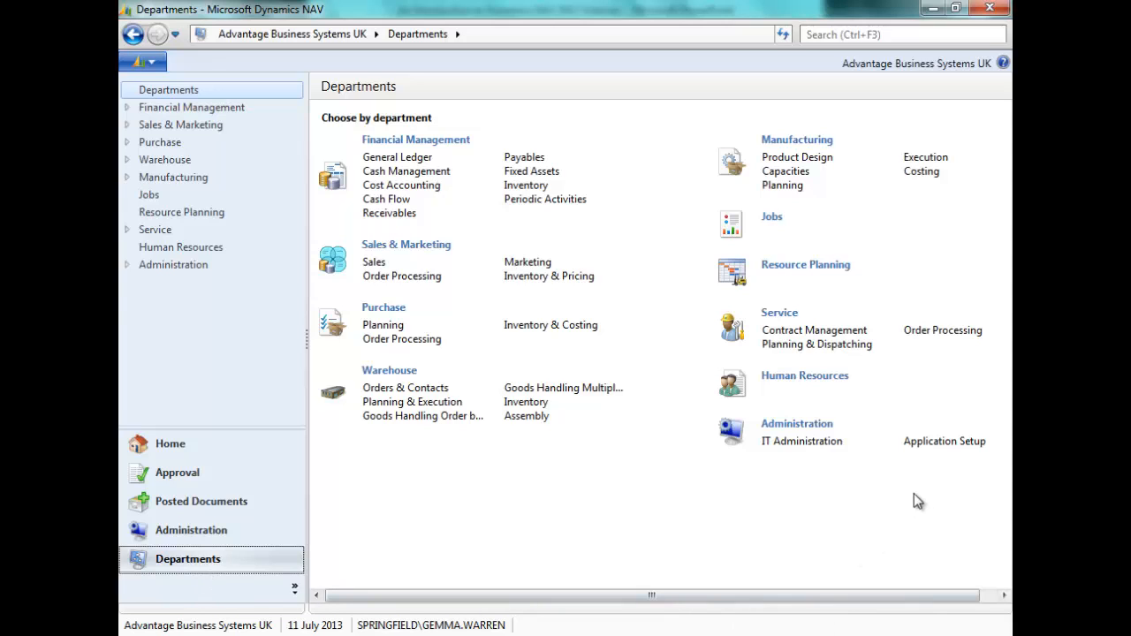
left_click(944, 441)
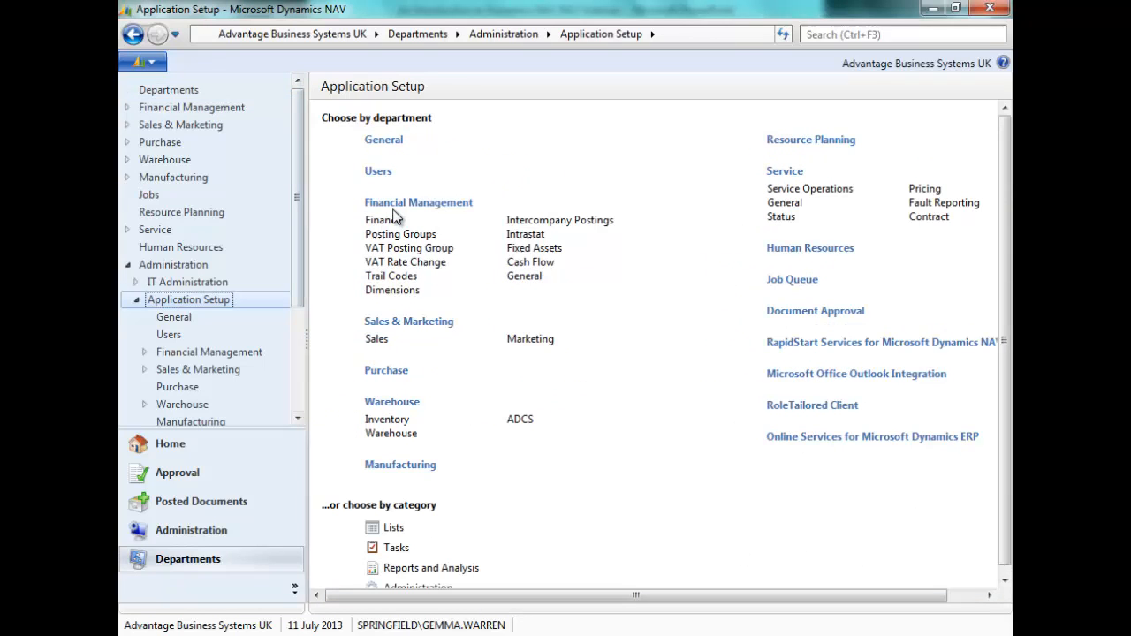
mouse_move(396, 215)
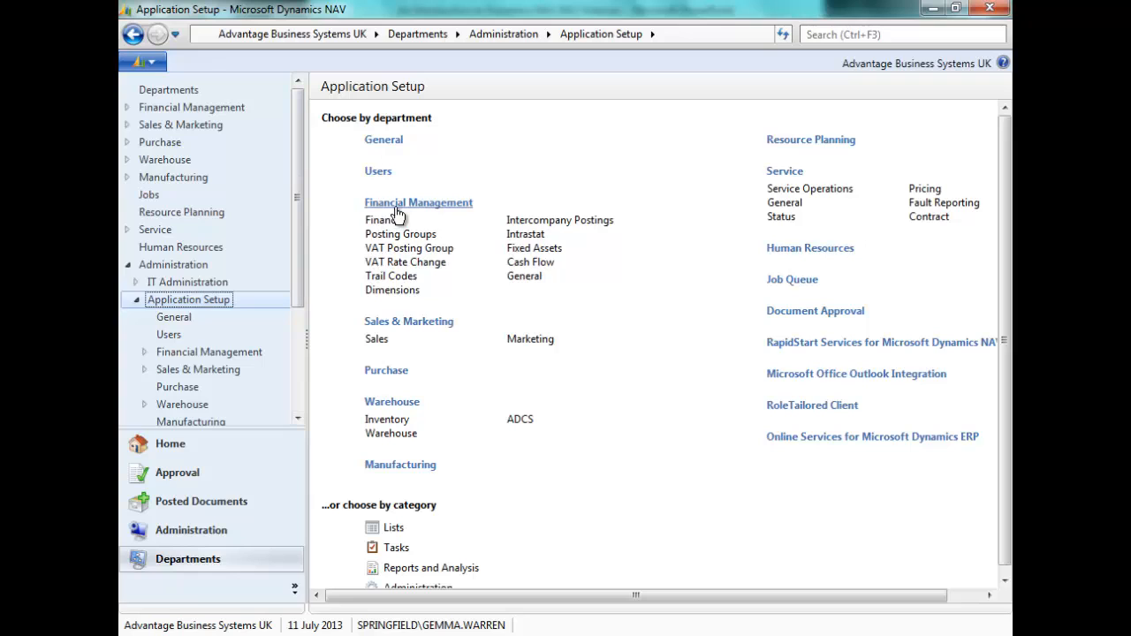
mouse_move(407, 270)
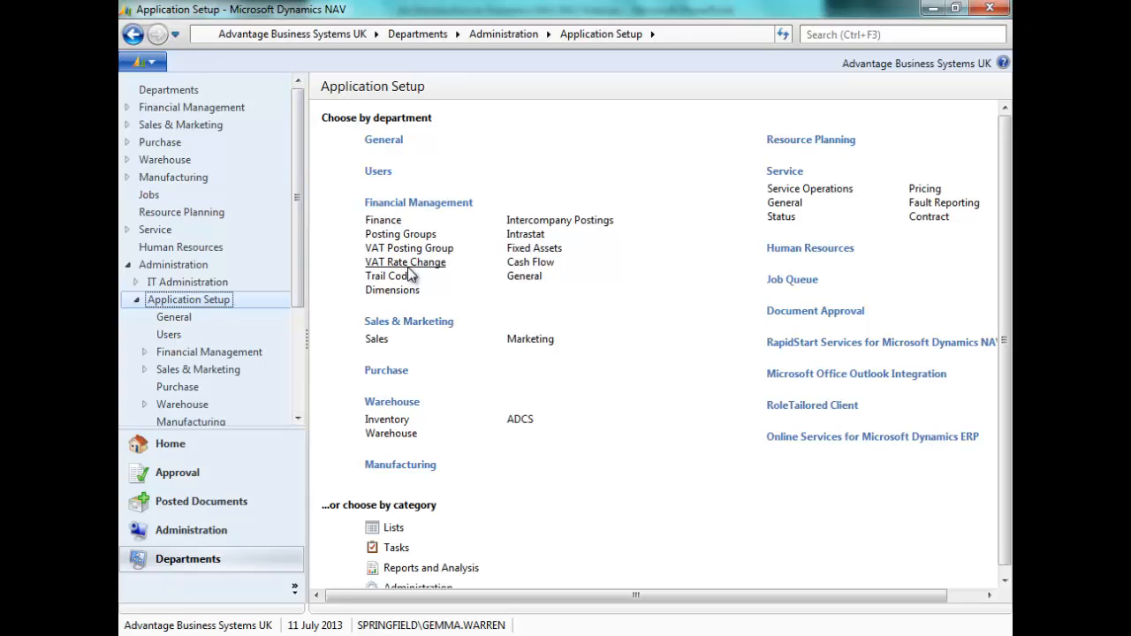
left_click(405, 262)
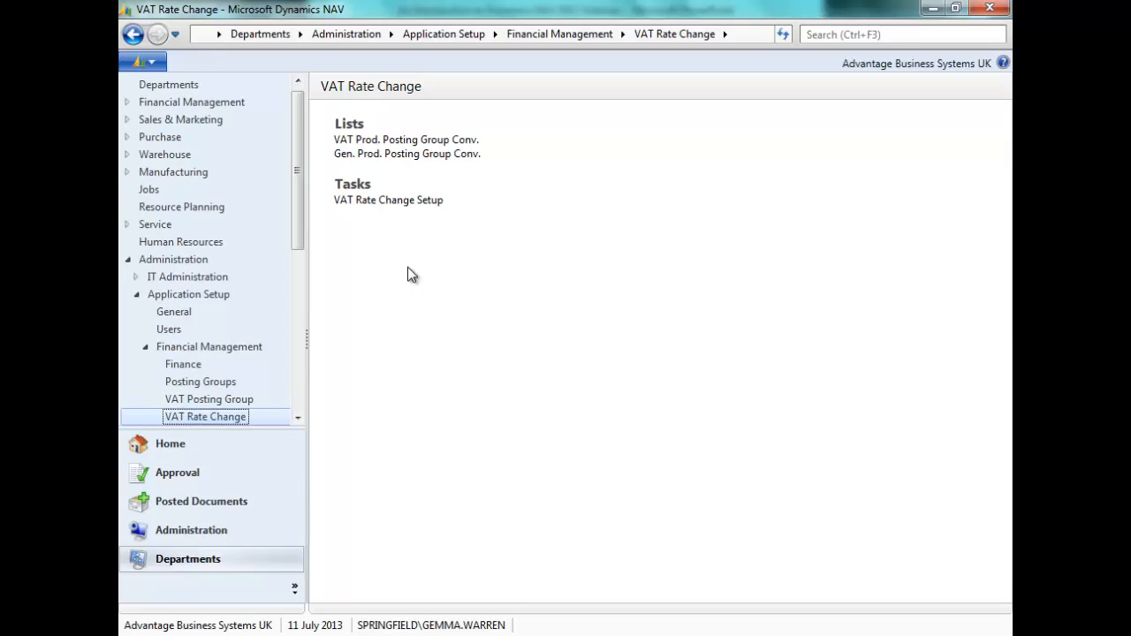
mouse_move(406, 146)
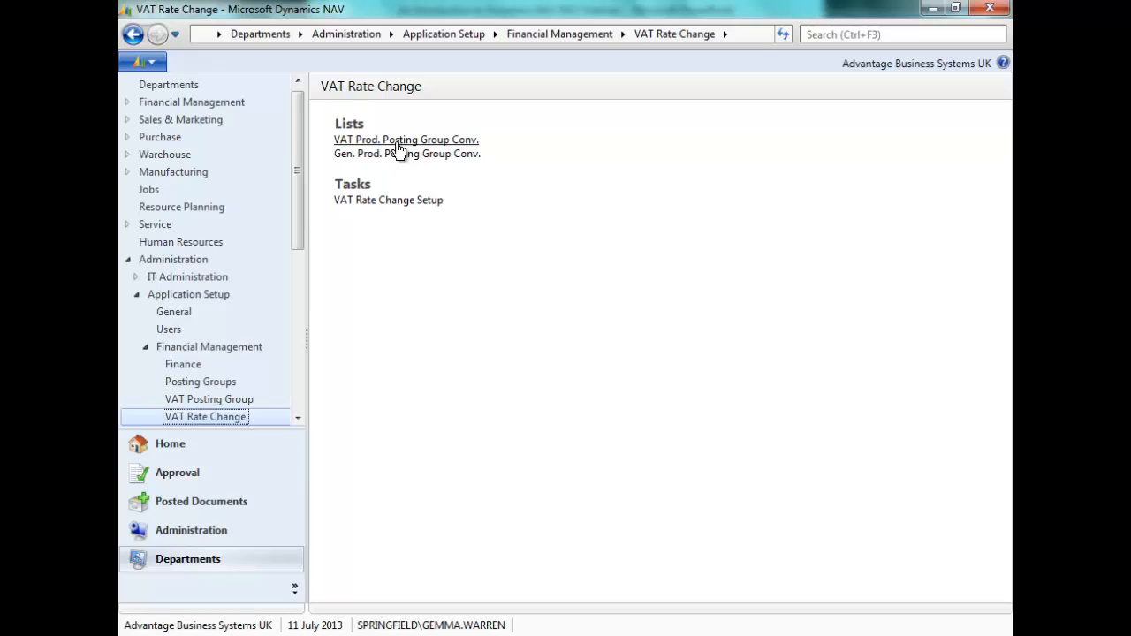
mouse_move(406, 153)
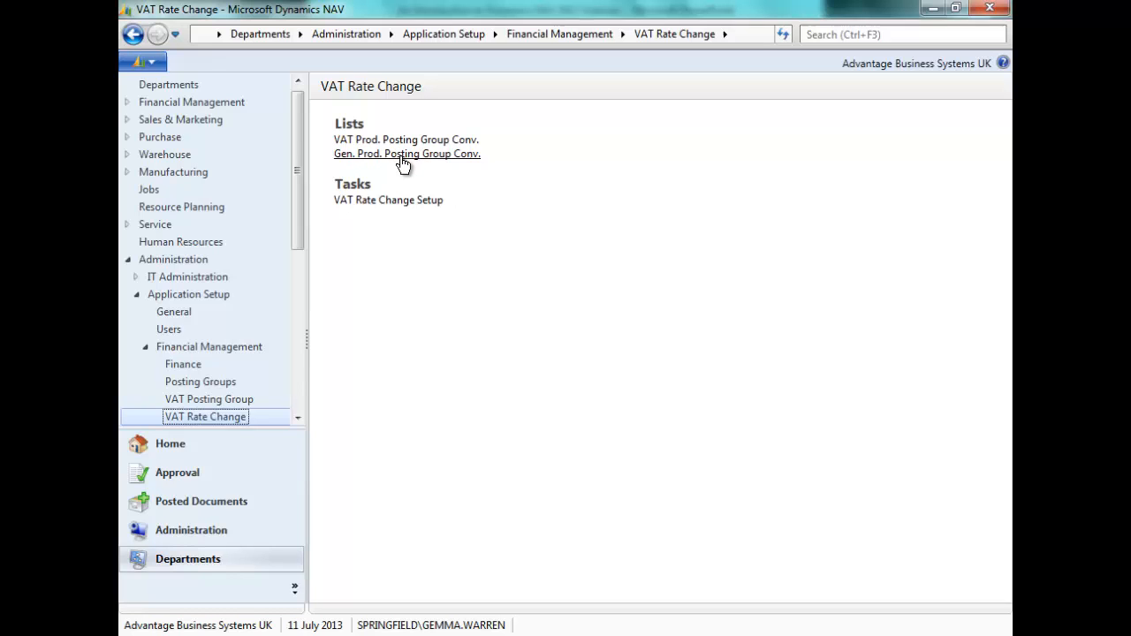
Create a VAT Prod. Posting Group conversion line from VAT17 to VAT20
left_click(406, 140)
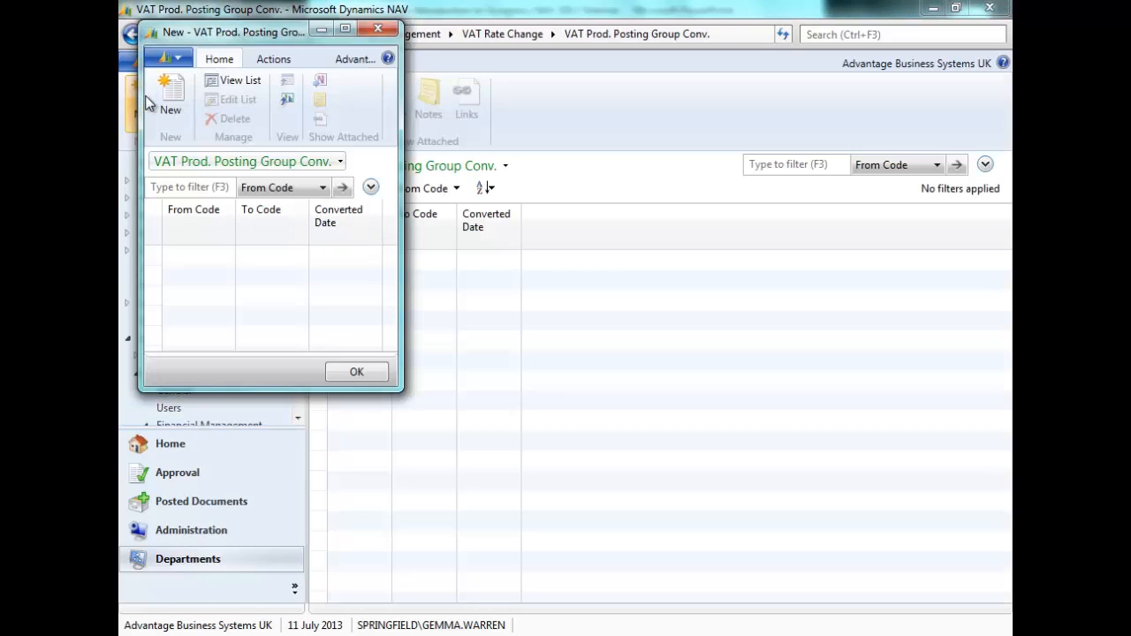
left_click(170, 96)
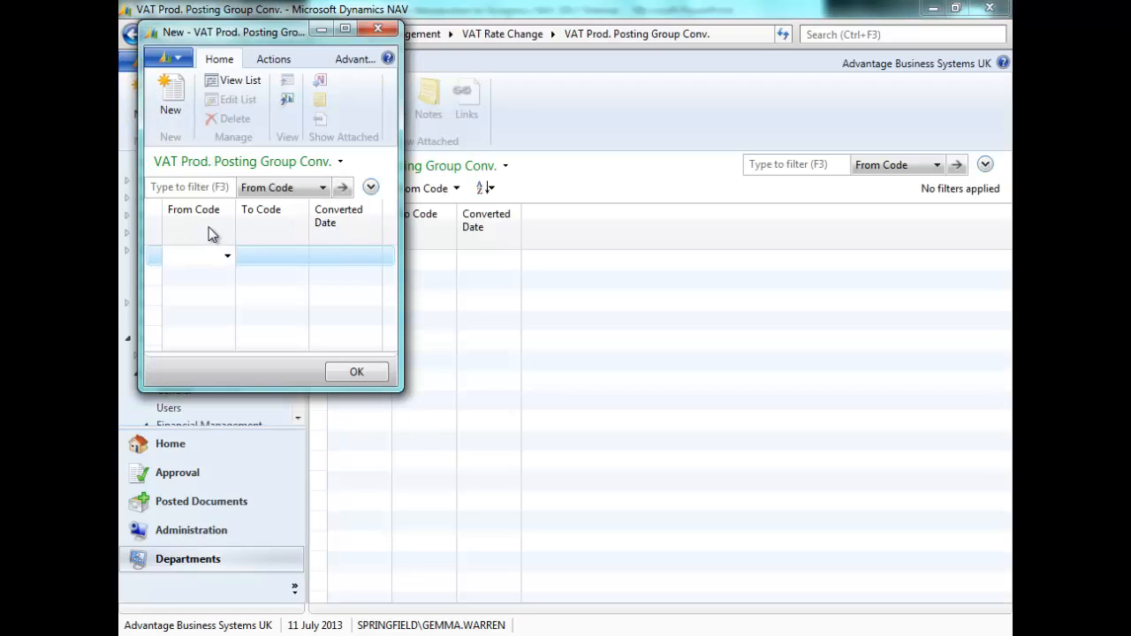
type("VAT17")
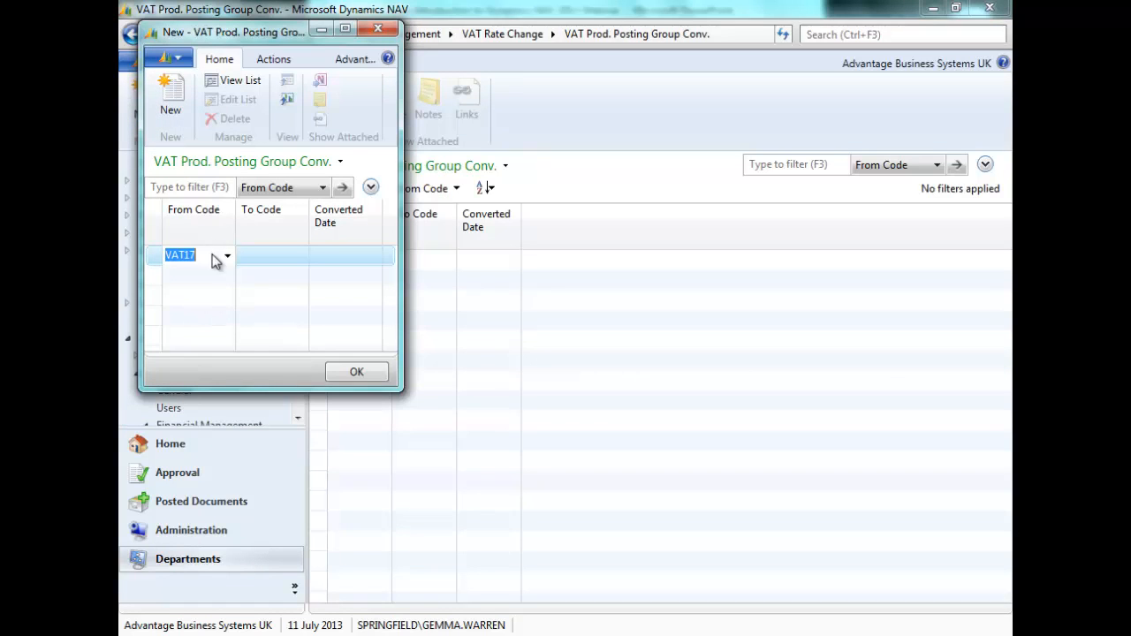
left_click(272, 255)
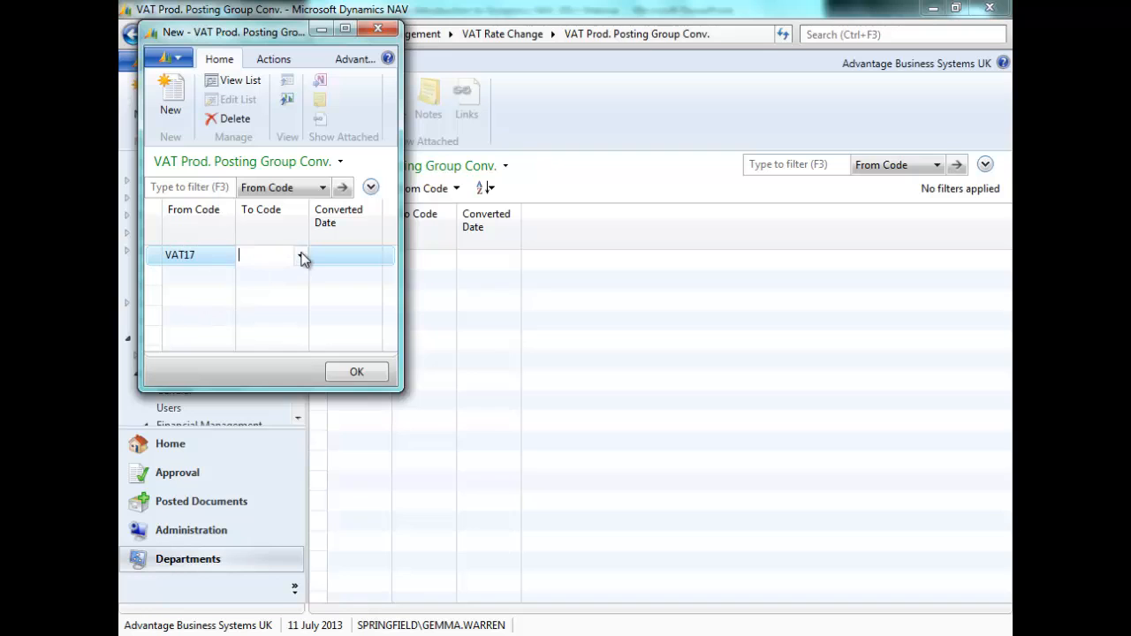
left_click(300, 255)
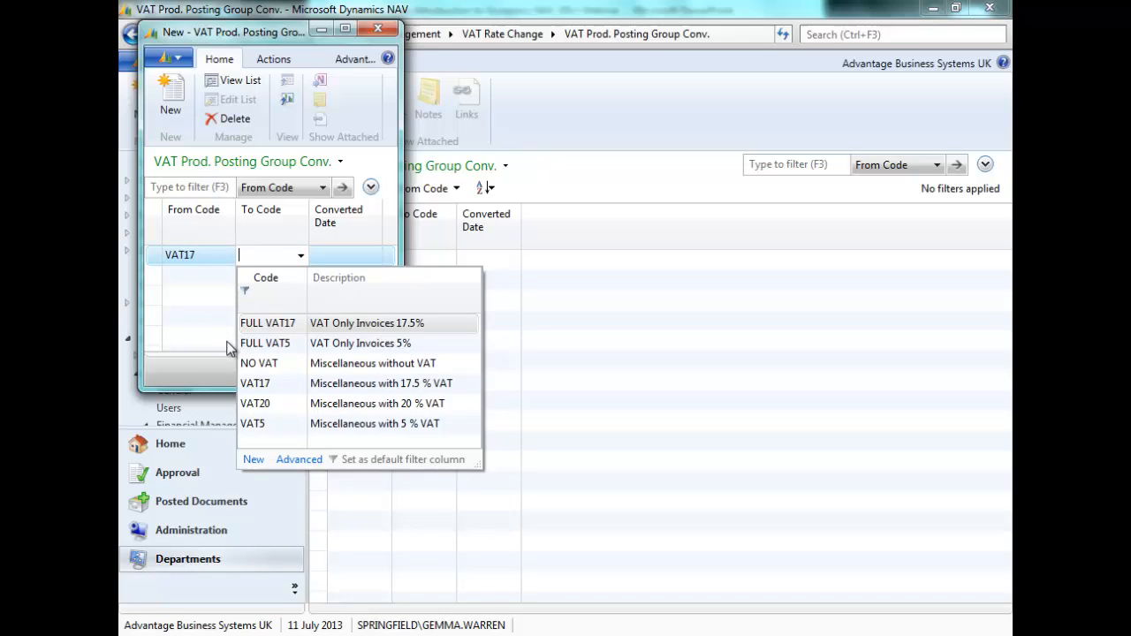
left_click(255, 403)
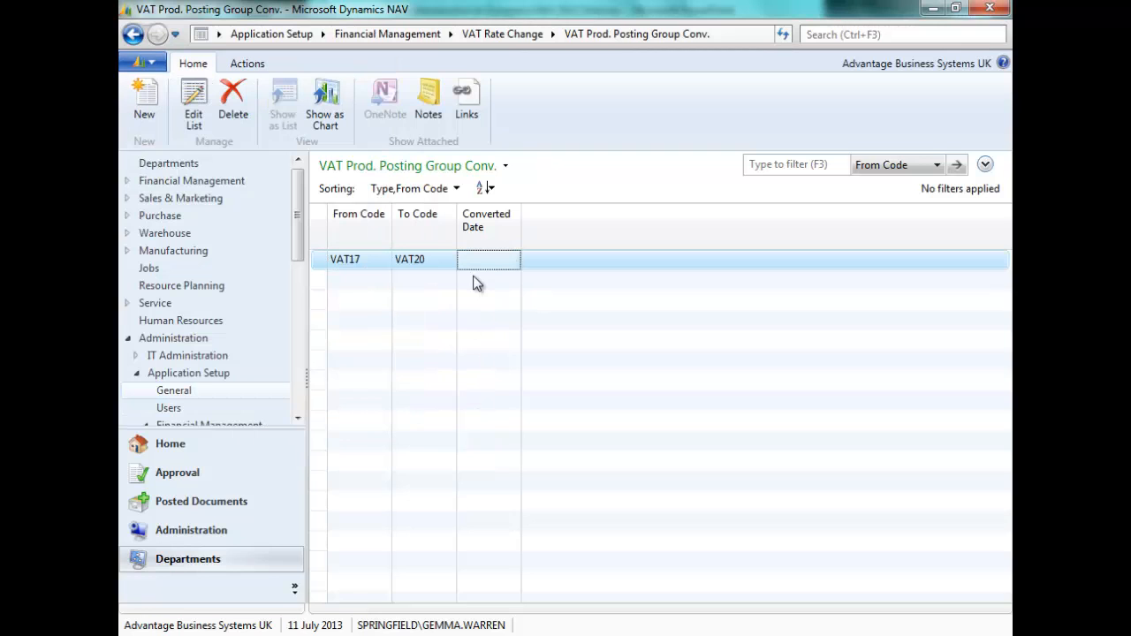
left_click(133, 34)
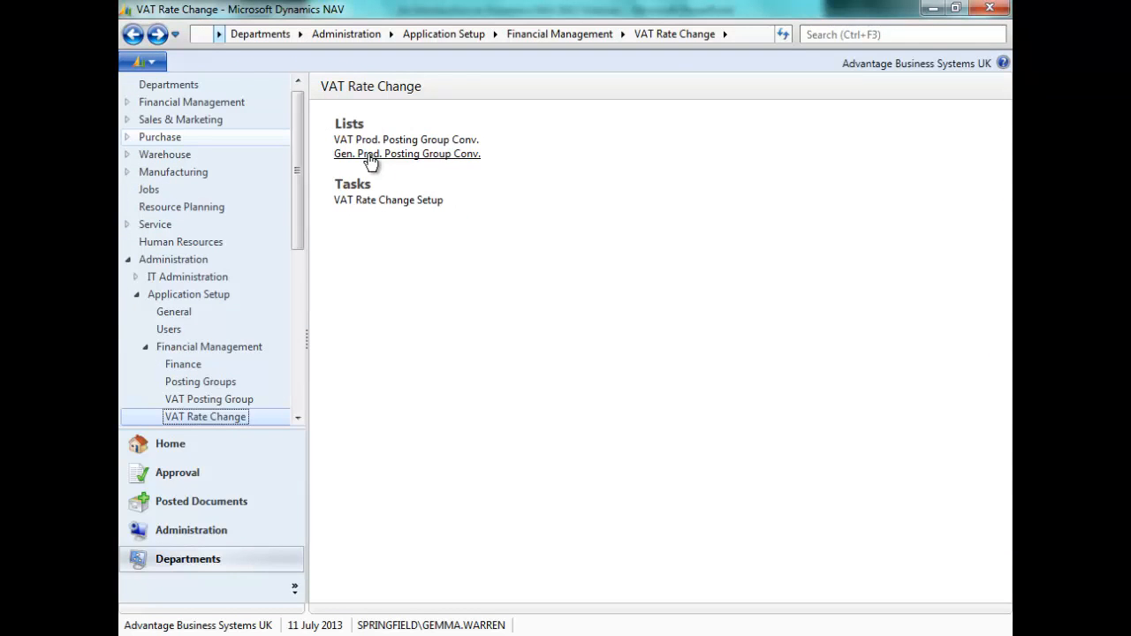
Create a Gen. Prod. Posting Group conversion line from RETAIL to RETAIL2
left_click(406, 154)
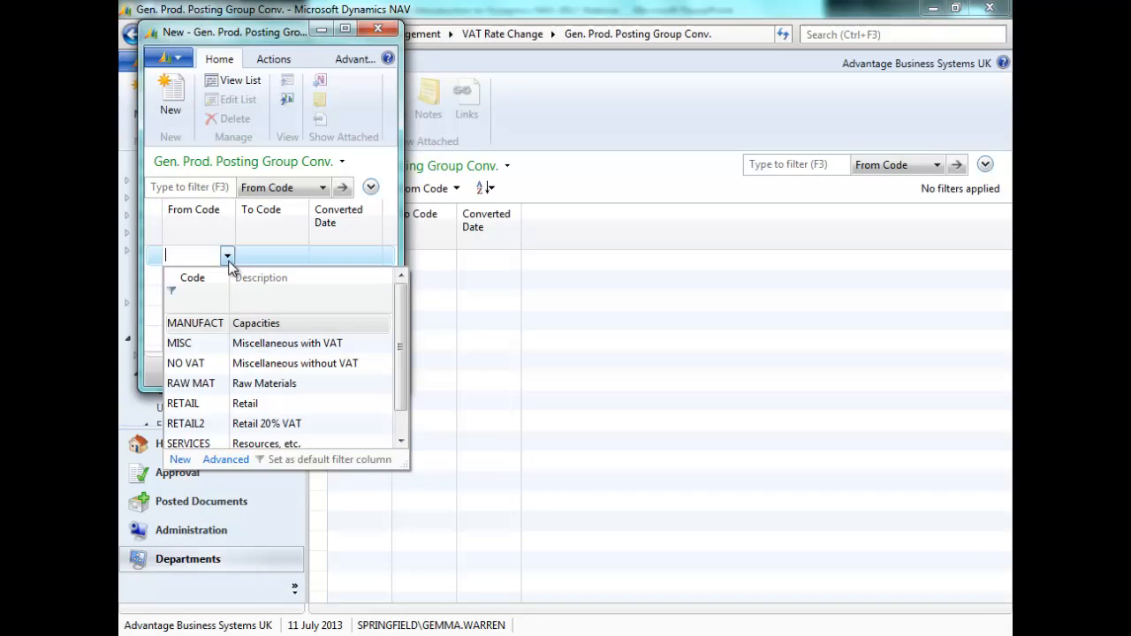
left_click(183, 403)
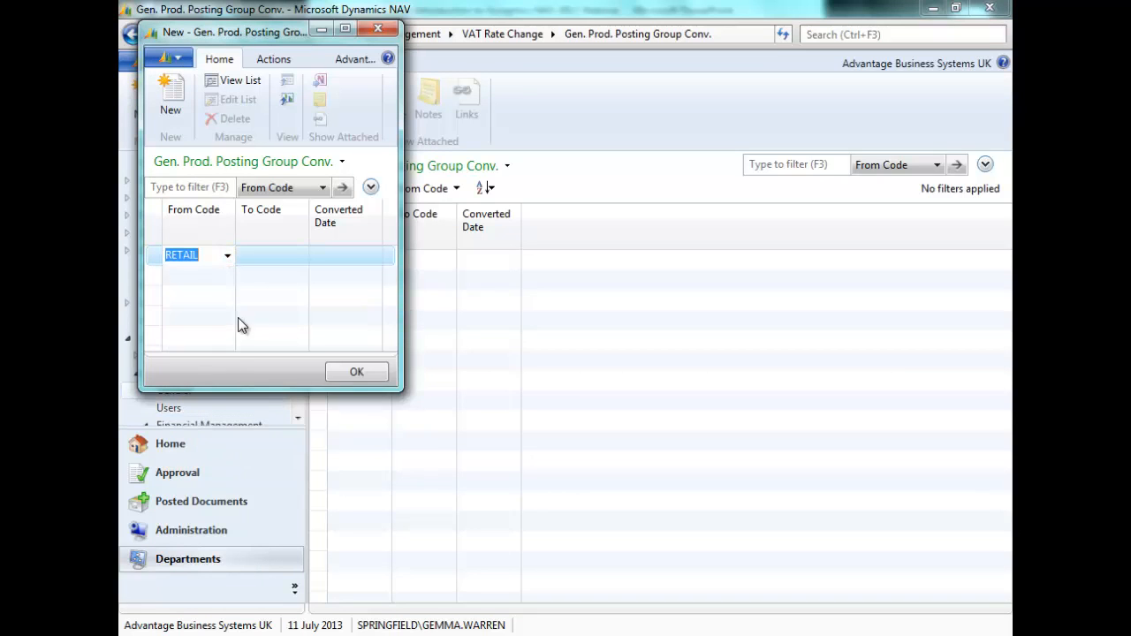
left_click(270, 255)
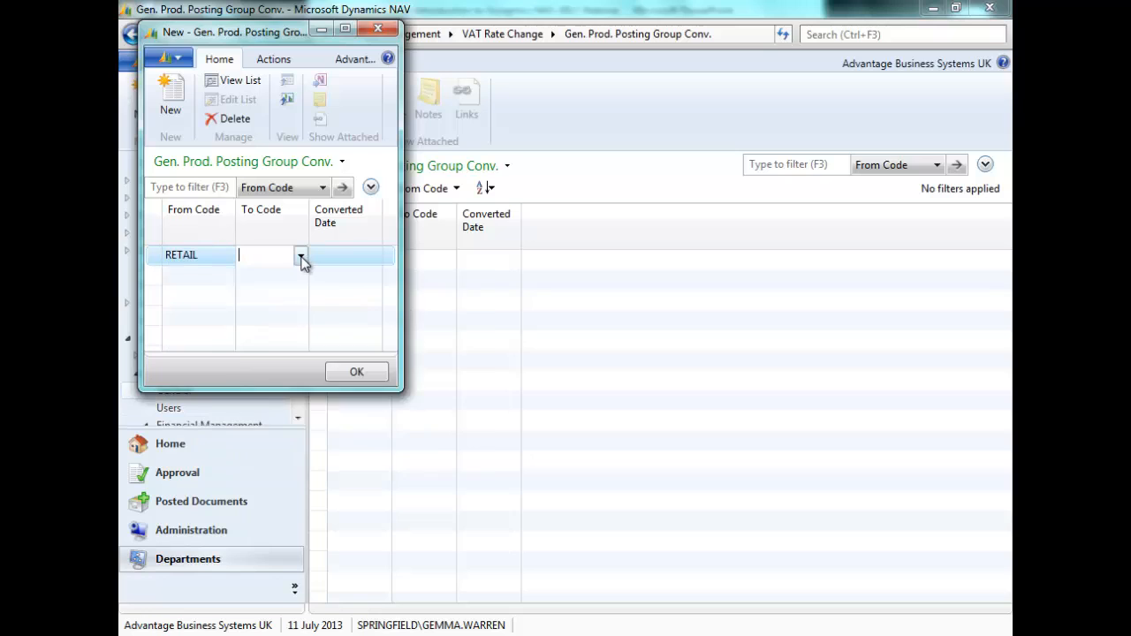
type("RETAIL2")
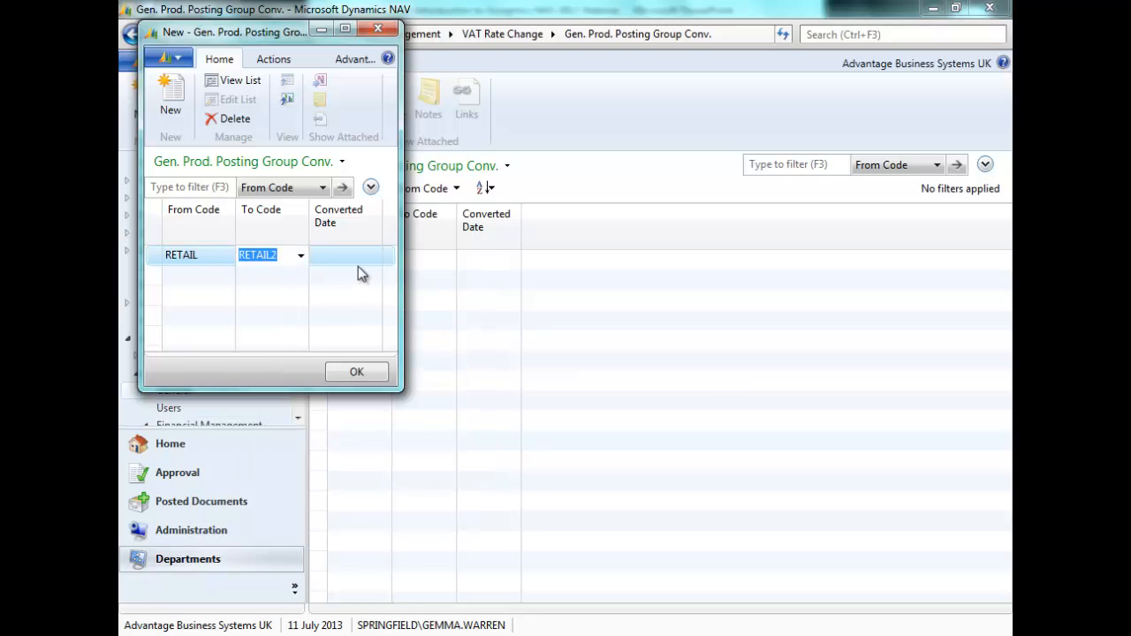
left_click(344, 256)
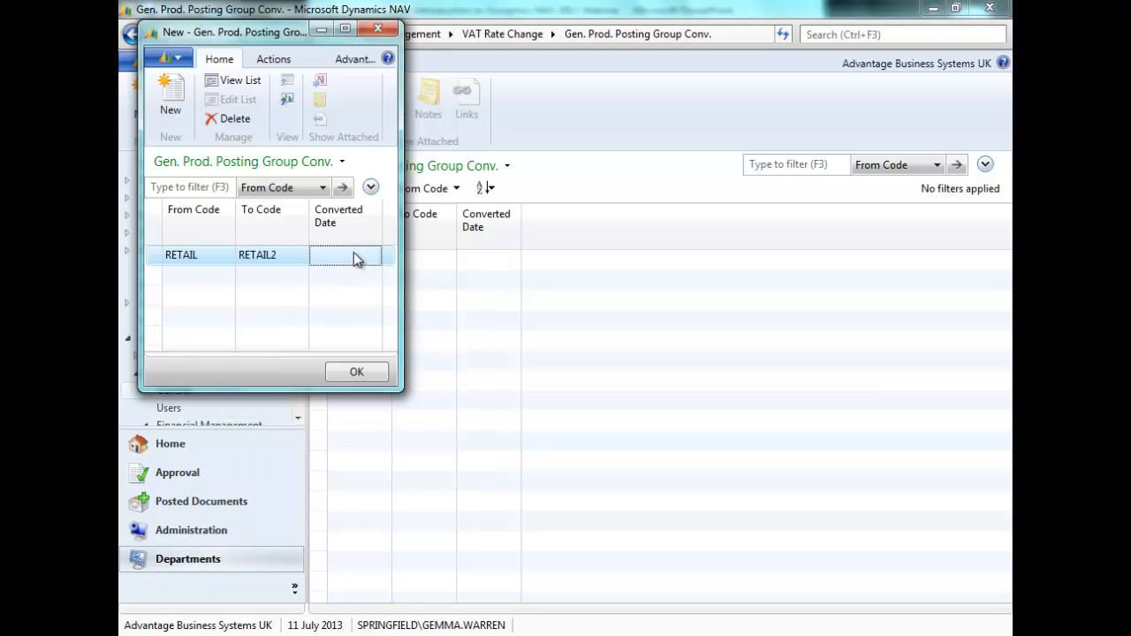
mouse_move(356, 371)
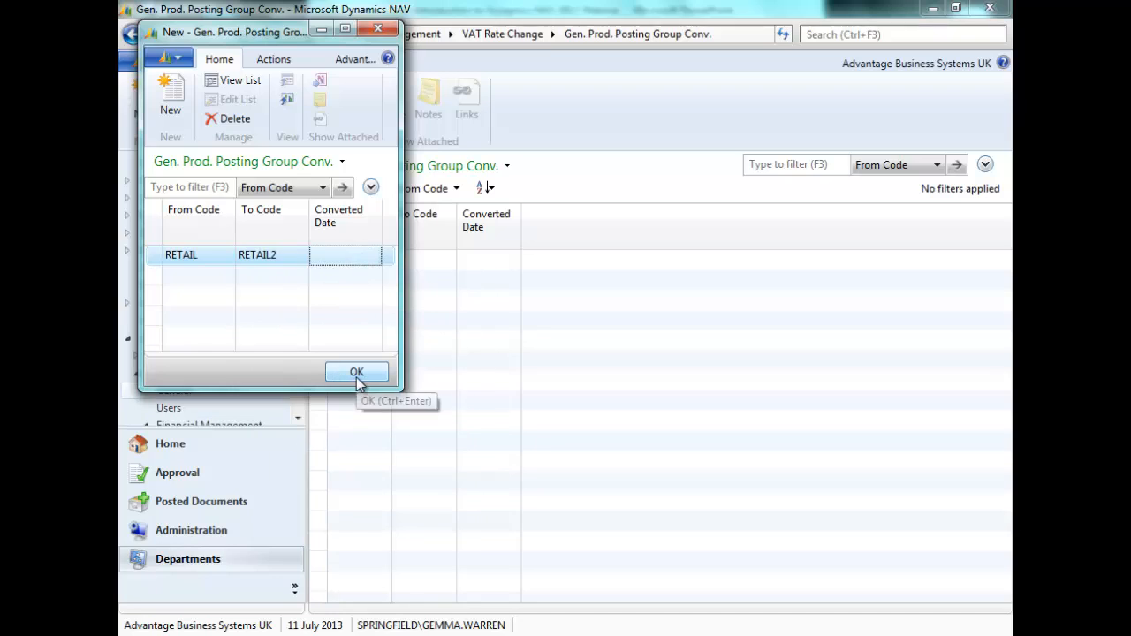
left_click(356, 371)
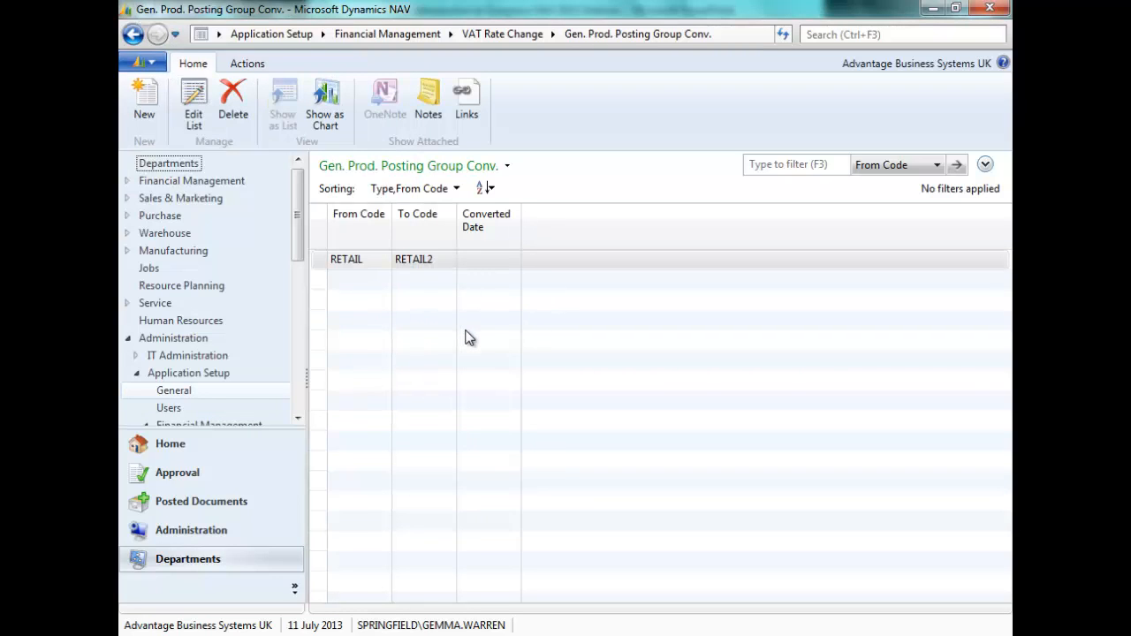
left_click(133, 33)
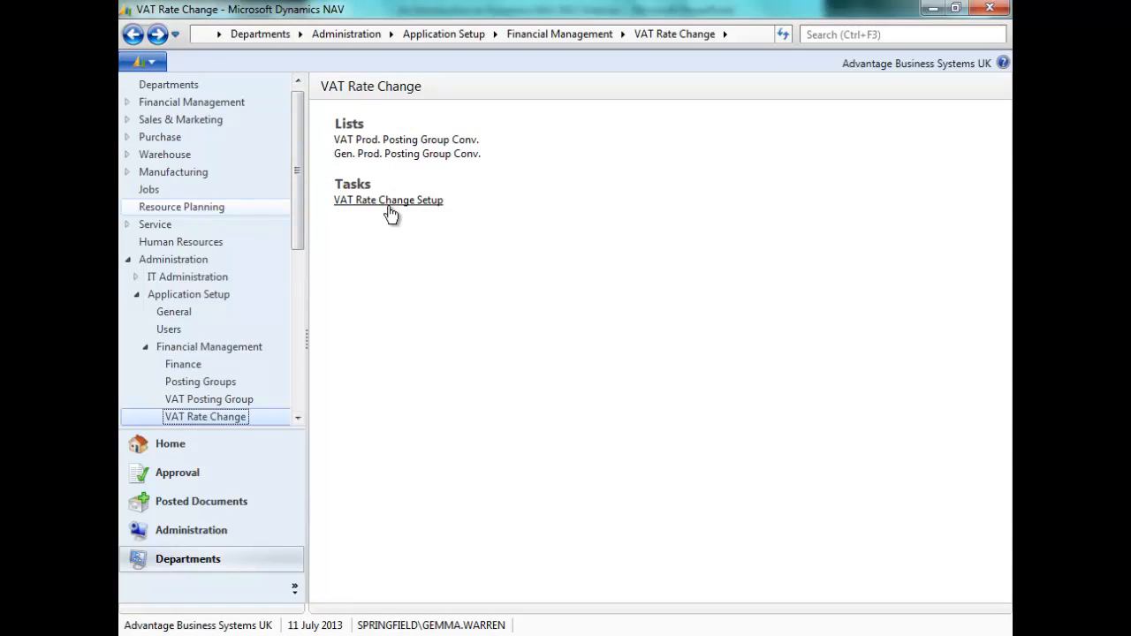
left_click(387, 200)
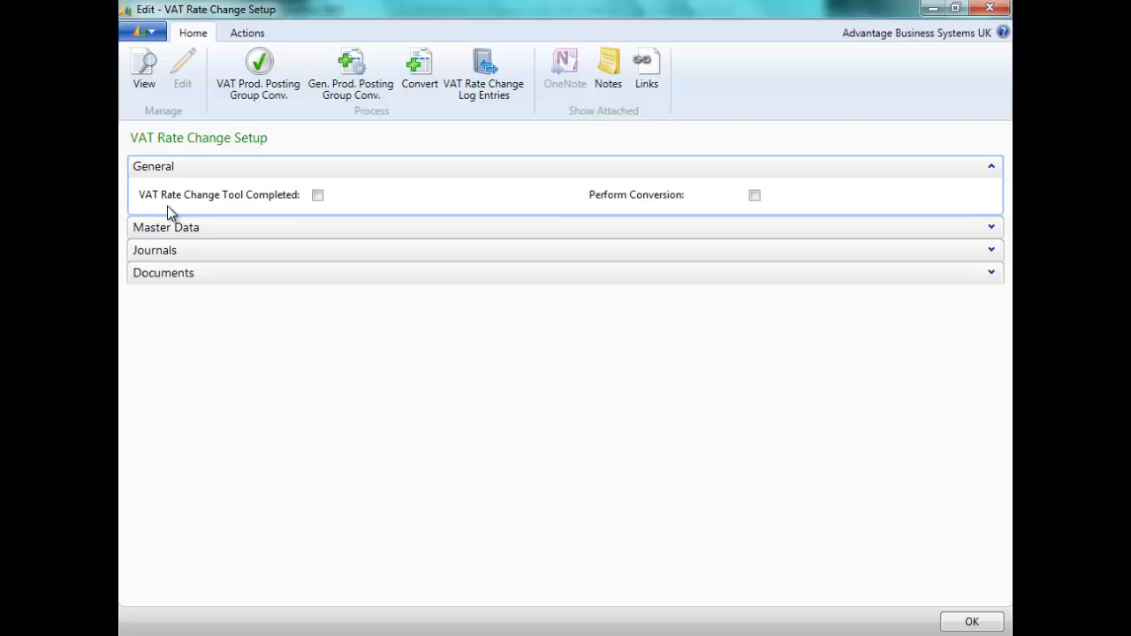
mouse_move(300, 168)
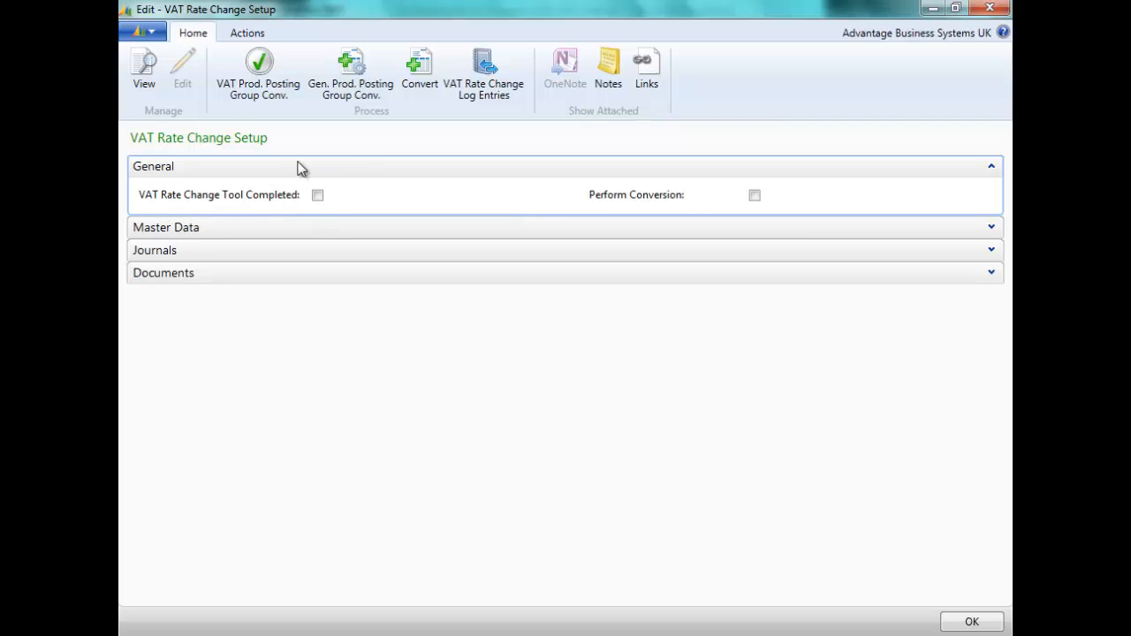
mouse_move(347, 219)
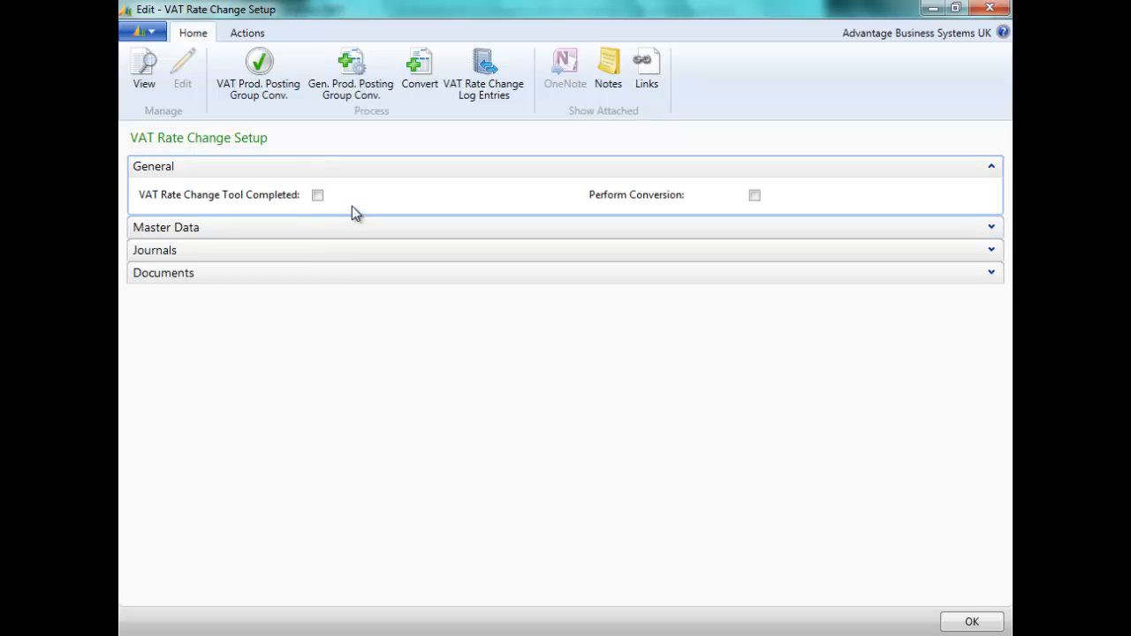
mouse_move(822, 248)
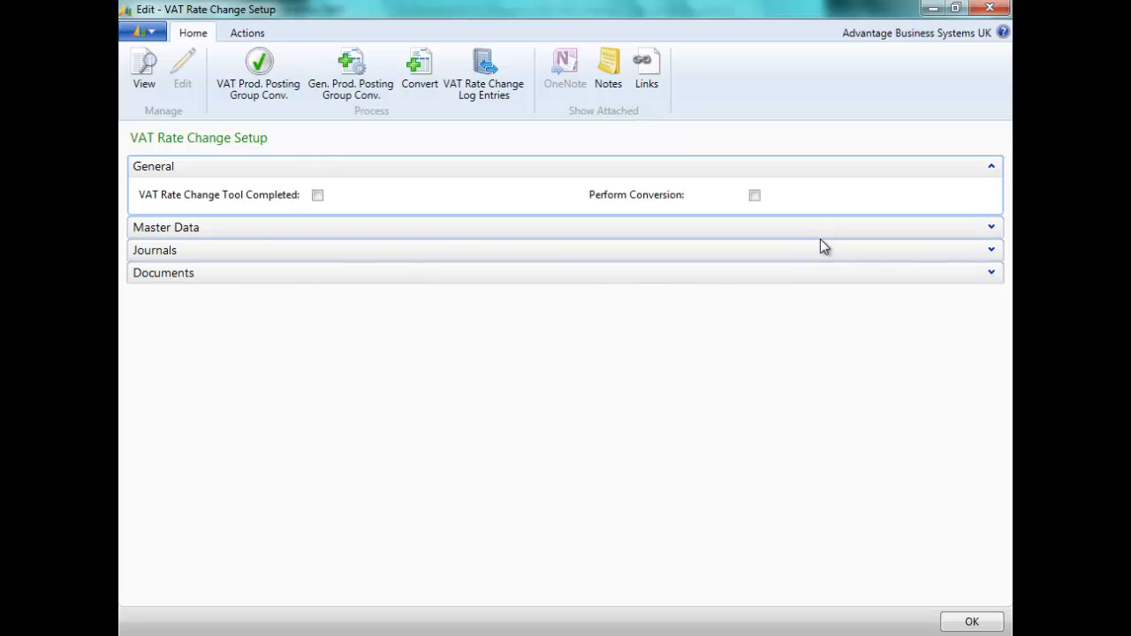
mouse_move(781, 247)
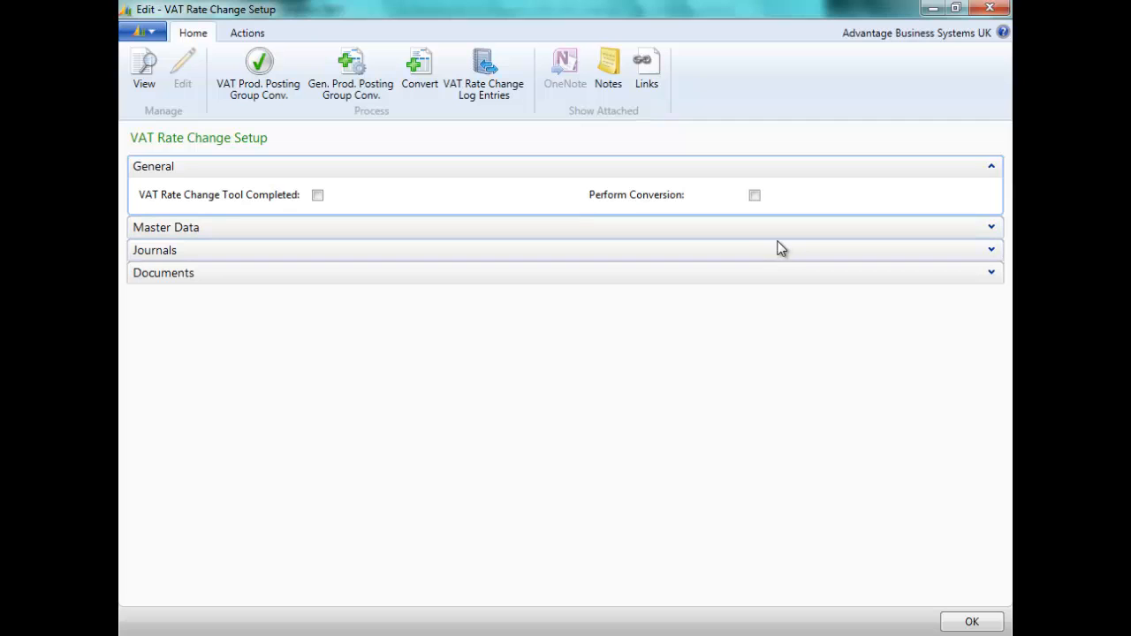
mouse_move(619, 198)
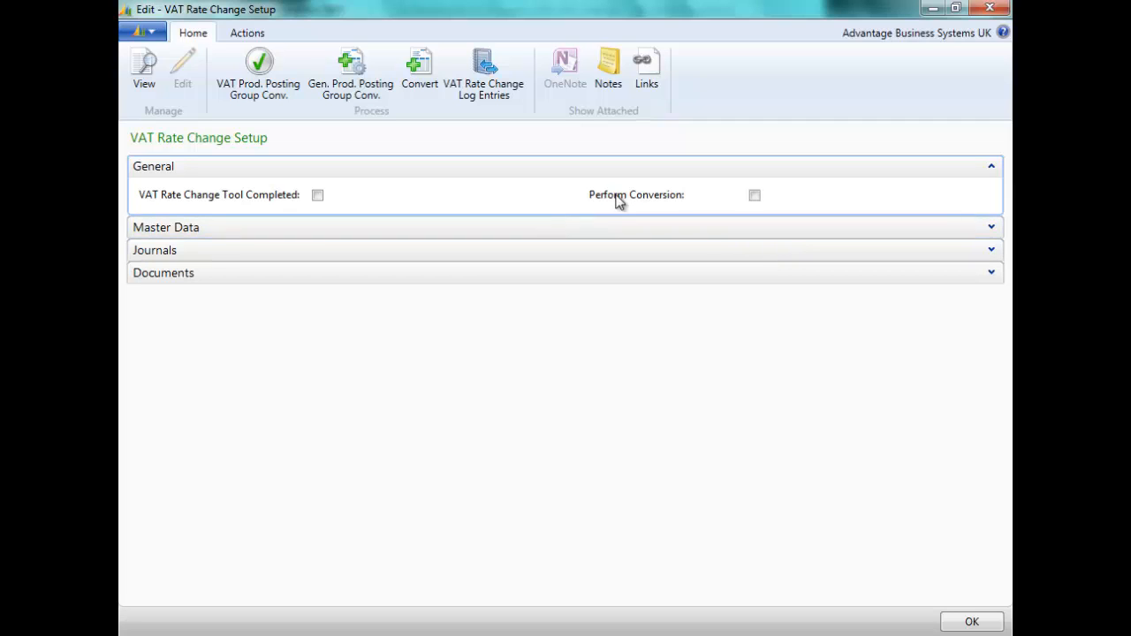
mouse_move(654, 217)
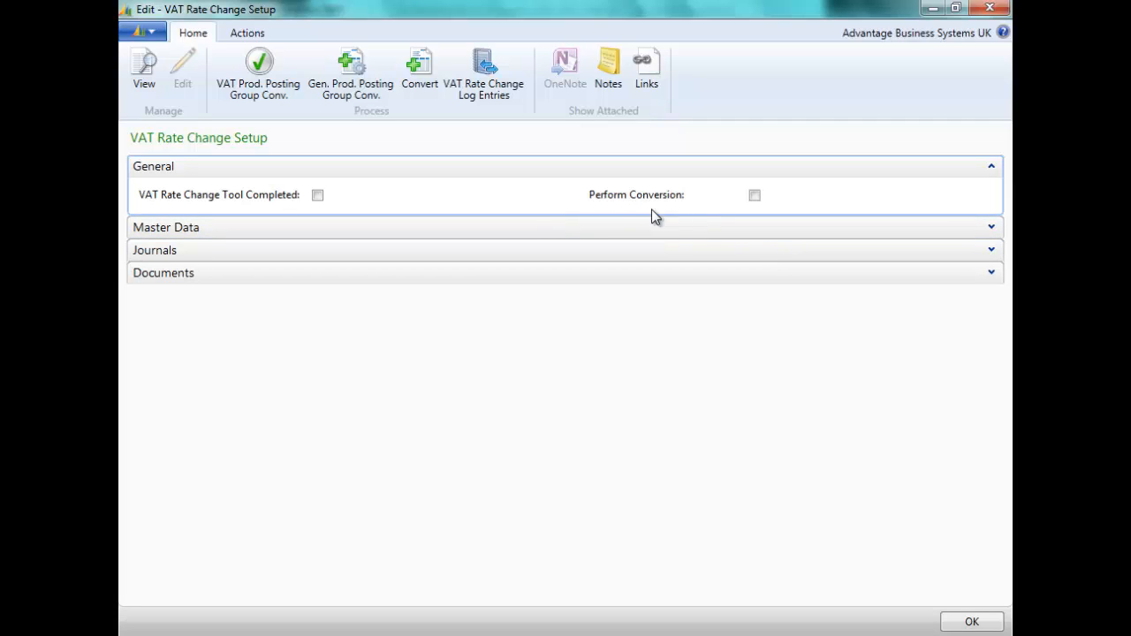
mouse_move(782, 209)
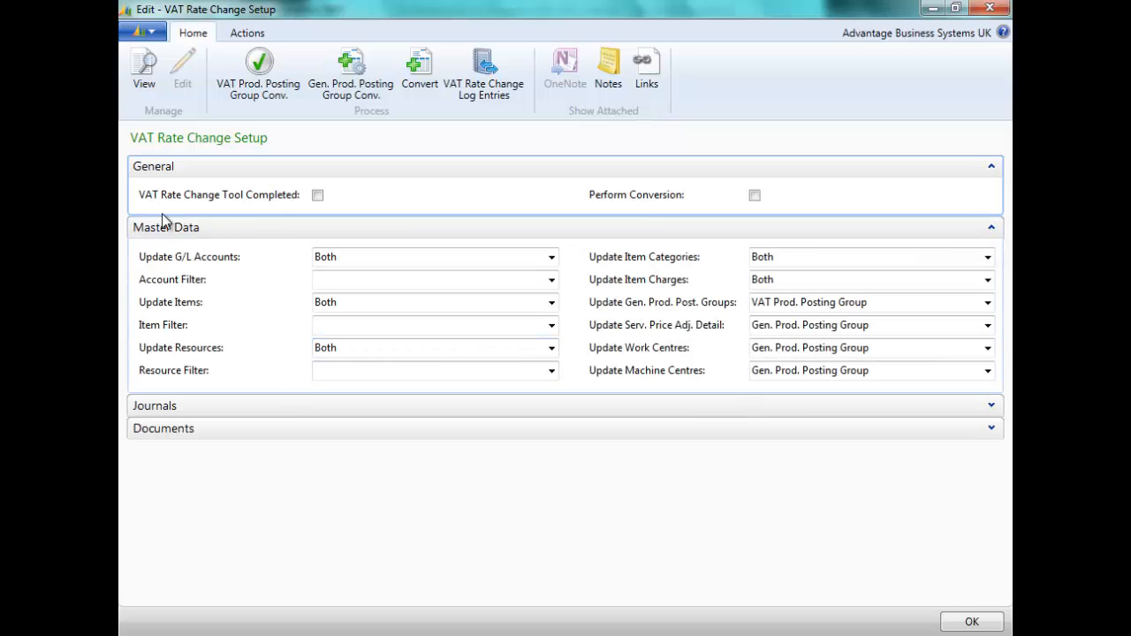
mouse_move(146, 310)
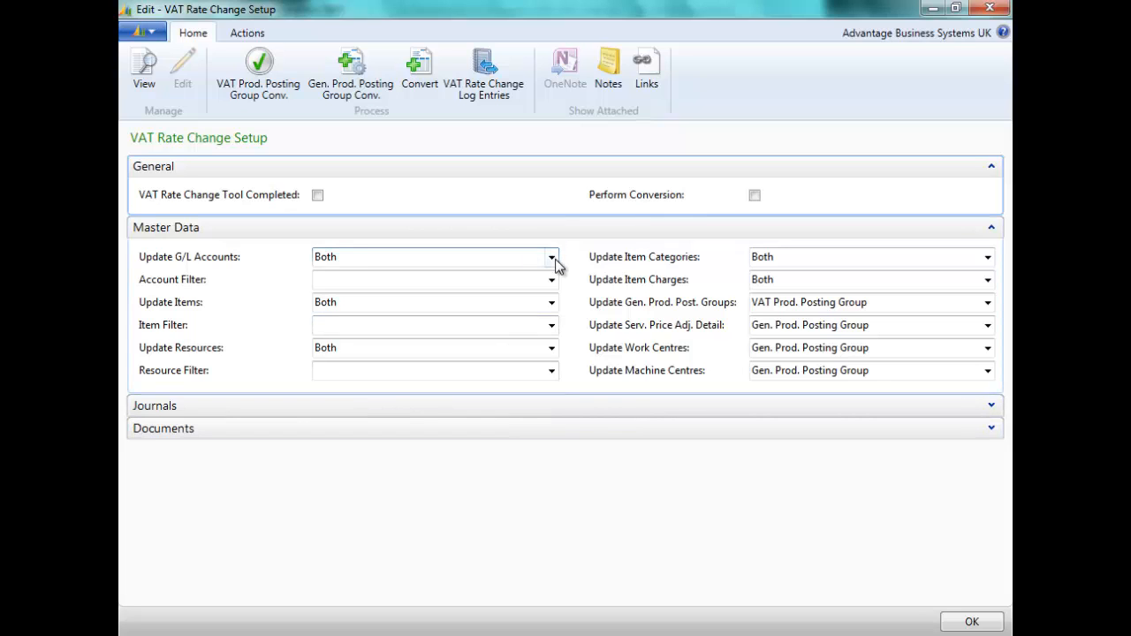
Set Update G/L Accounts to Both in the Master Data section
left_click(551, 257)
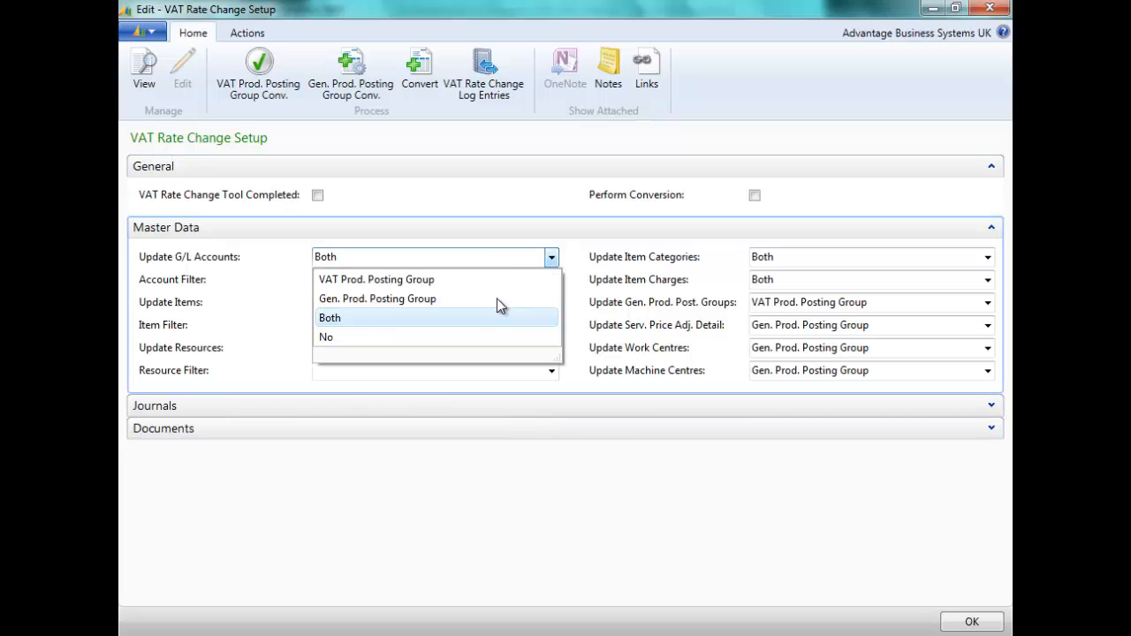
mouse_move(384, 289)
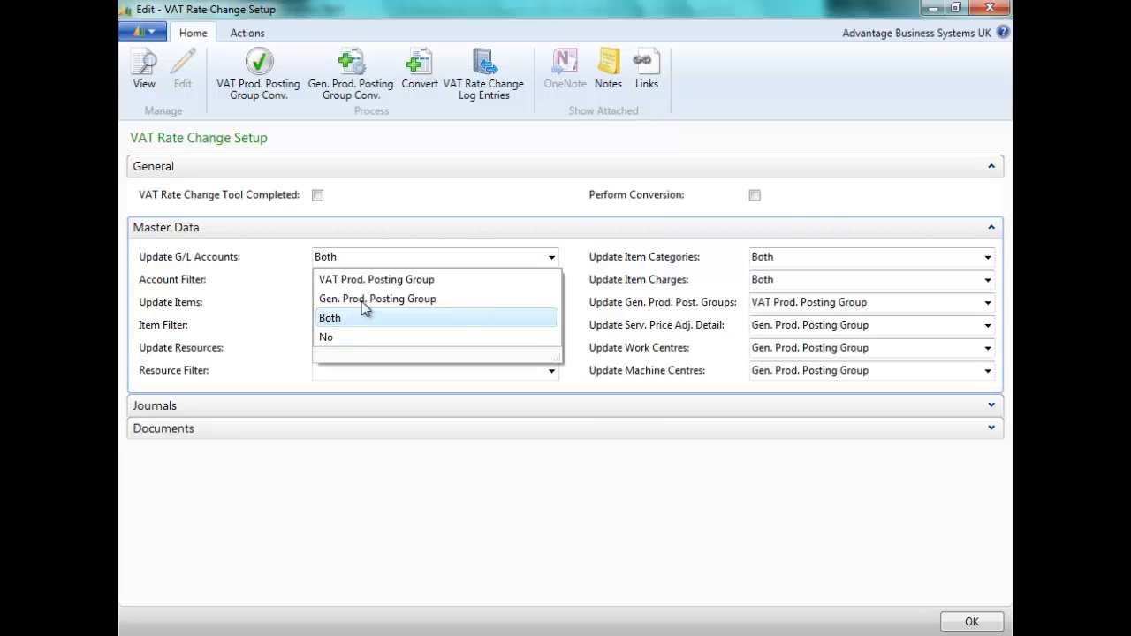
mouse_move(322, 351)
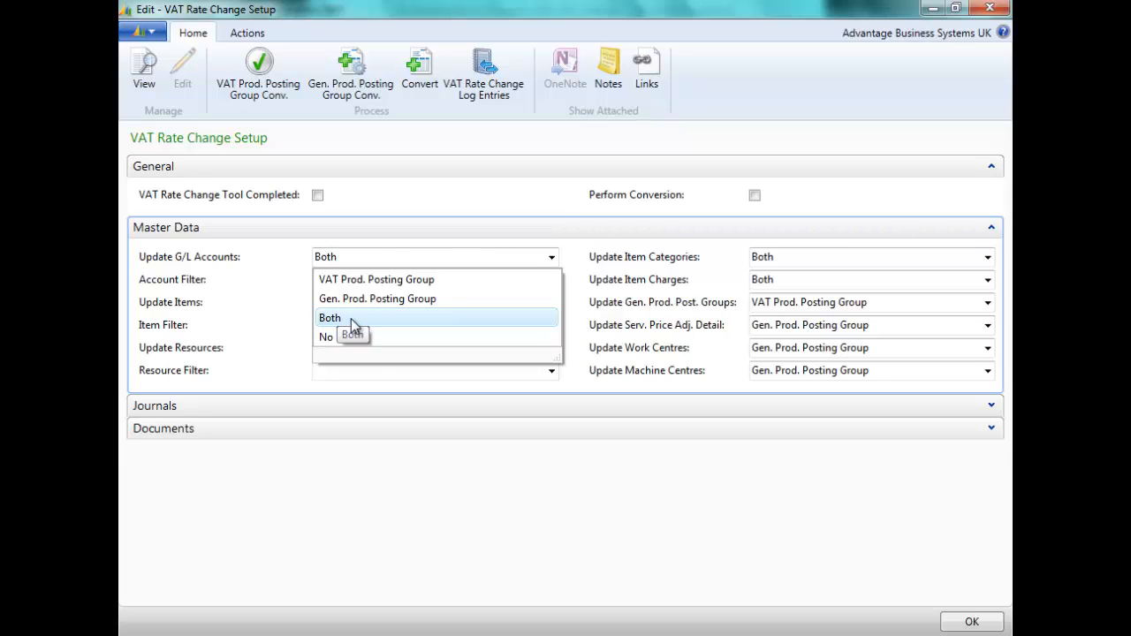
left_click(329, 317)
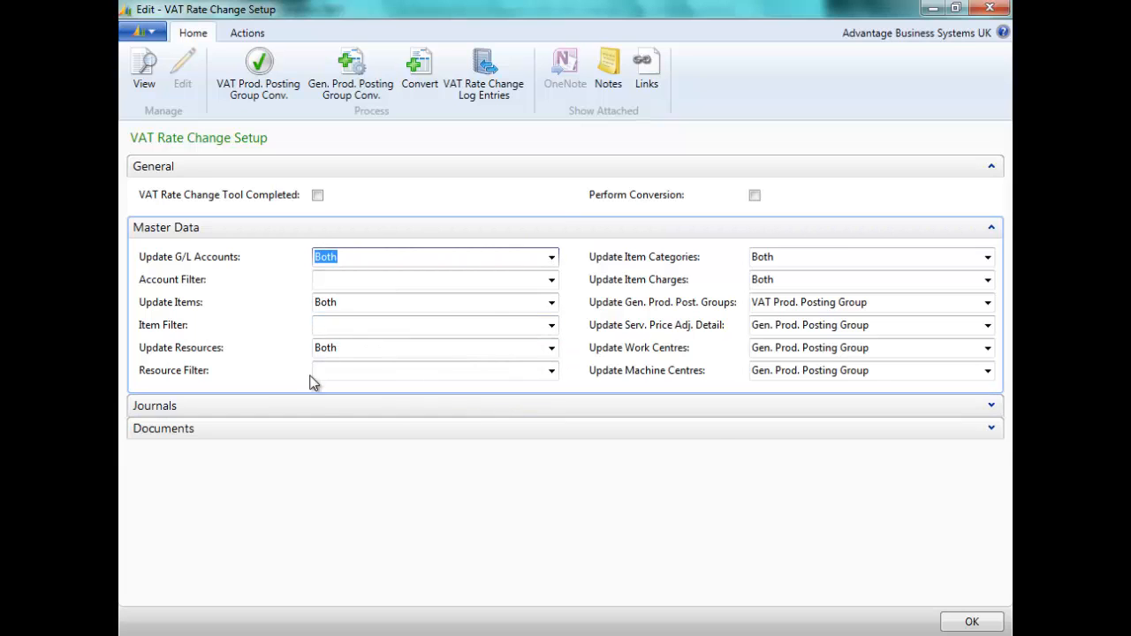
mouse_move(905, 456)
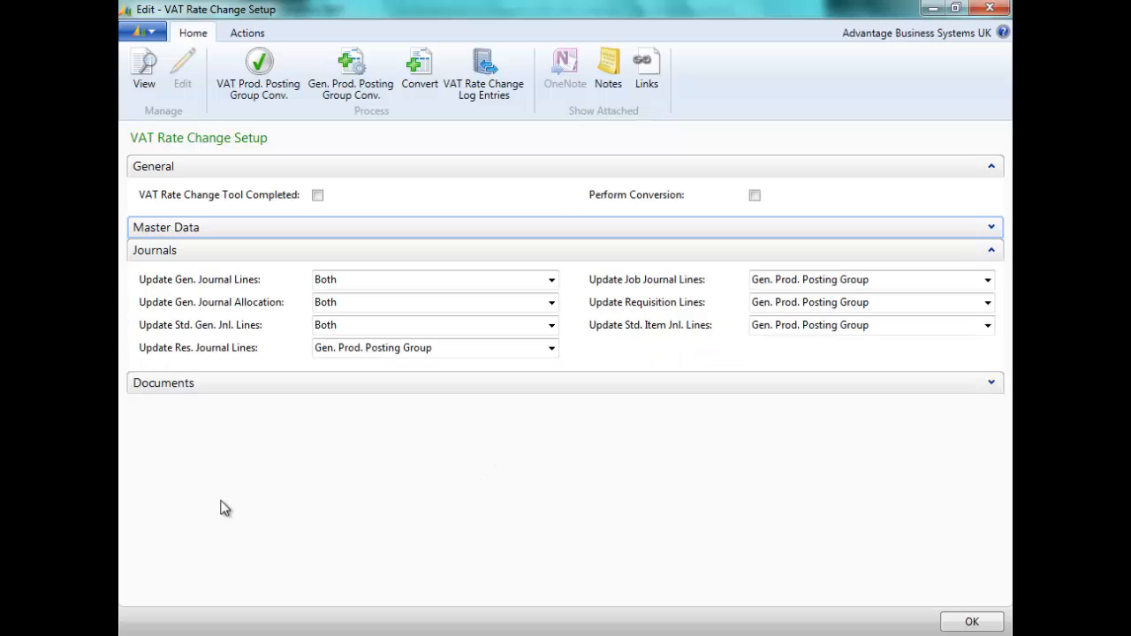
mouse_move(385, 428)
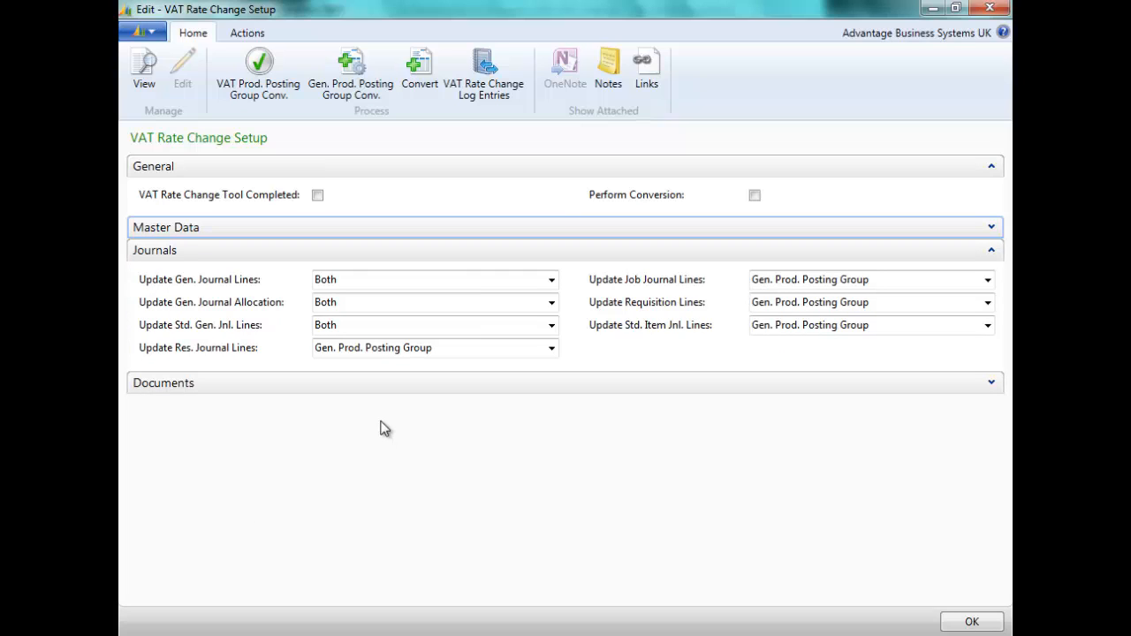
mouse_move(775, 408)
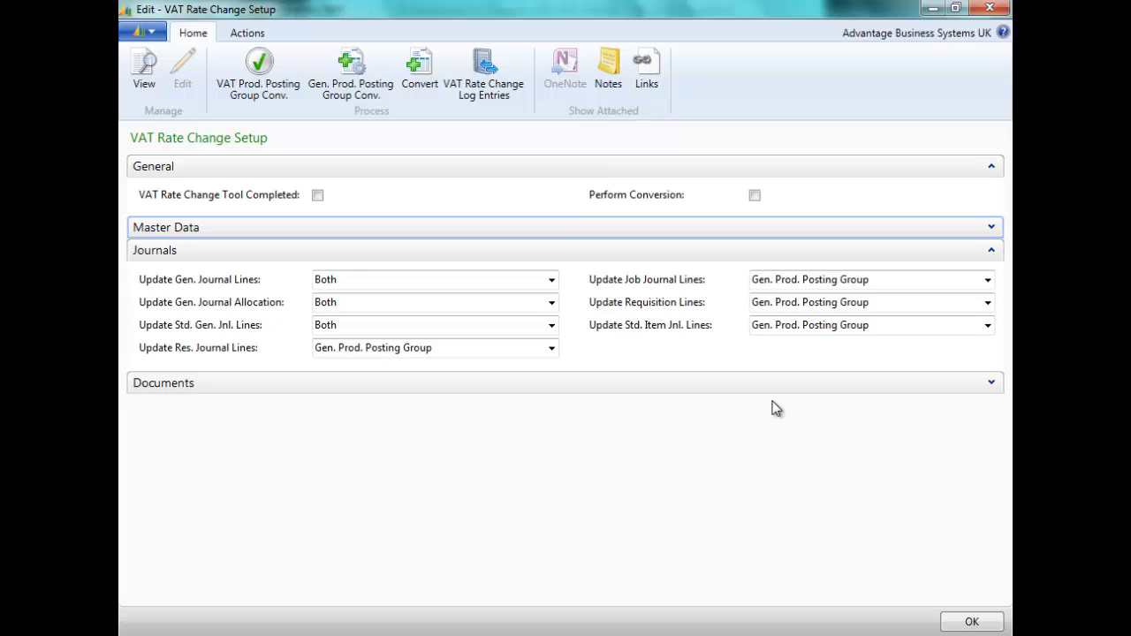
mouse_move(640, 382)
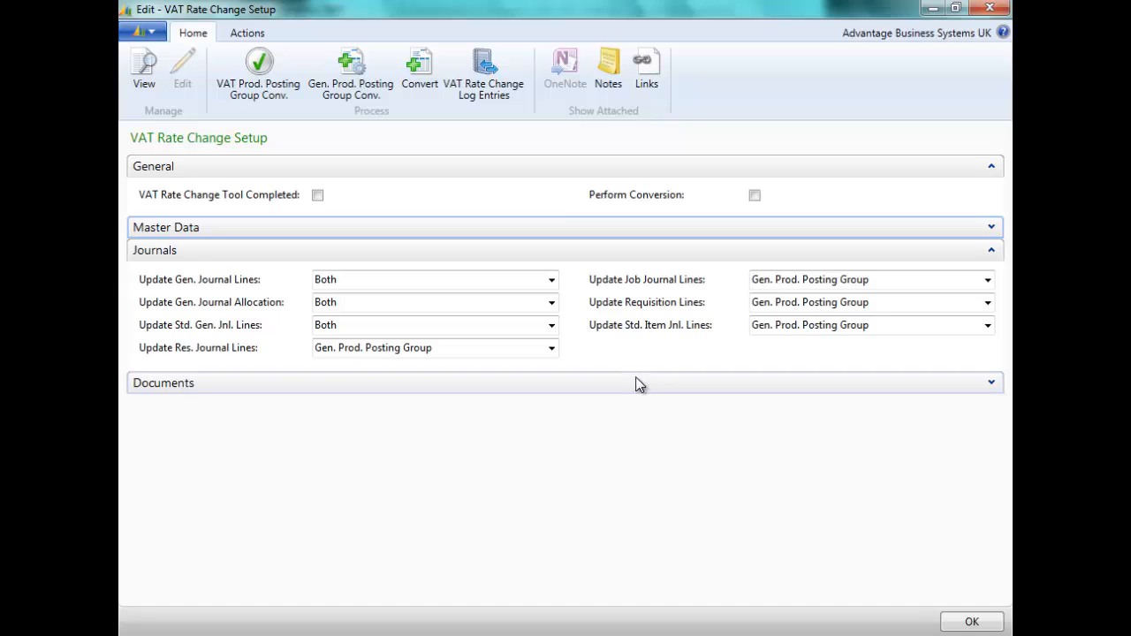
mouse_move(760, 381)
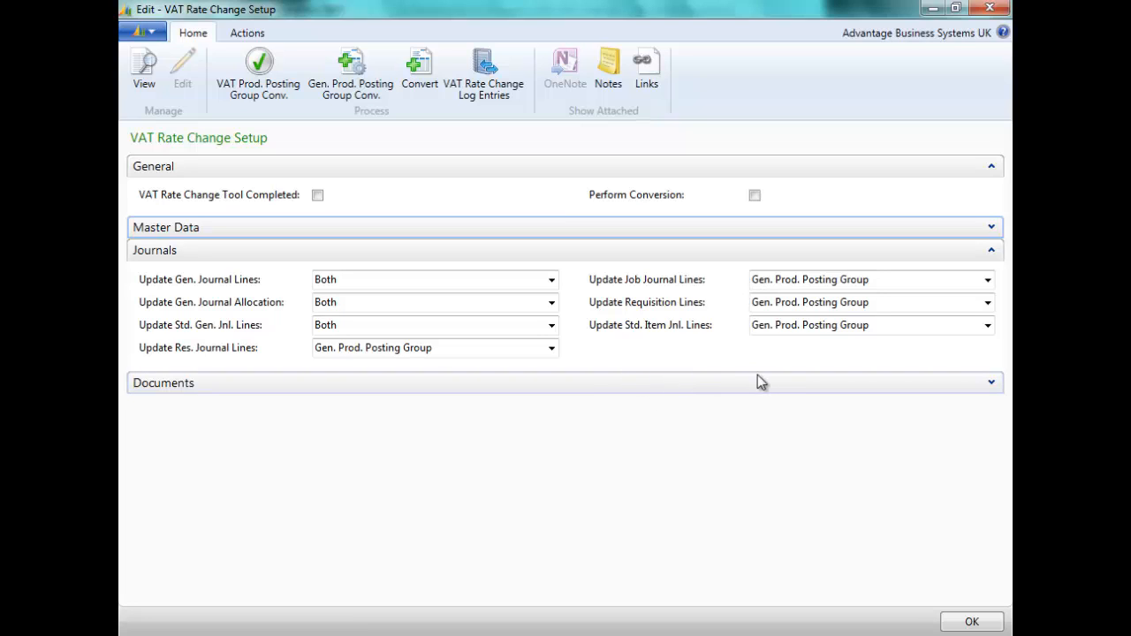
Open the Update Gen. Journal Lines choices in the Journals section
left_click(551, 279)
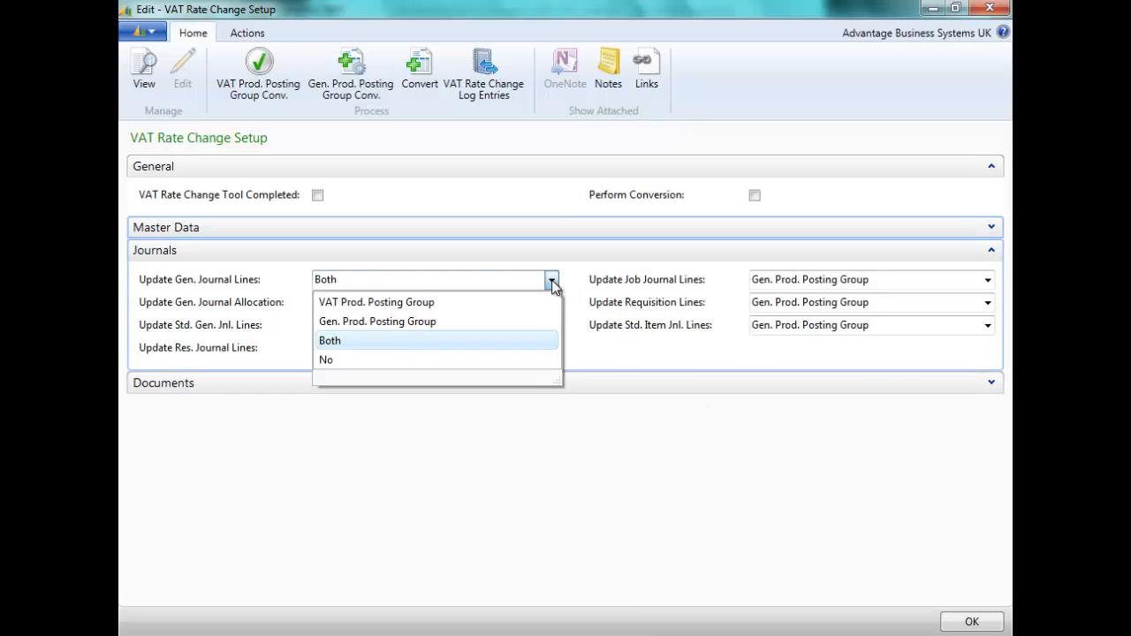
mouse_move(471, 306)
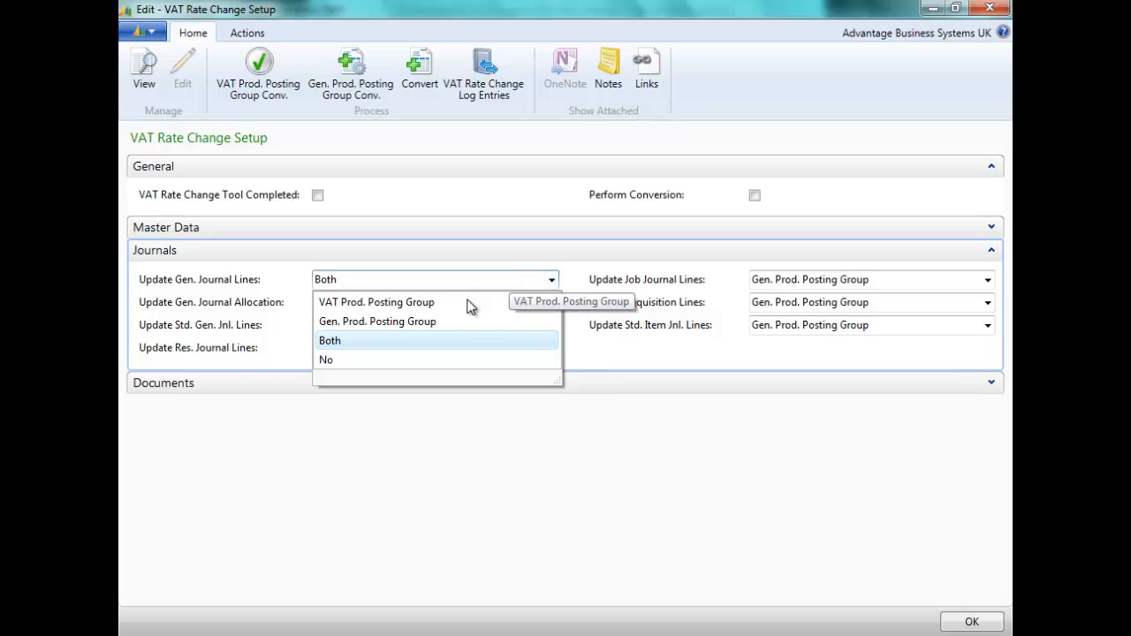
mouse_move(382, 340)
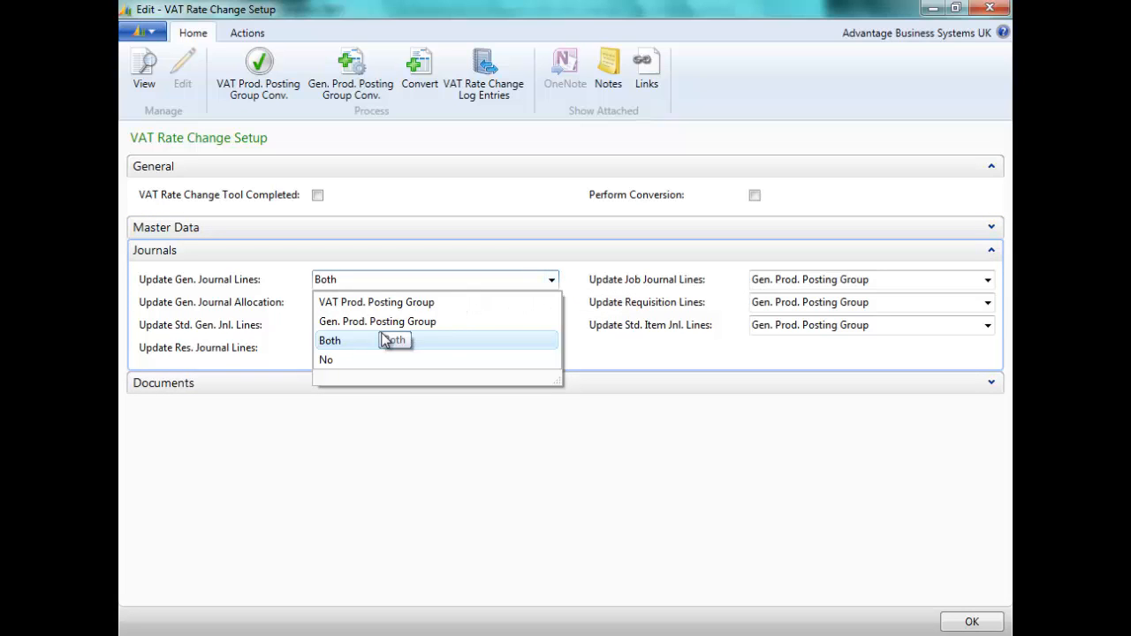
mouse_move(343, 367)
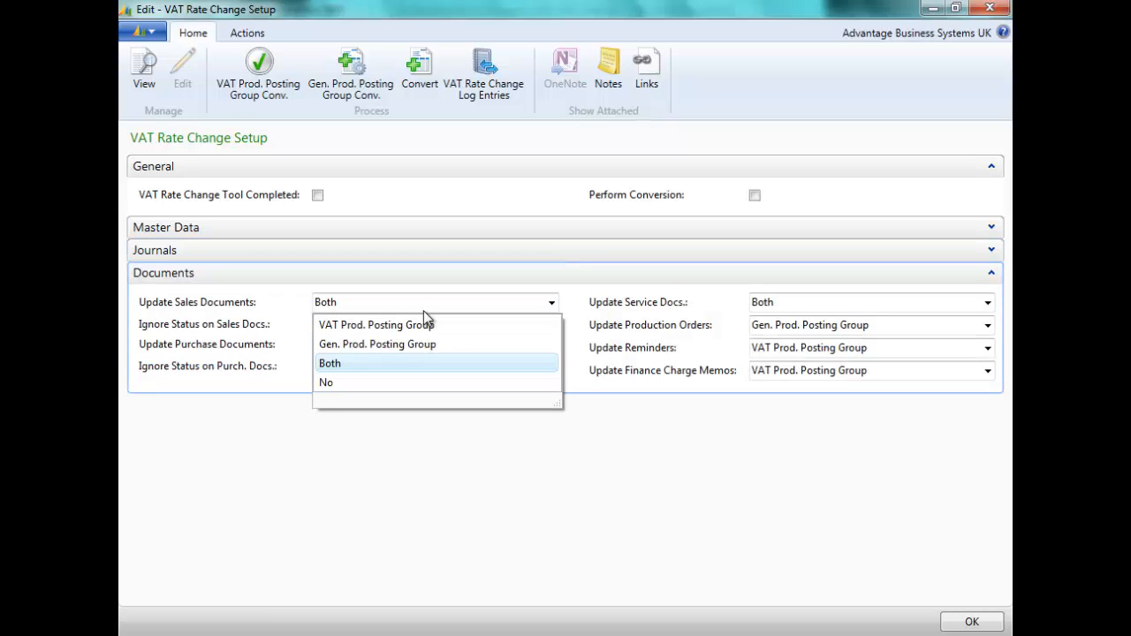
mouse_move(554, 307)
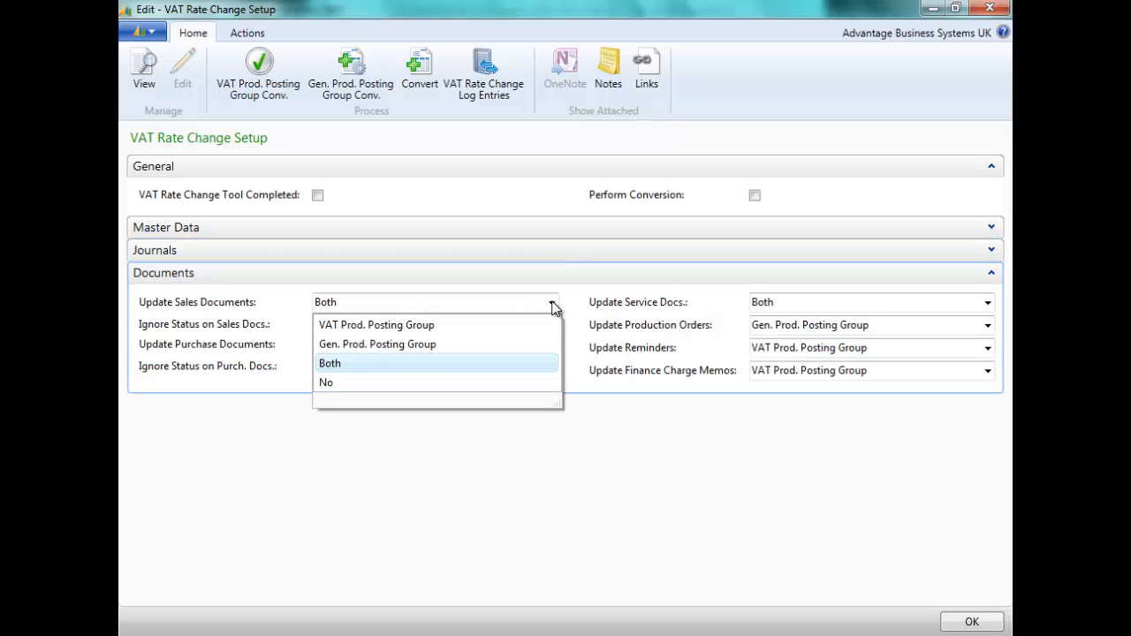
Set Update Sales Documents to Both in the Documents section
left_click(329, 362)
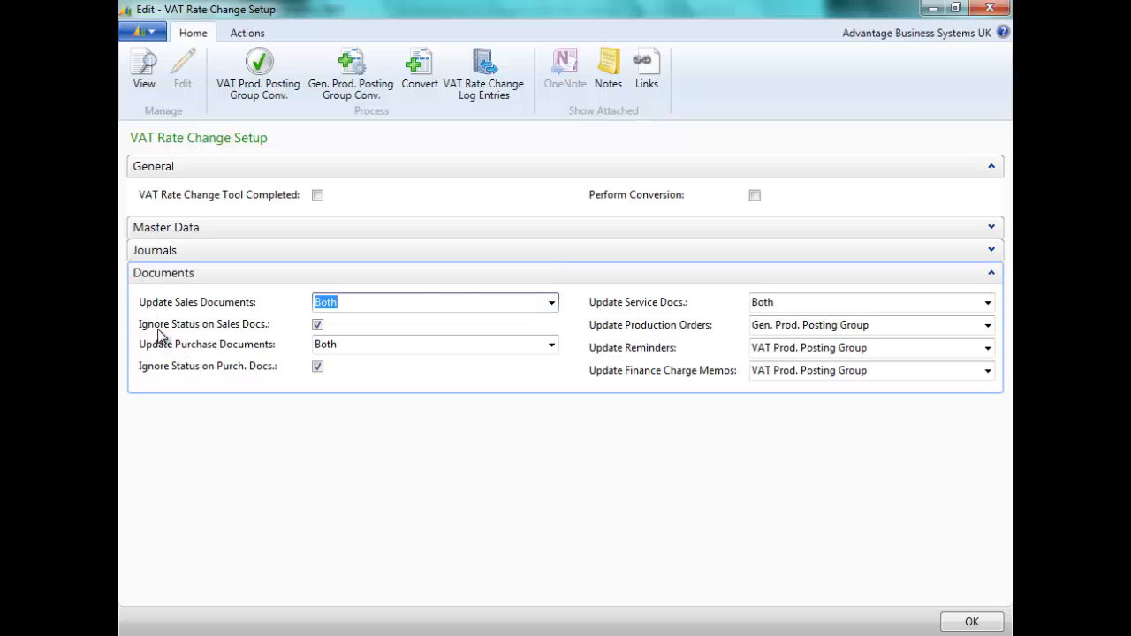
mouse_move(198, 338)
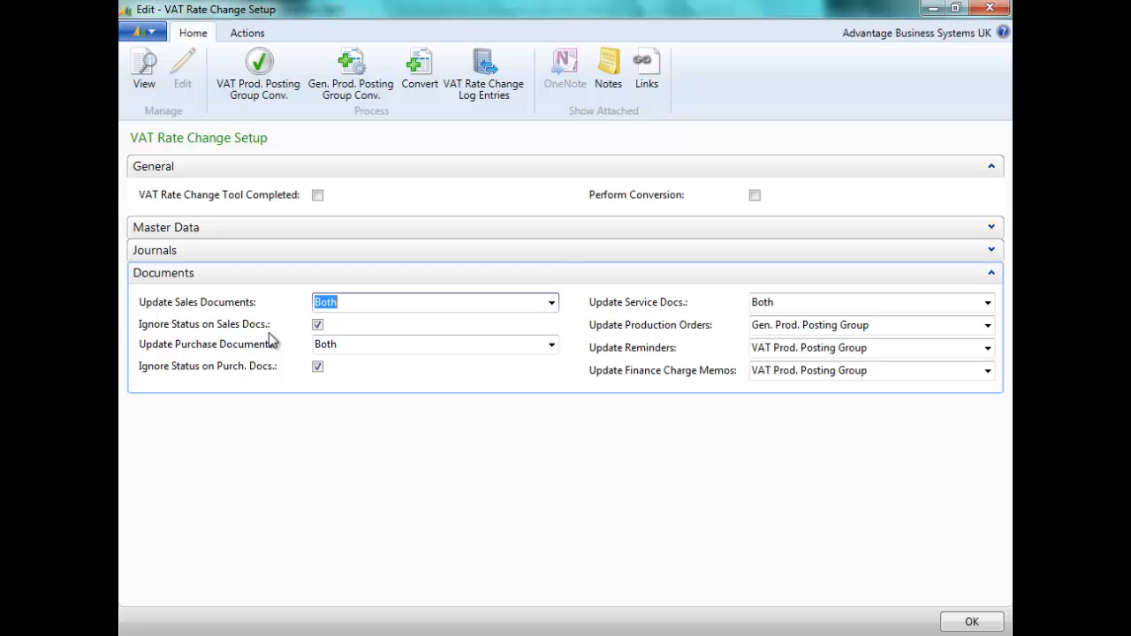
mouse_move(292, 342)
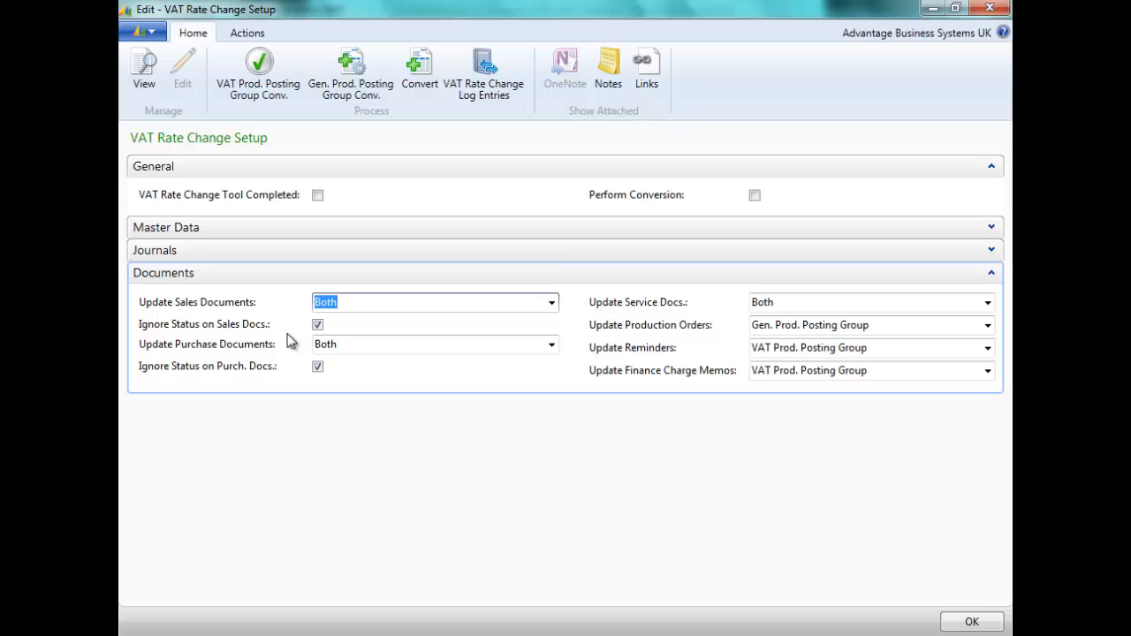
mouse_move(327, 391)
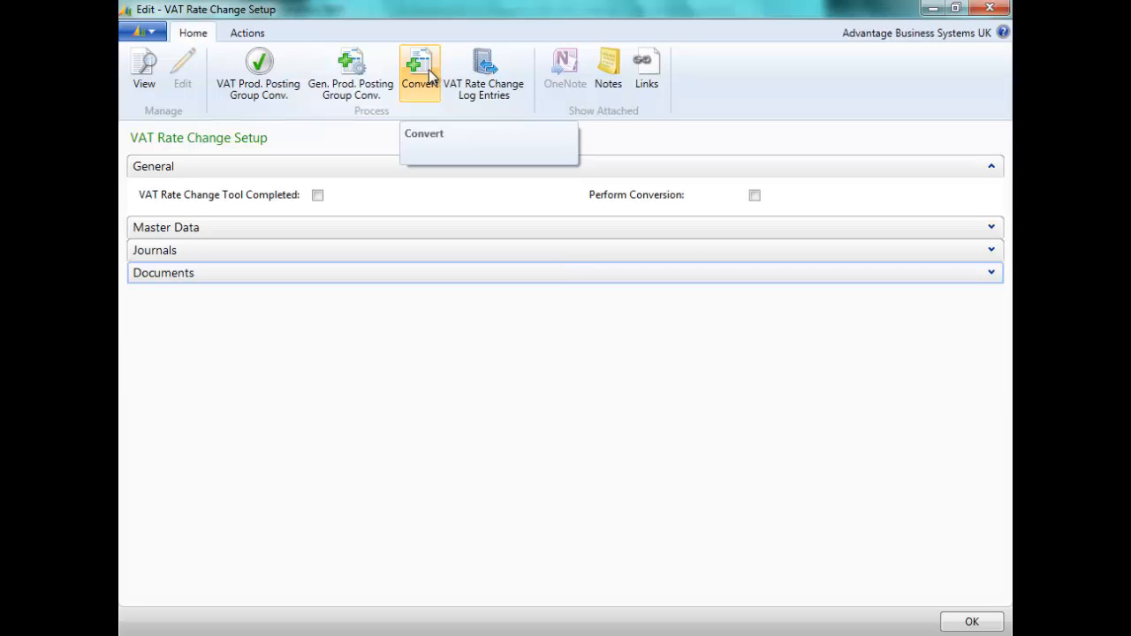
left_click(419, 71)
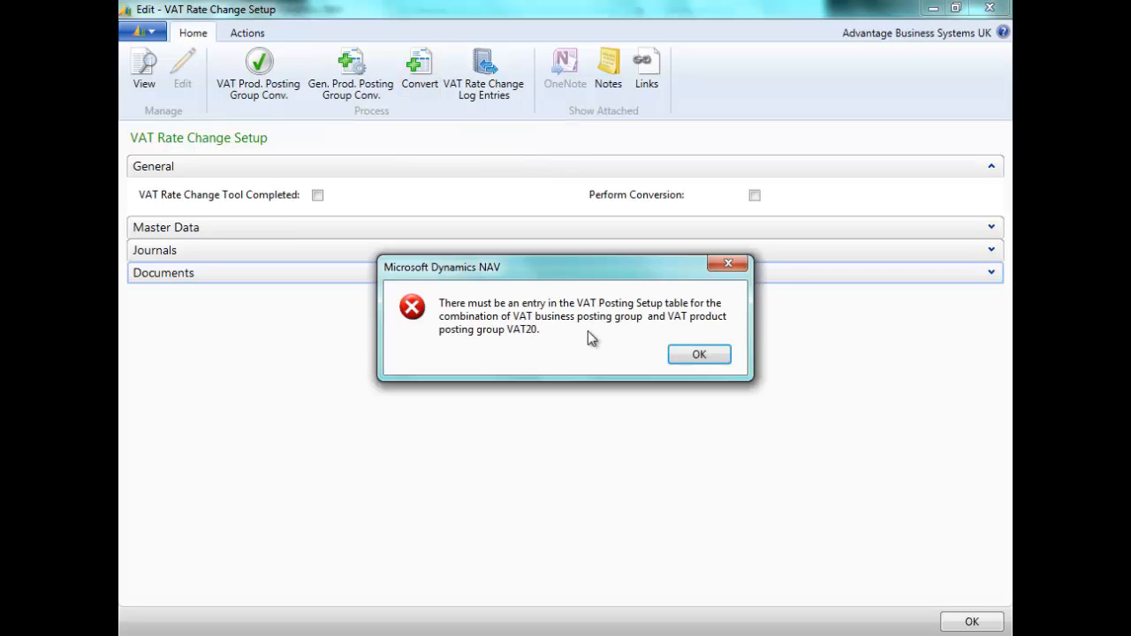
mouse_move(564, 385)
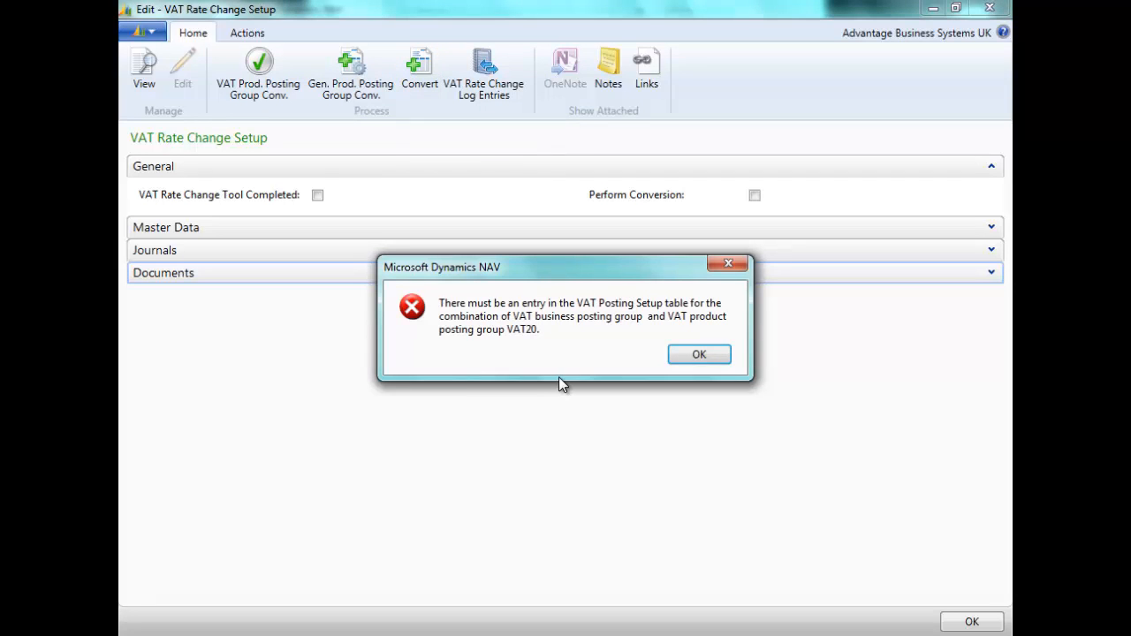
mouse_move(652, 344)
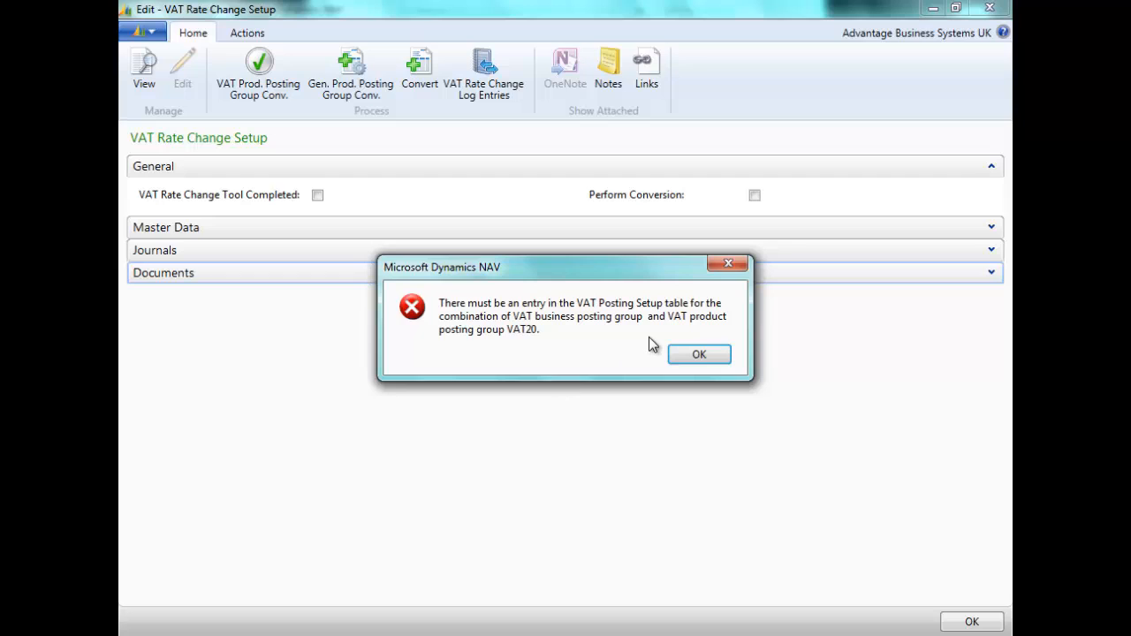
mouse_move(476, 370)
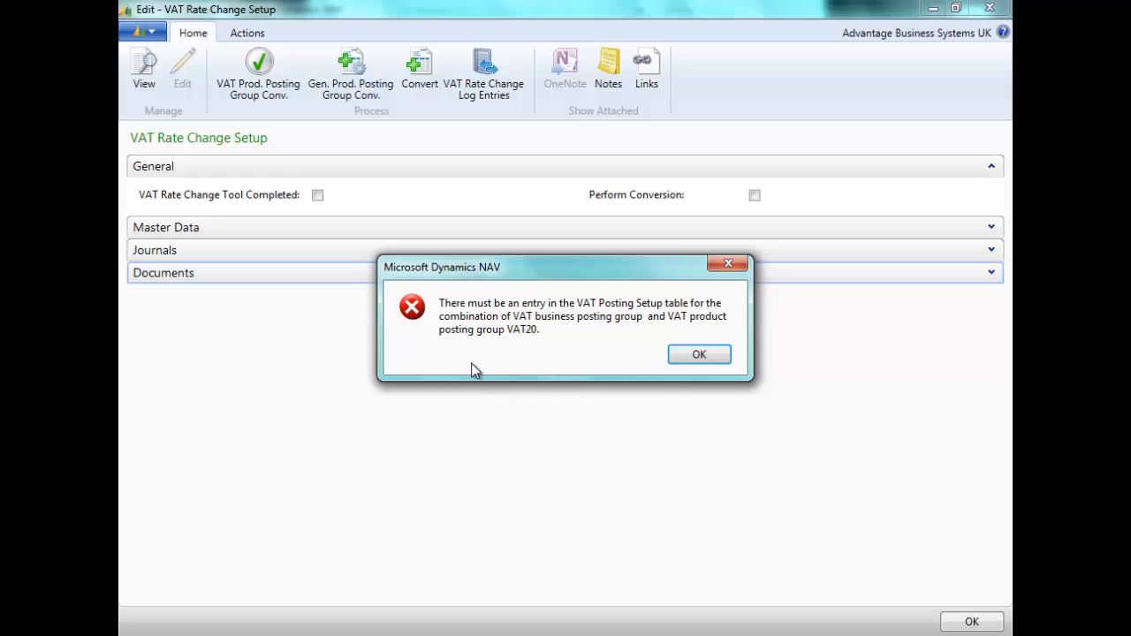
mouse_move(469, 331)
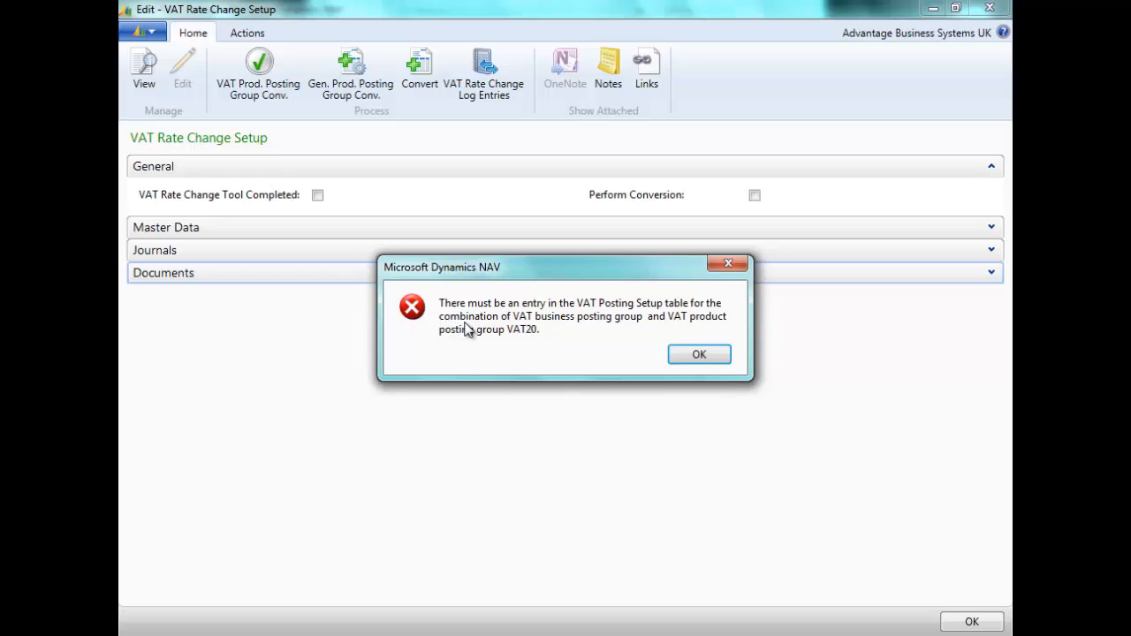
mouse_move(651, 323)
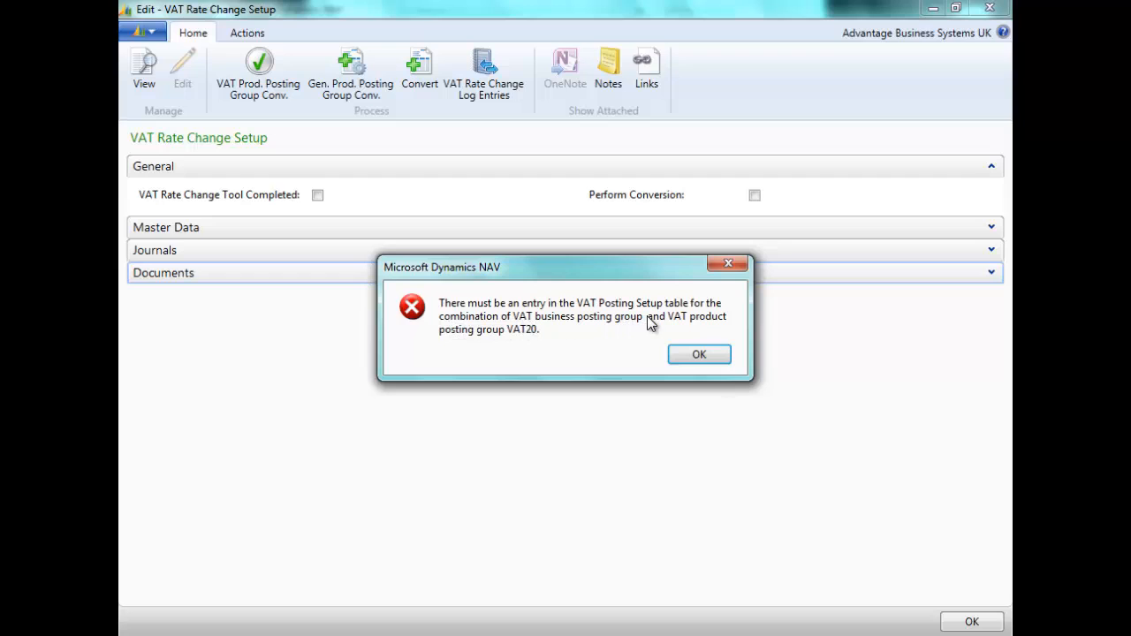
mouse_move(495, 346)
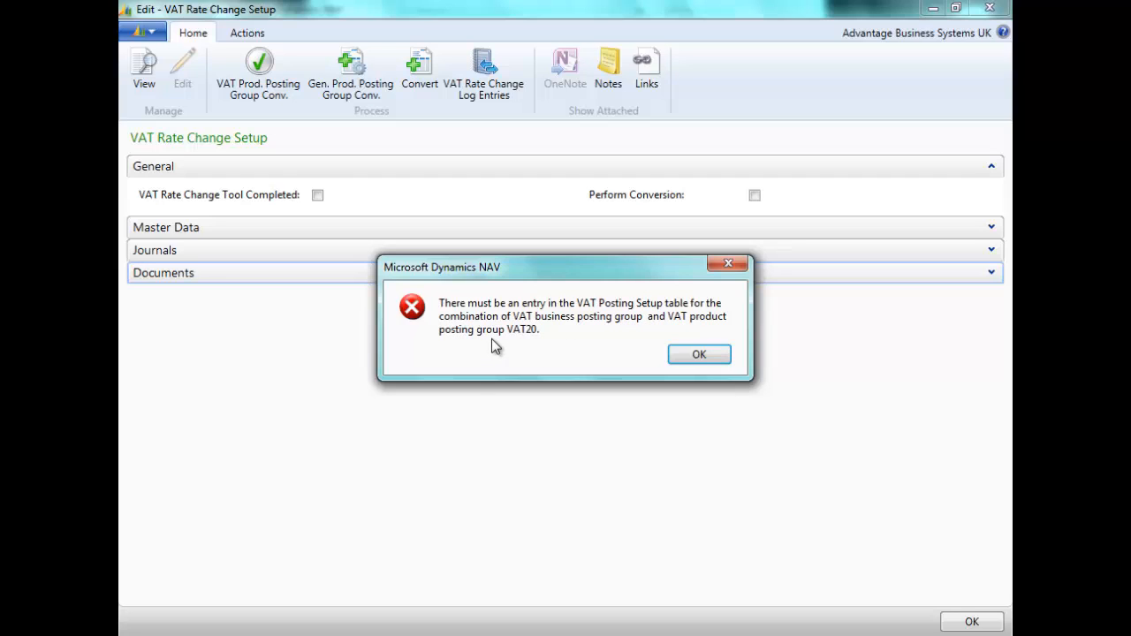
mouse_move(526, 347)
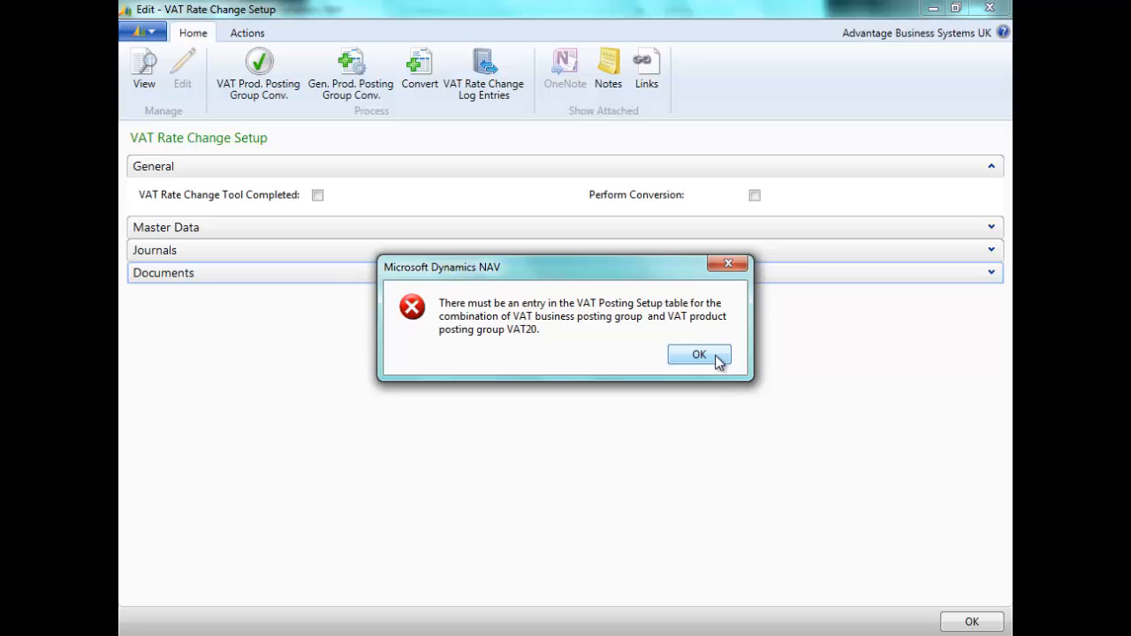
Set the VAT Rate Change Setup page aside and search for VAT Posting Setup
left_click(698, 354)
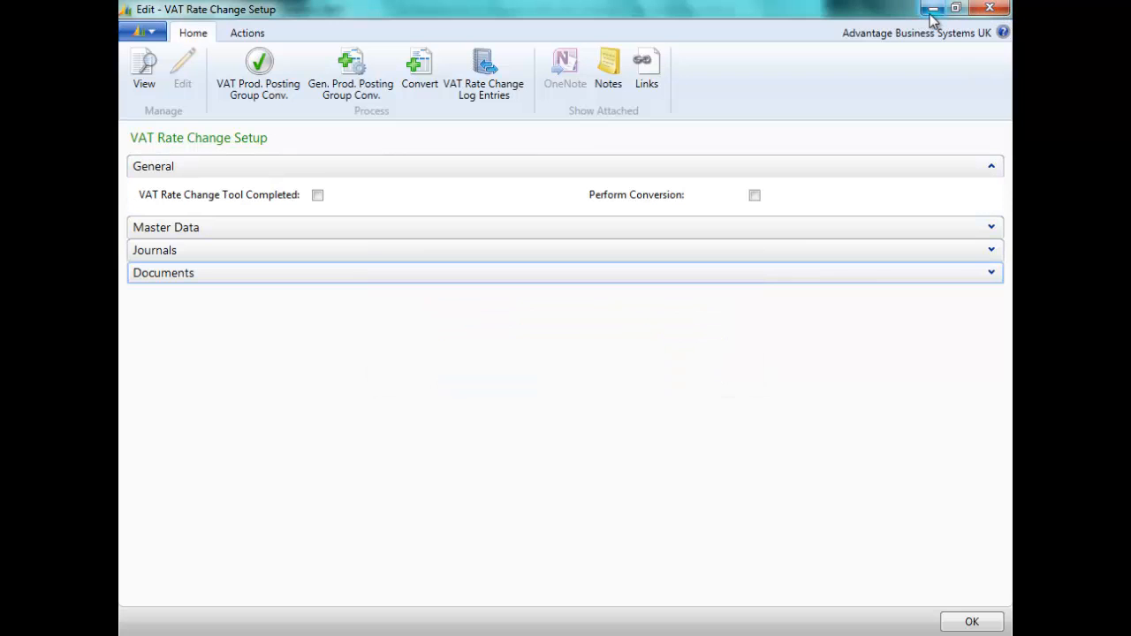
mouse_move(932, 7)
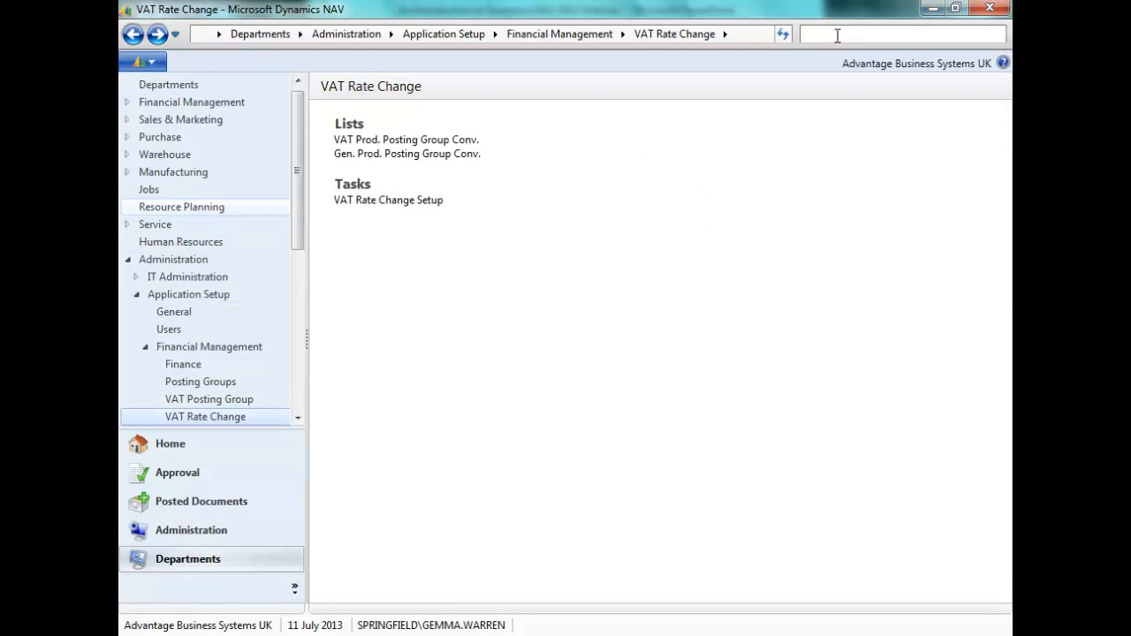
left_click(209, 398)
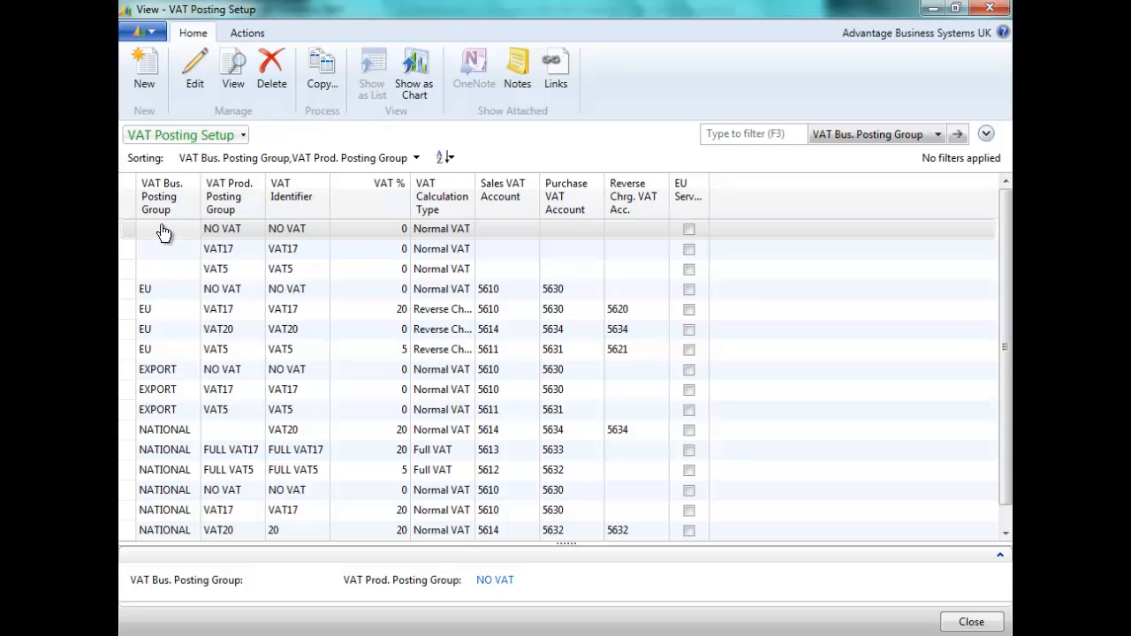
mouse_move(198, 281)
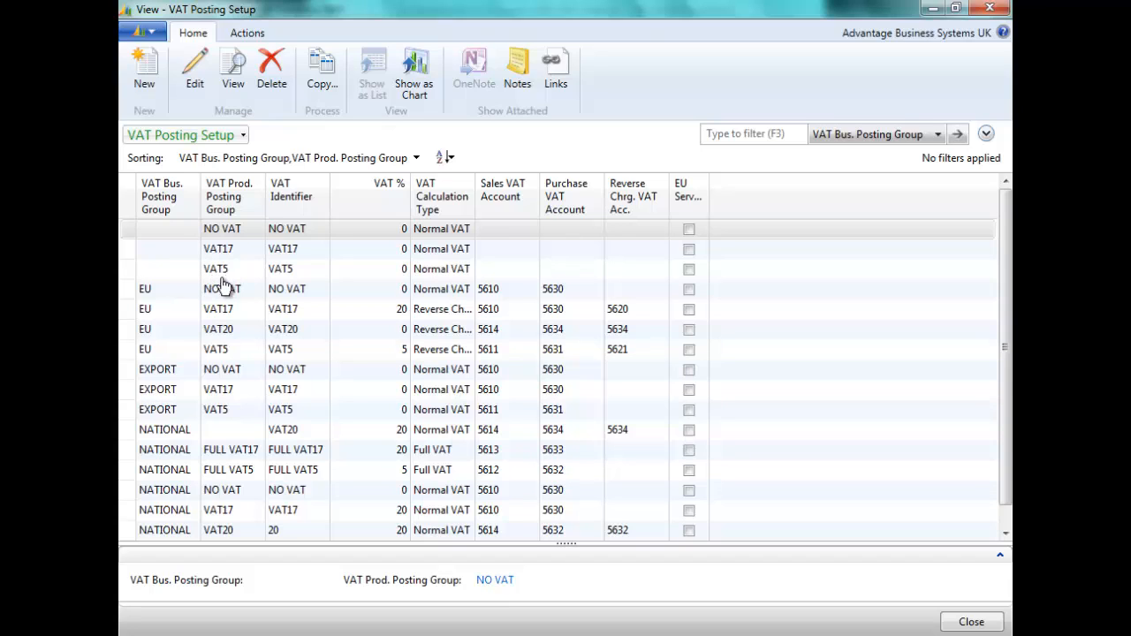
mouse_move(143, 71)
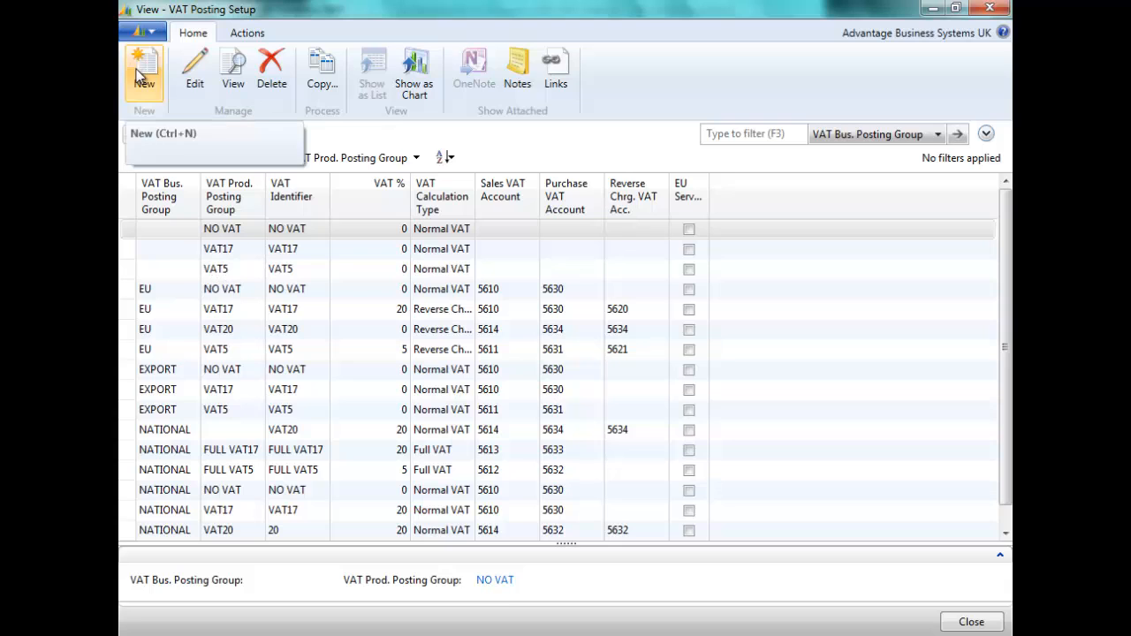
Create a new VAT Posting Setup entry with VAT20 as the product posting group
left_click(143, 71)
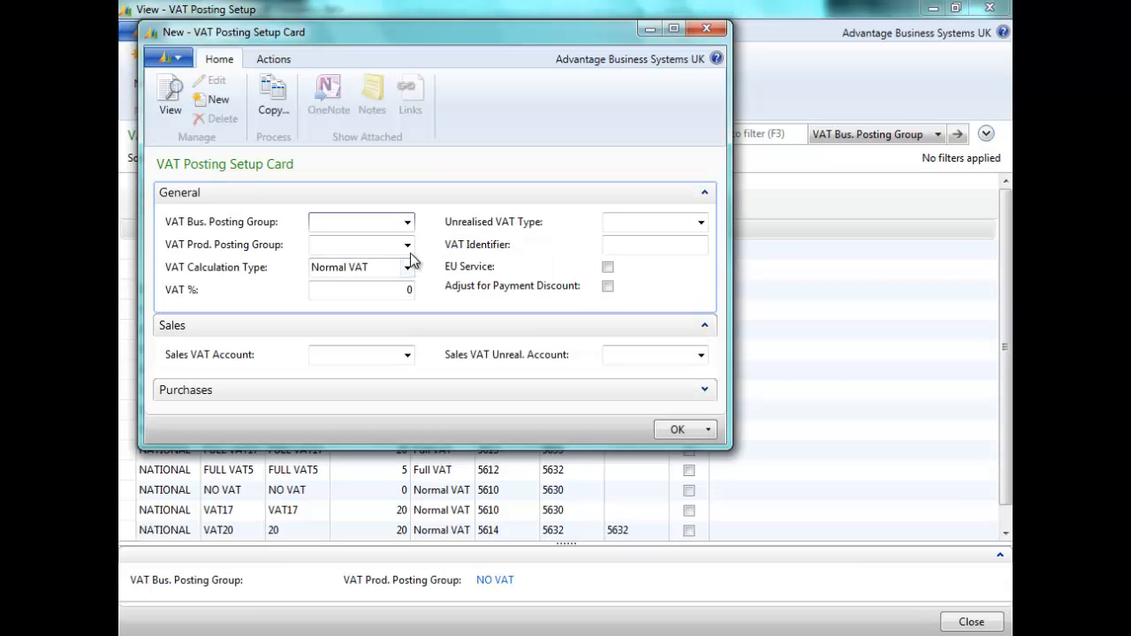
left_click(407, 222)
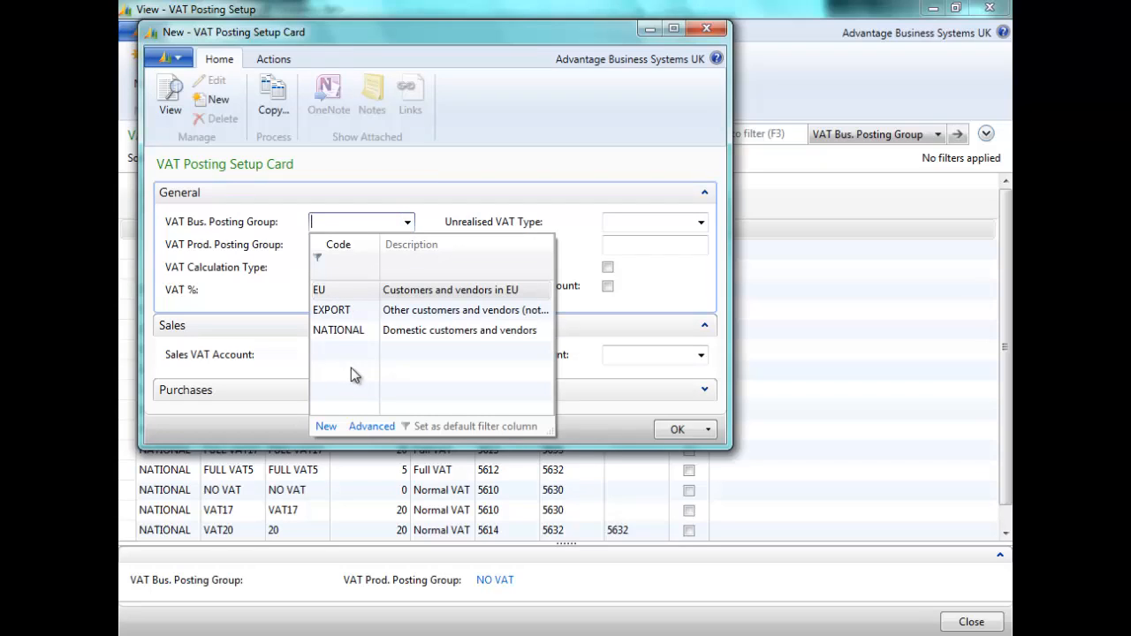
mouse_move(339, 218)
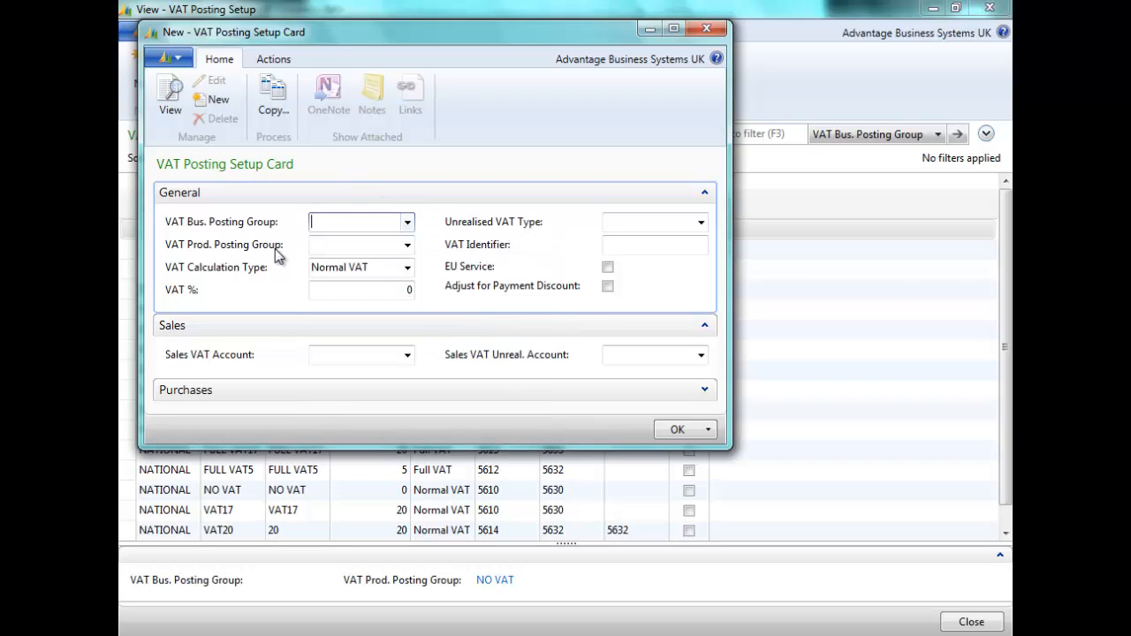
left_click(406, 244)
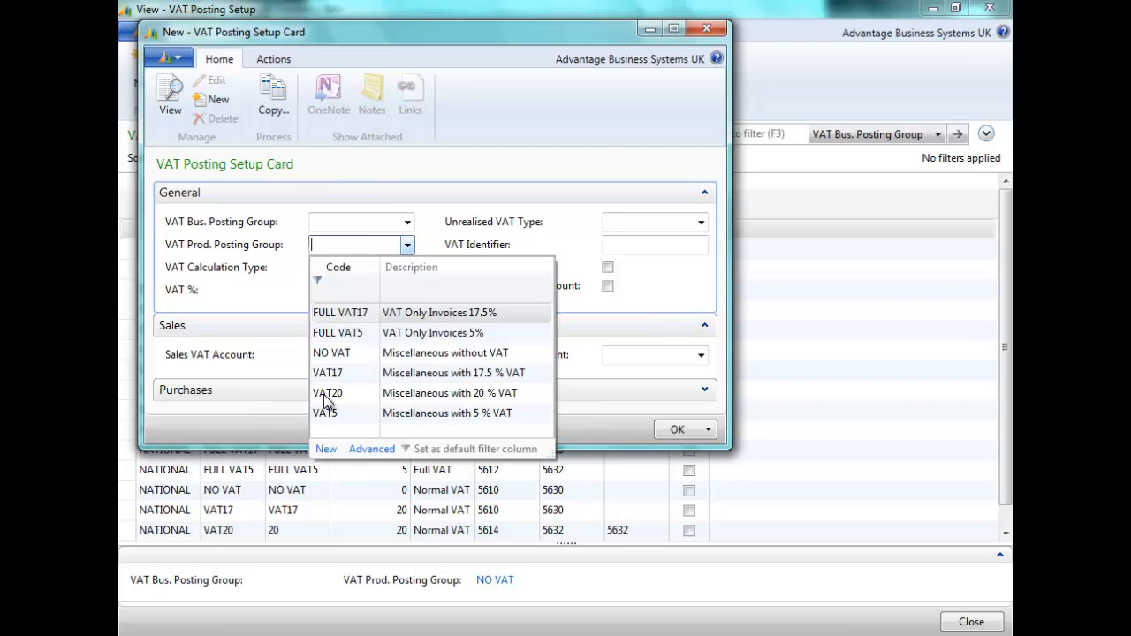
left_click(327, 393)
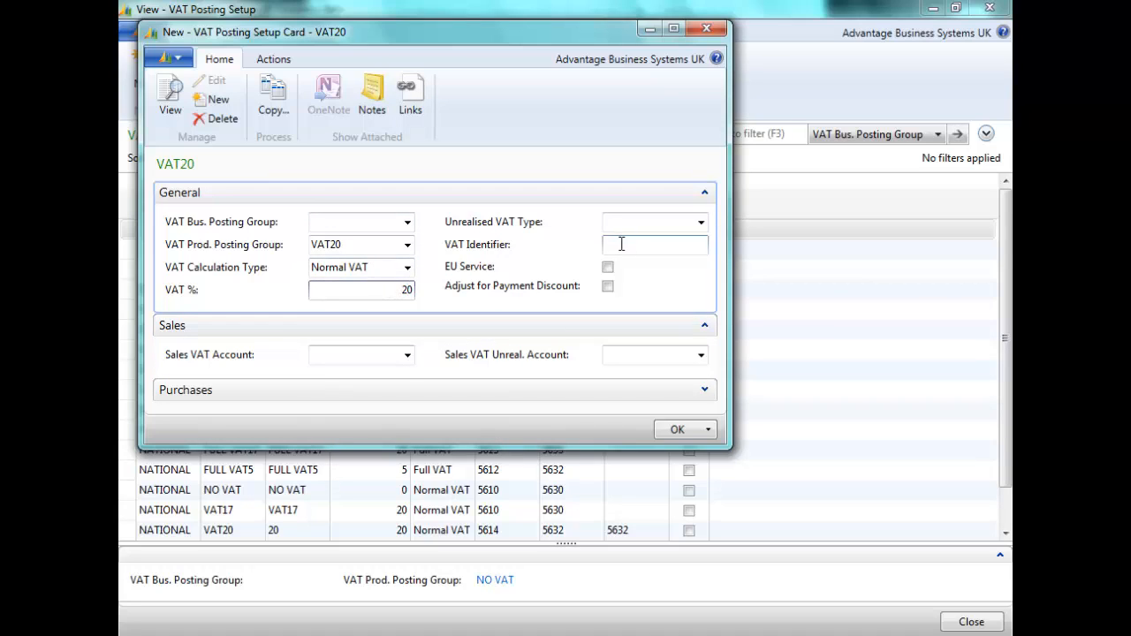
Enter VAT identifier VAT20 and sales VAT account 5614
type("VAT")
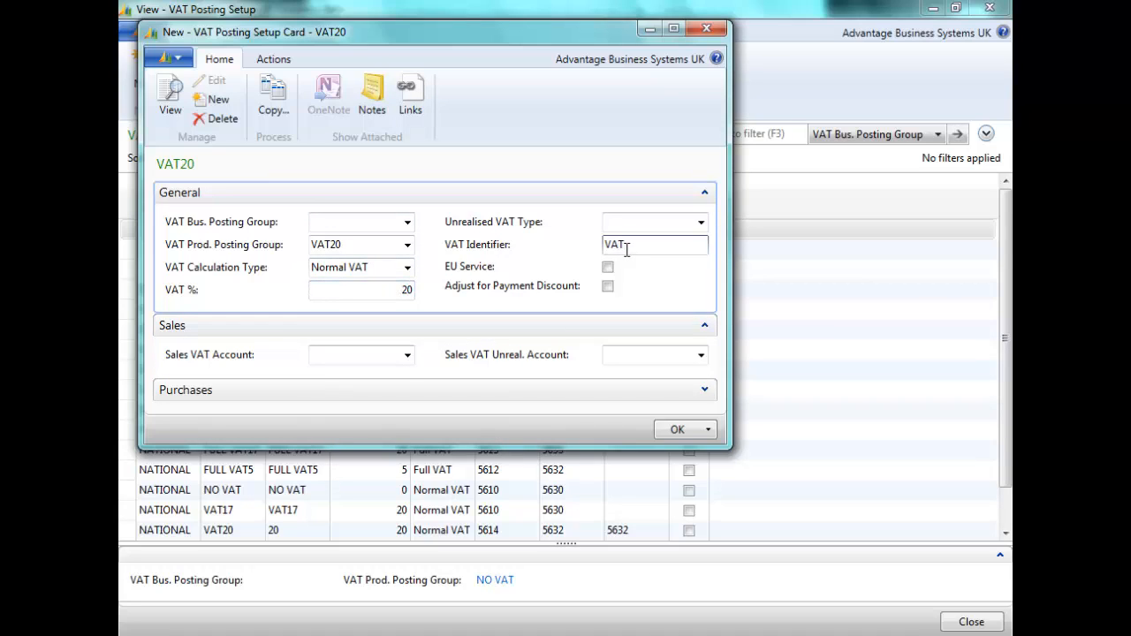
type("20")
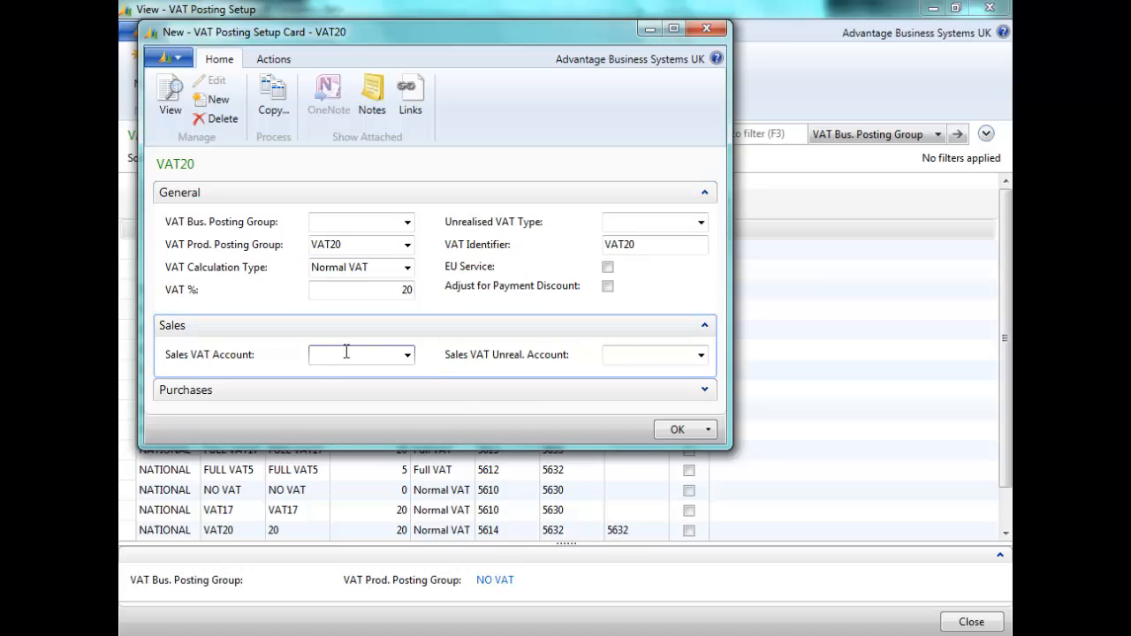
type("56")
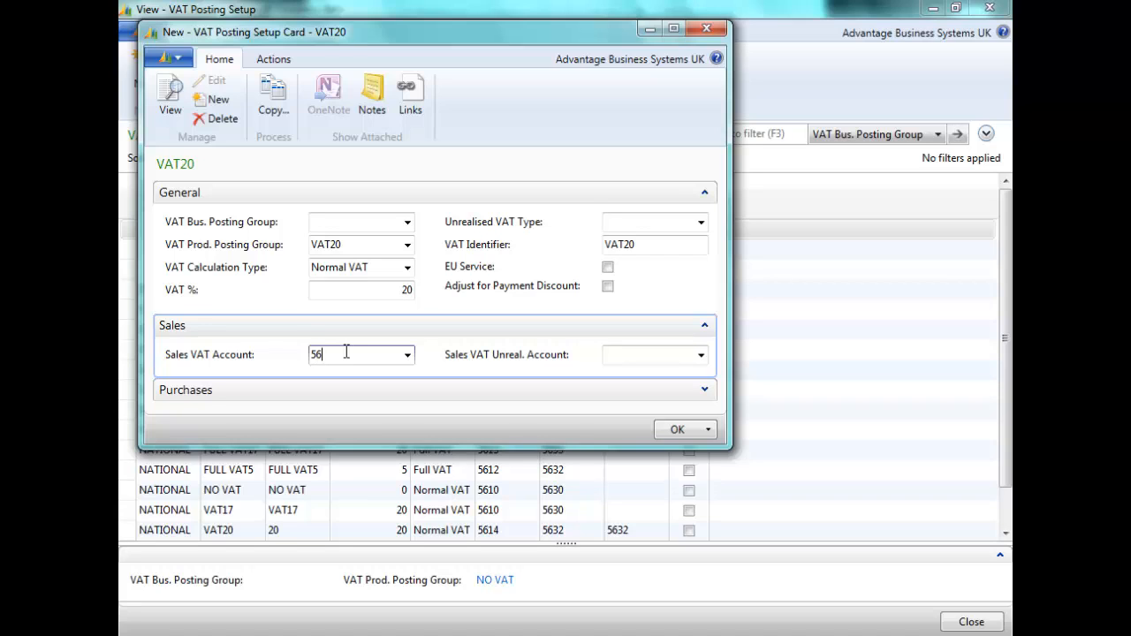
type("14")
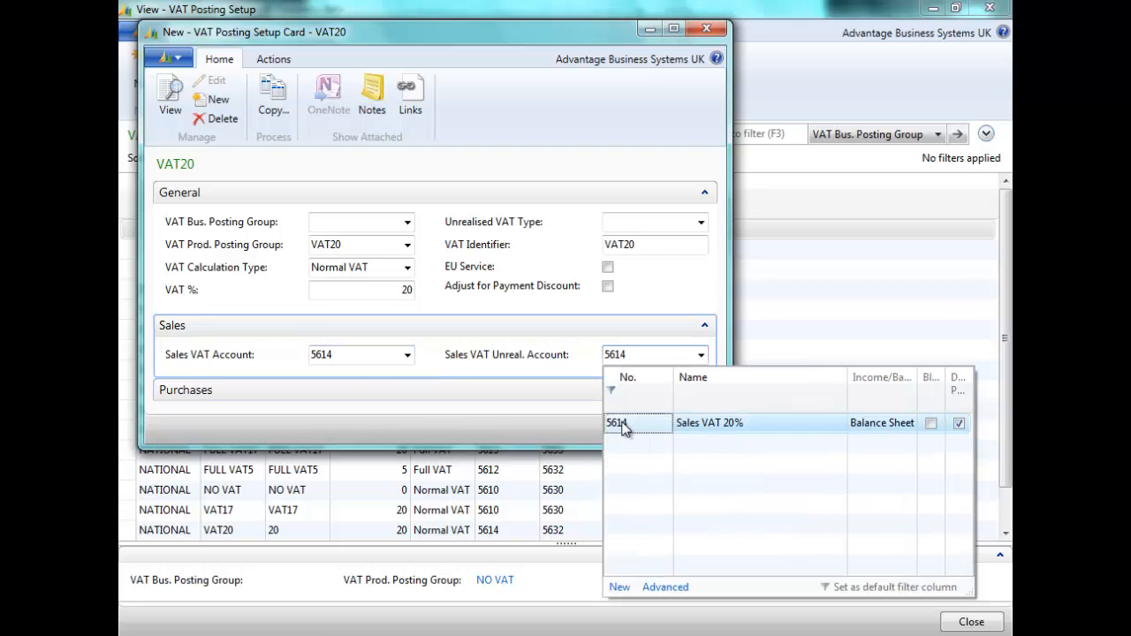
Keep 5614 as unrealised sales account and fill purchase and reverse-charge accounts with 5634
left_click(636, 422)
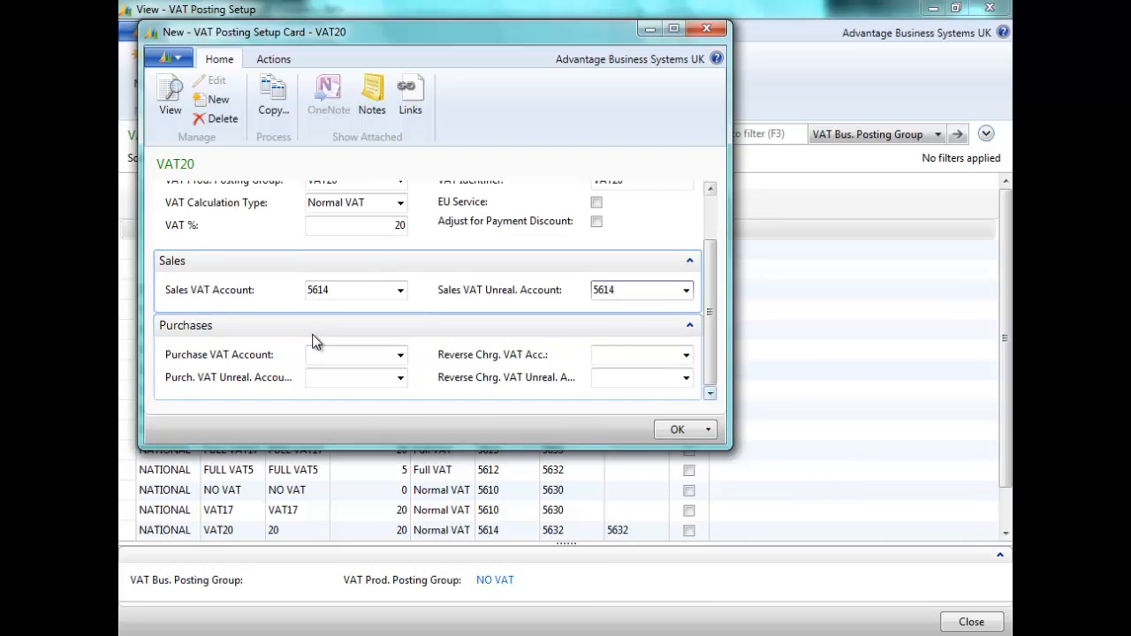
type("5634")
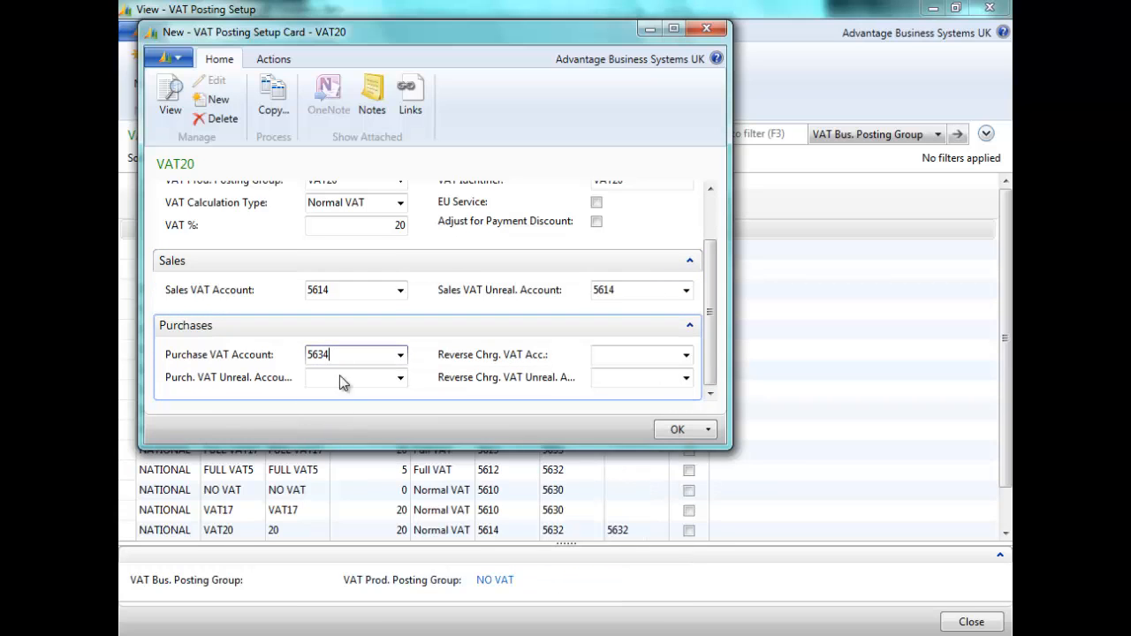
triple_click(349, 354)
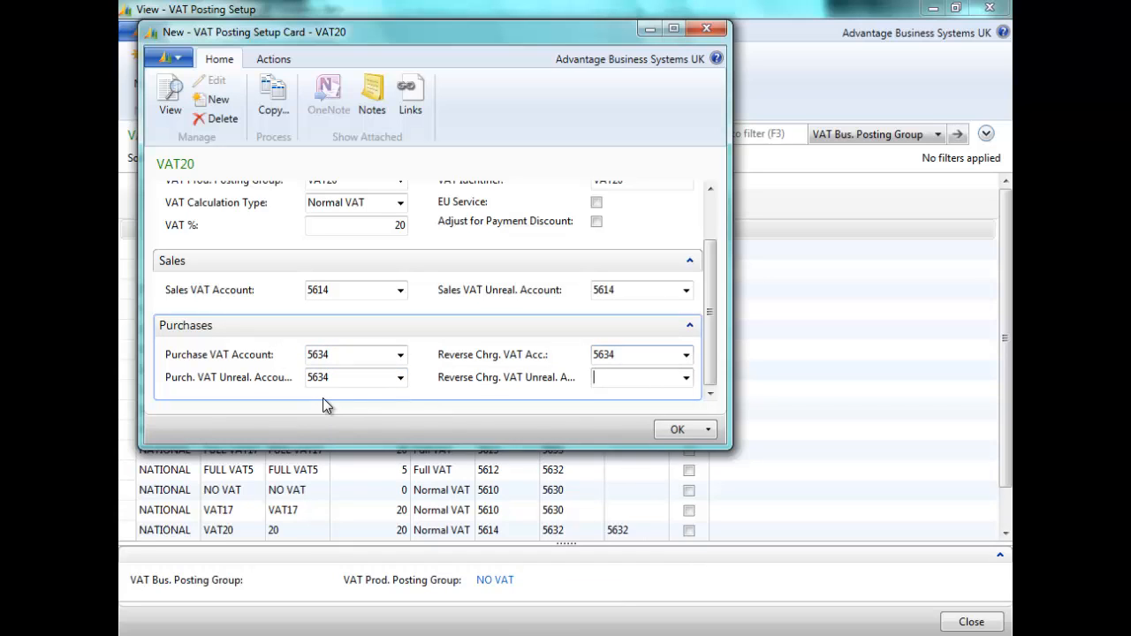
scroll("up", 3)
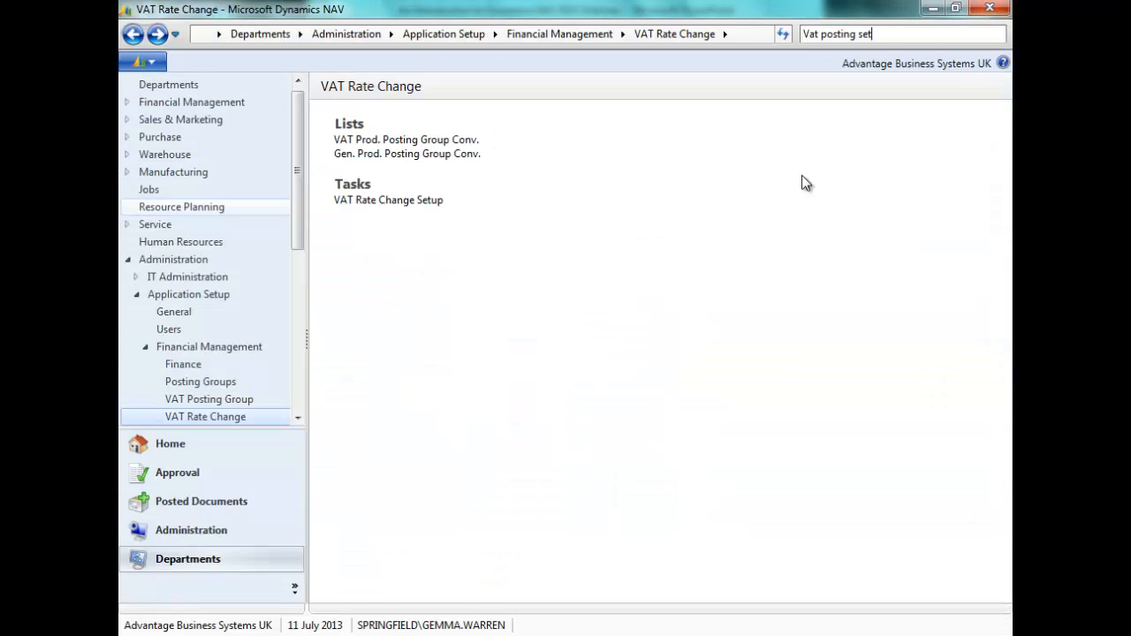
Rerun Convert from VAT Rate Change Setup, producing the job-task-linked sales line error
left_click(387, 200)
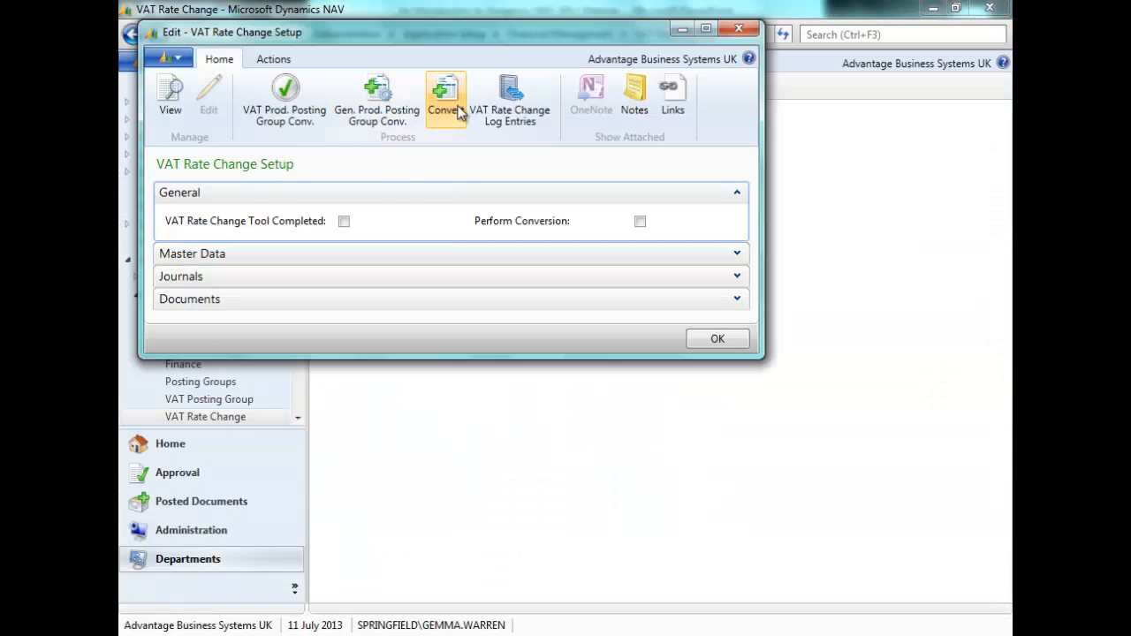
mouse_move(446, 98)
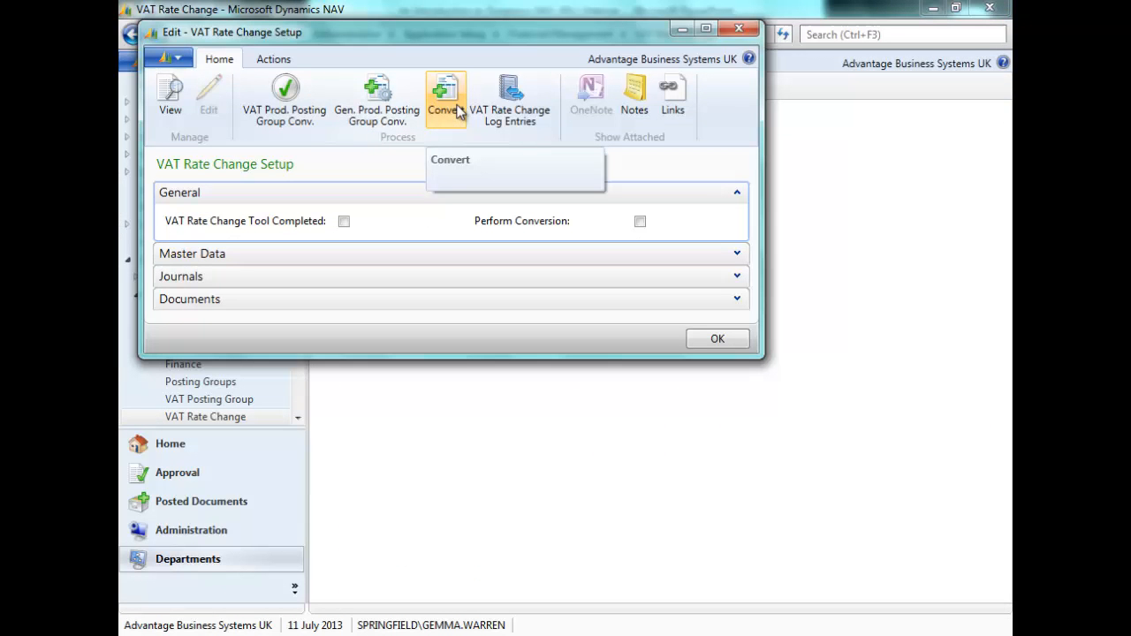
left_click(445, 97)
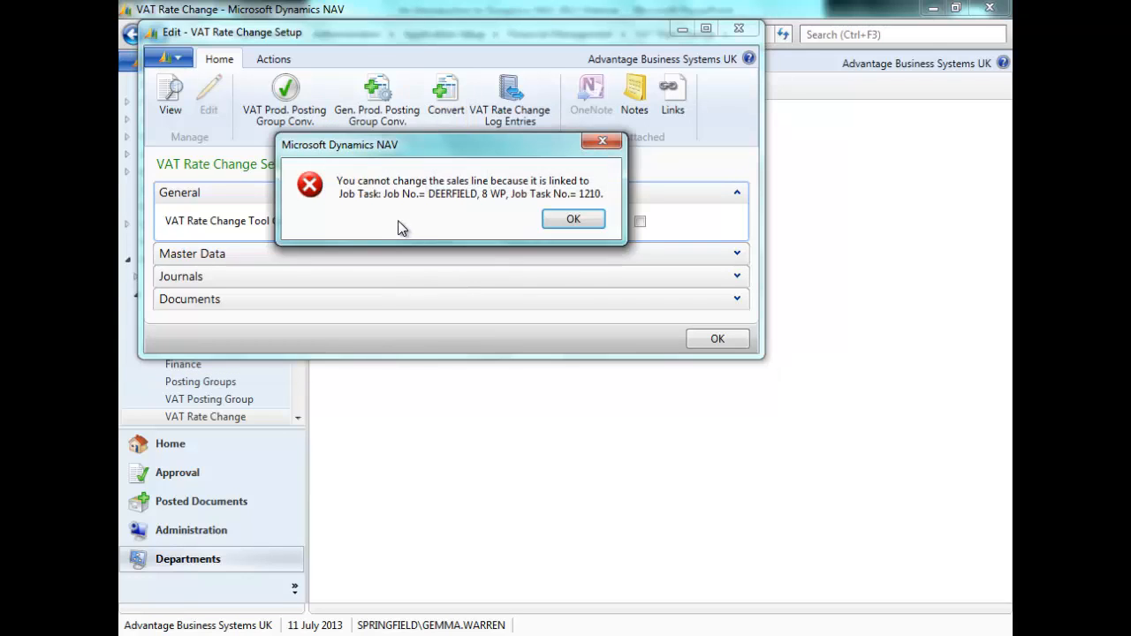
mouse_move(389, 228)
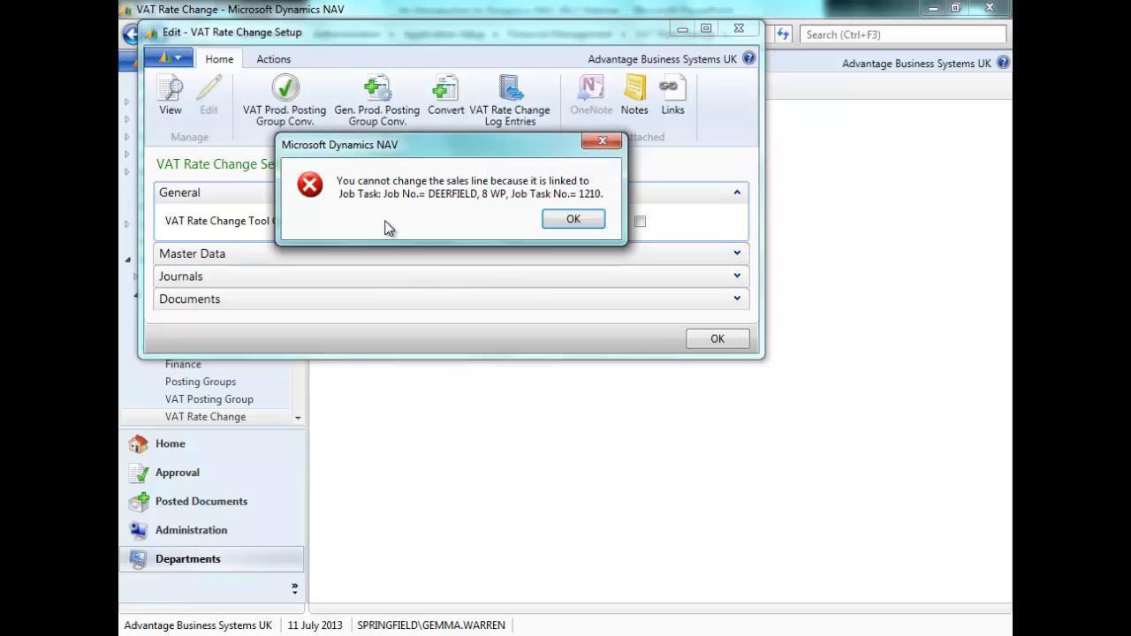
mouse_move(442, 214)
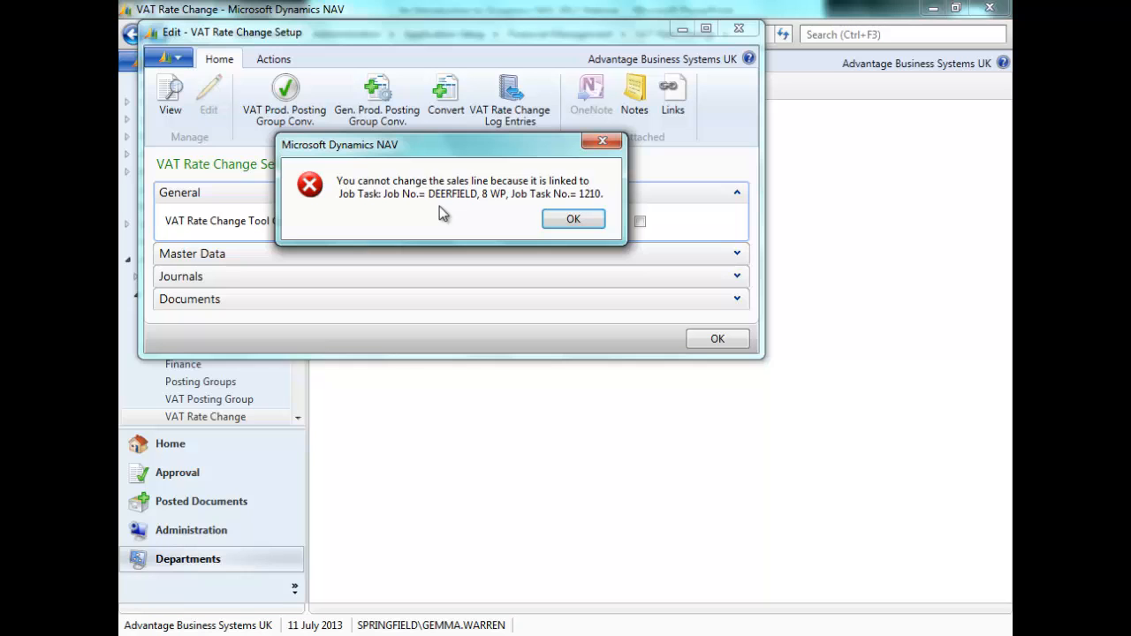
Dismiss the DEERFIELD job-task error and maximize the VAT Rate Change Setup page
left_click(572, 218)
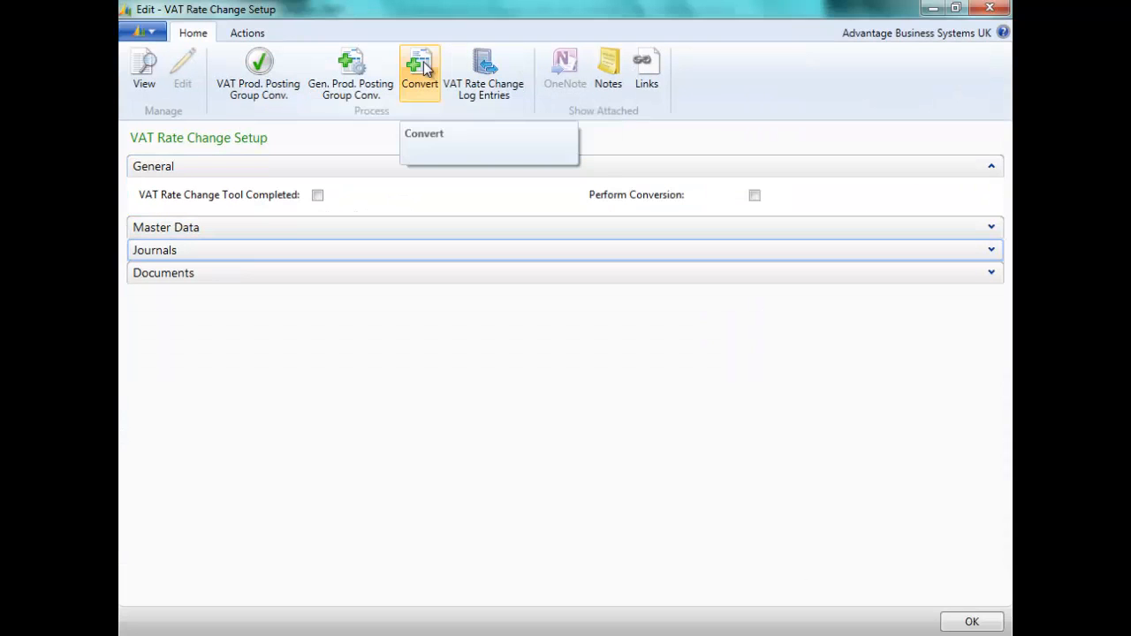
left_click(419, 70)
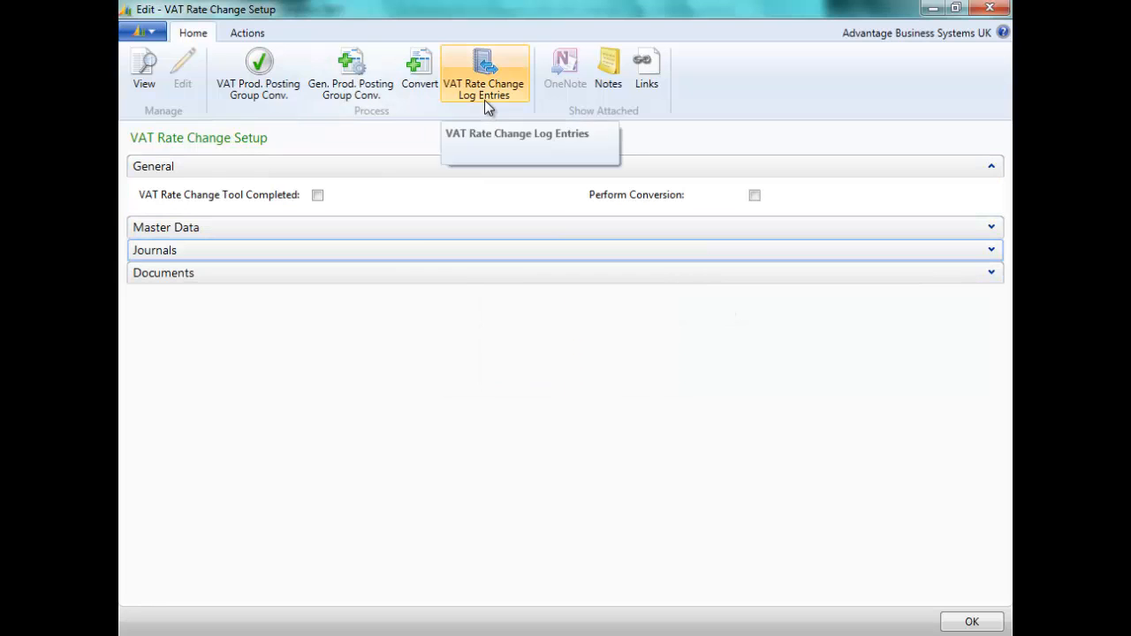
mouse_move(811, 218)
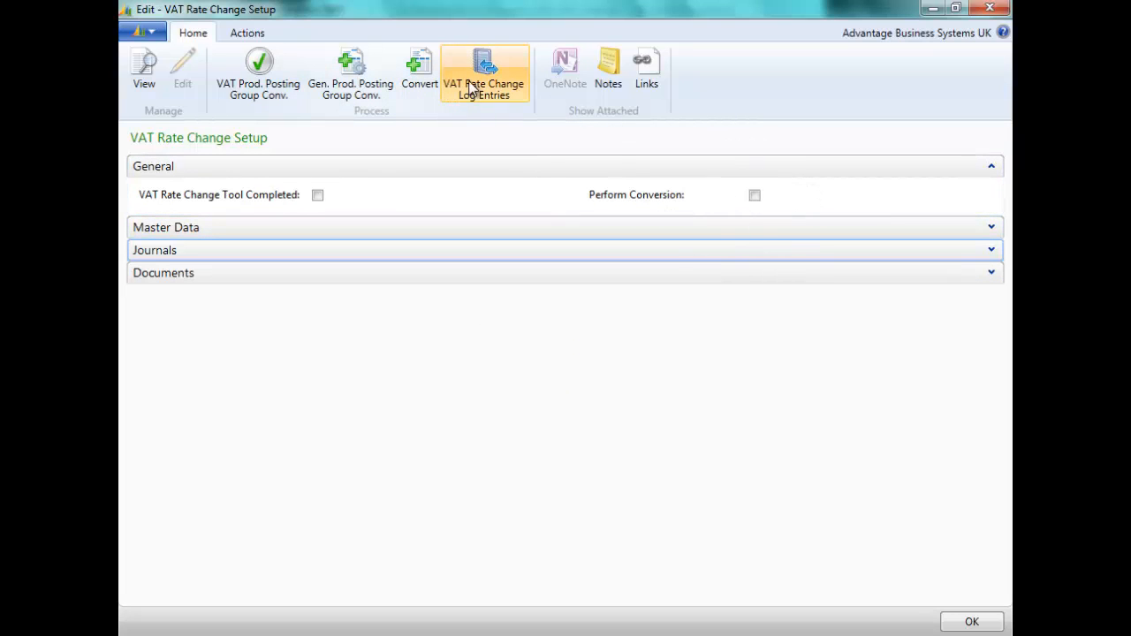
mouse_move(485, 72)
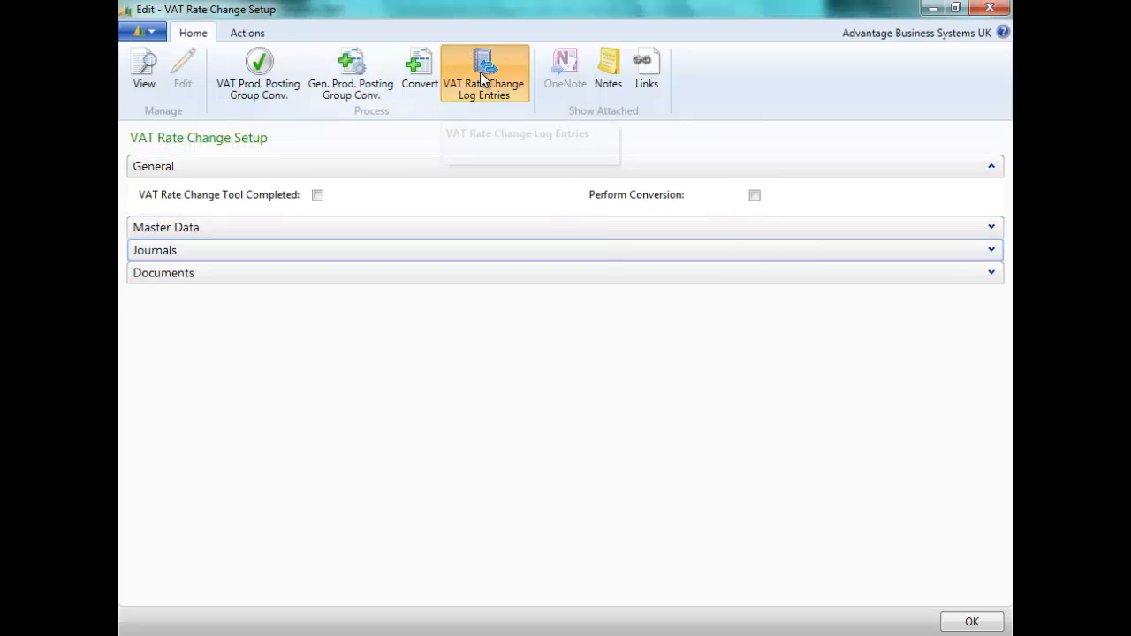
Open VAT Rate Change Log Entries full screen, scroll through the results and show filters
left_click(484, 72)
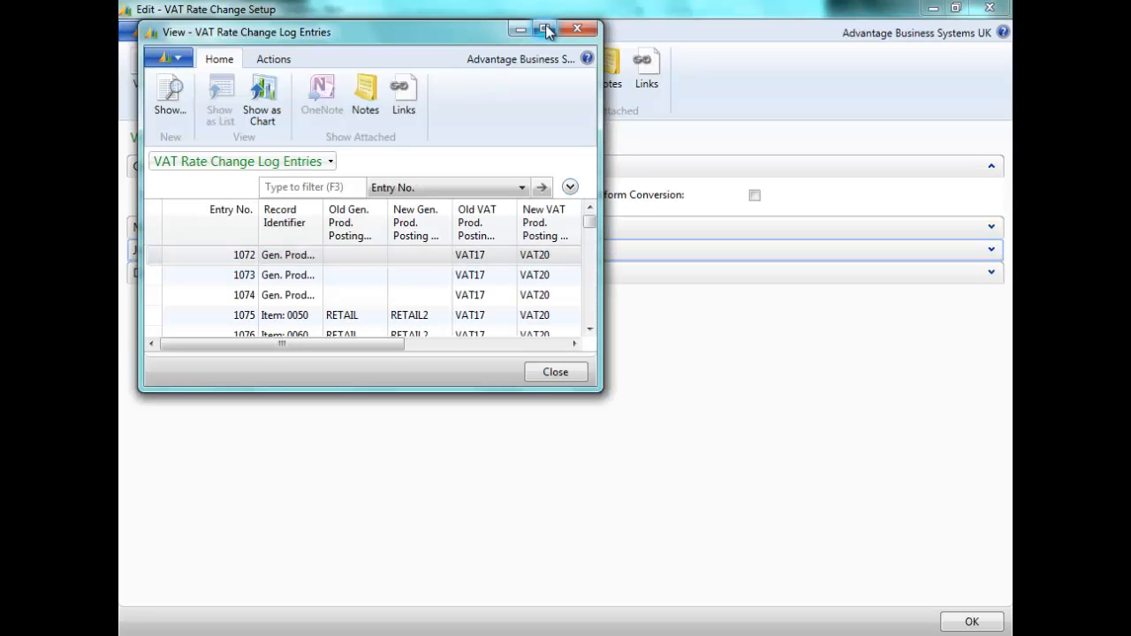
left_click(545, 30)
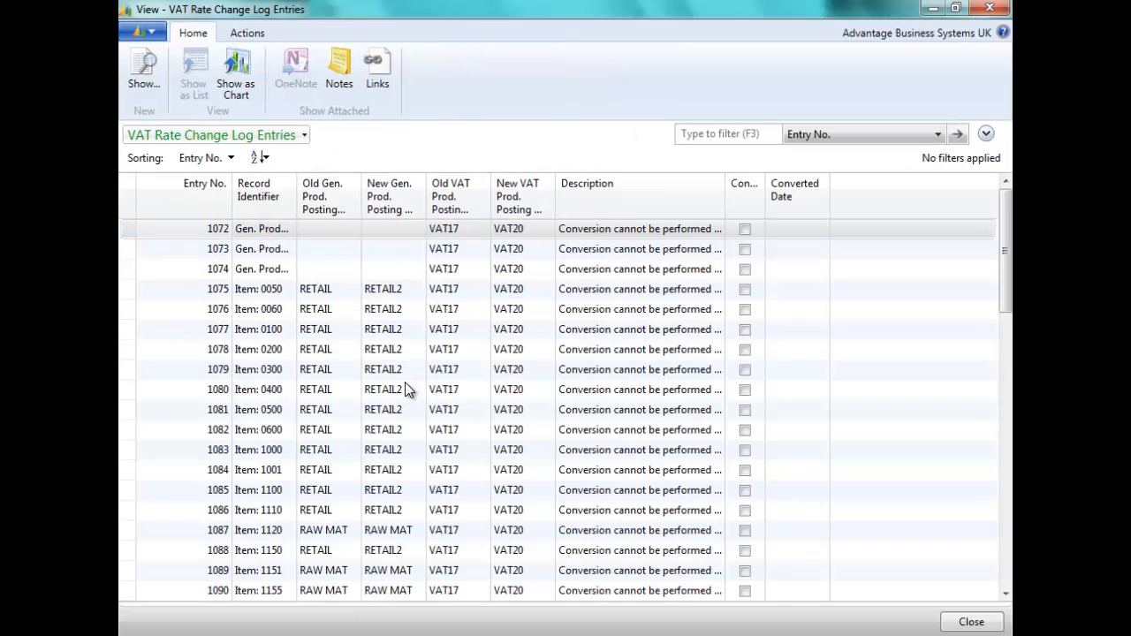
mouse_move(243, 290)
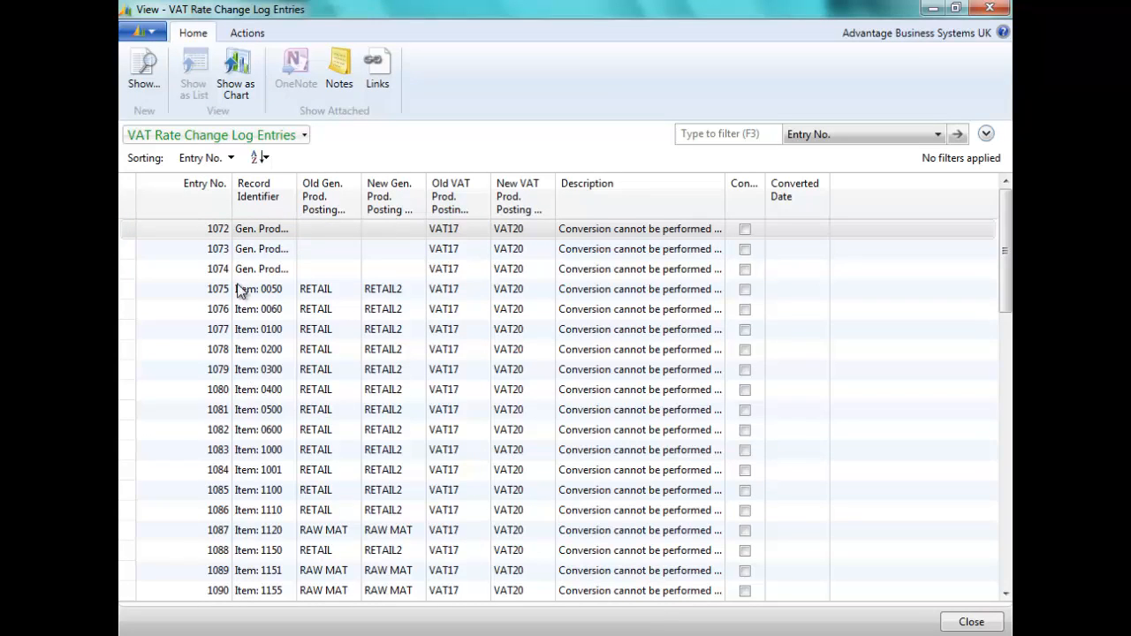
mouse_move(259, 276)
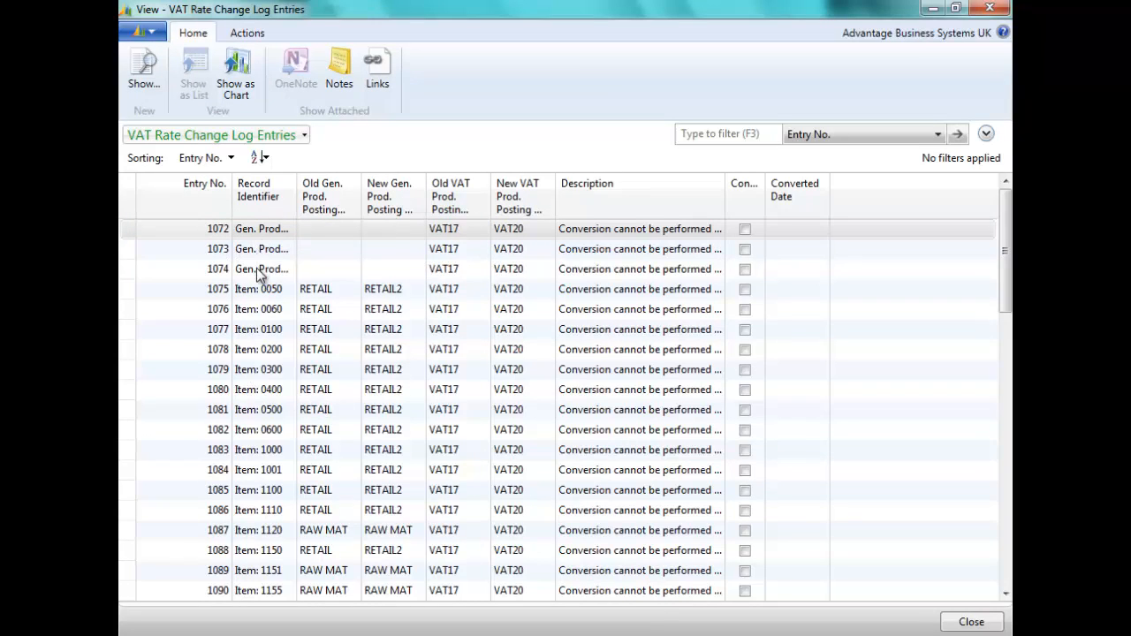
mouse_move(996, 228)
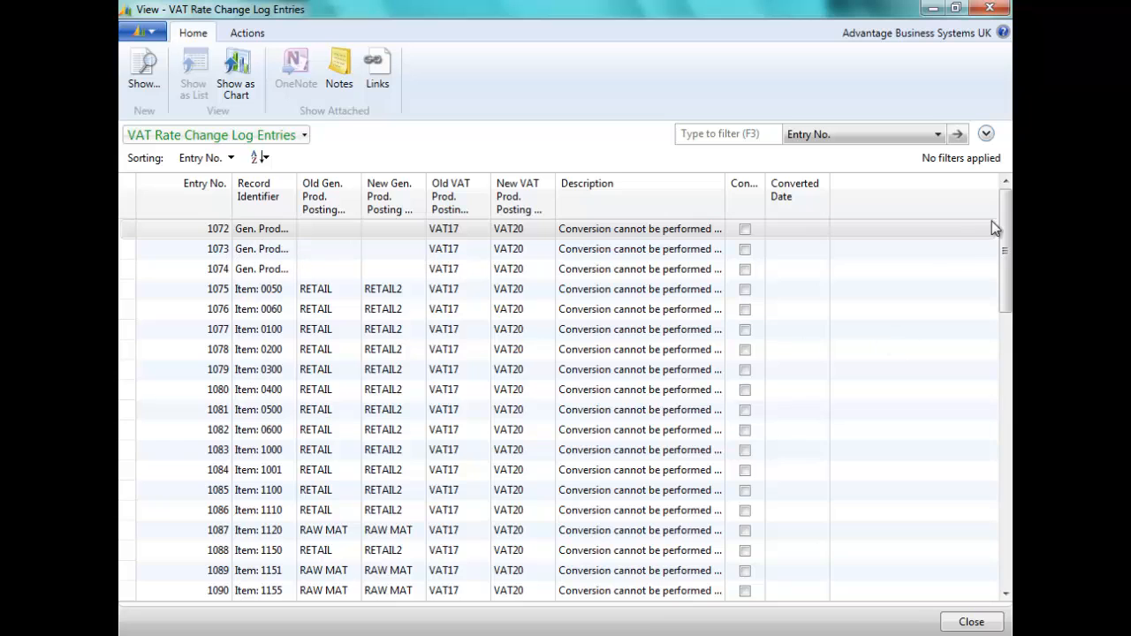
scroll("down", 3)
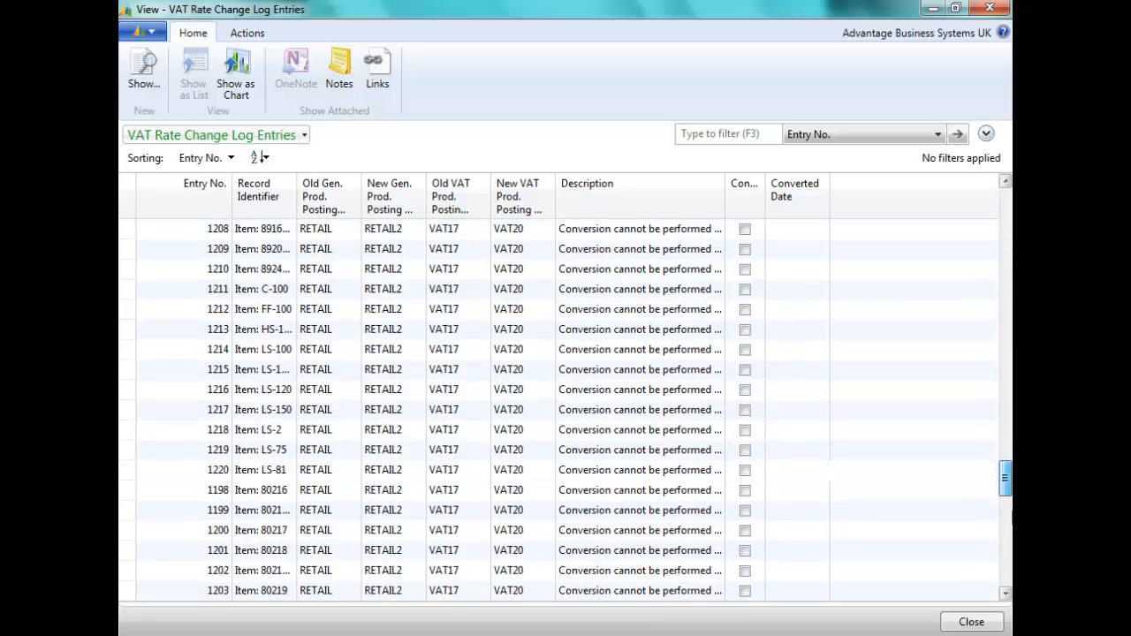
scroll("down", 3)
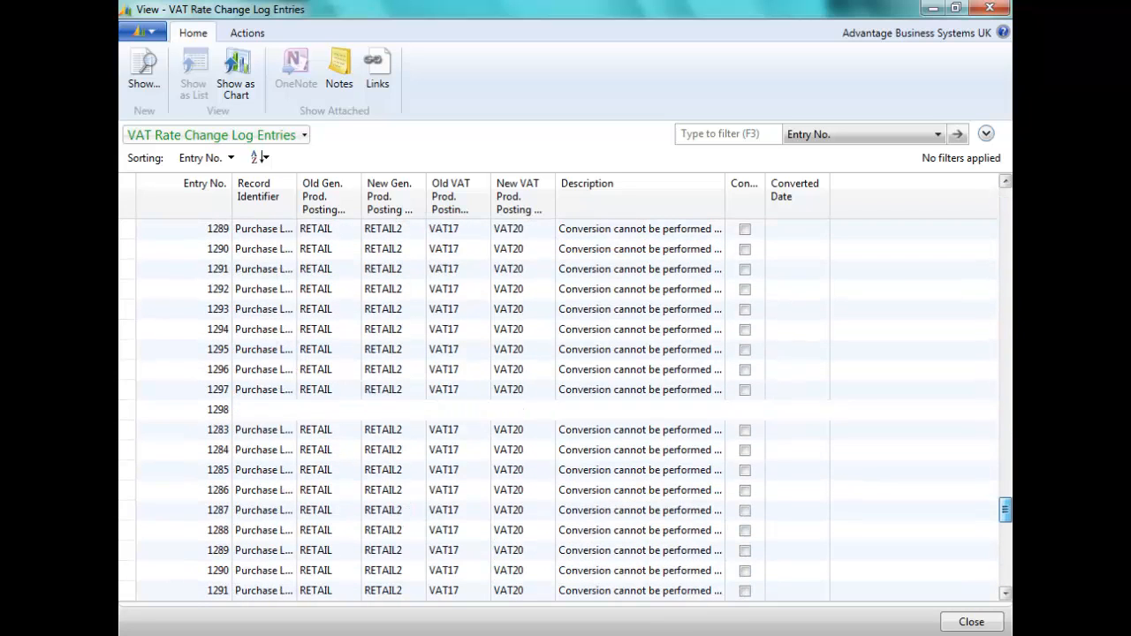
scroll("down", 3)
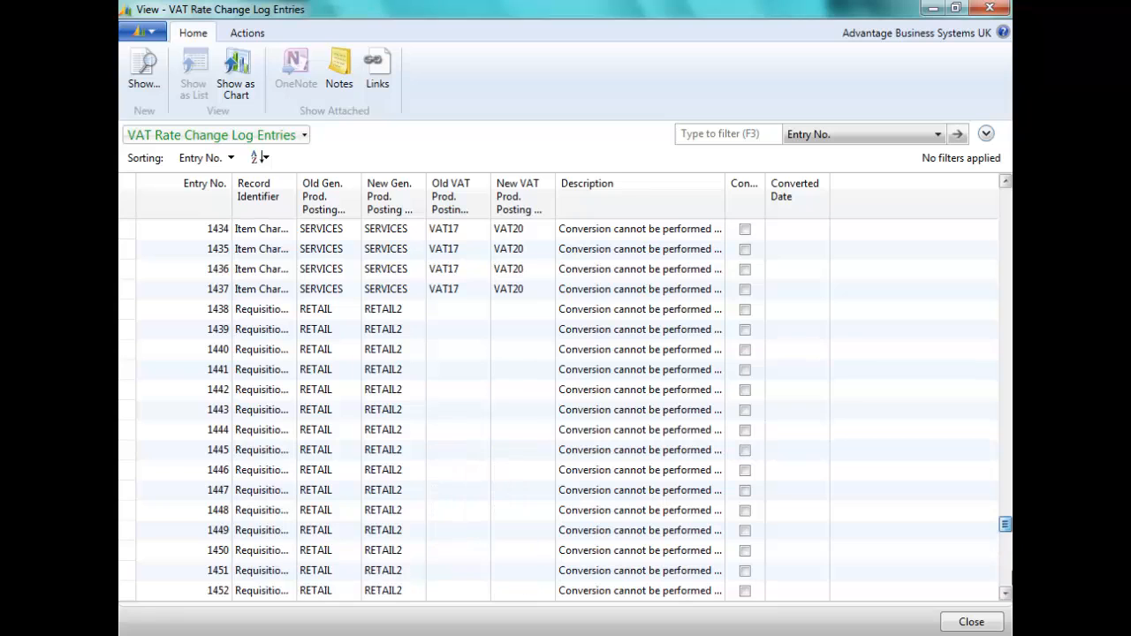
scroll("down", 3)
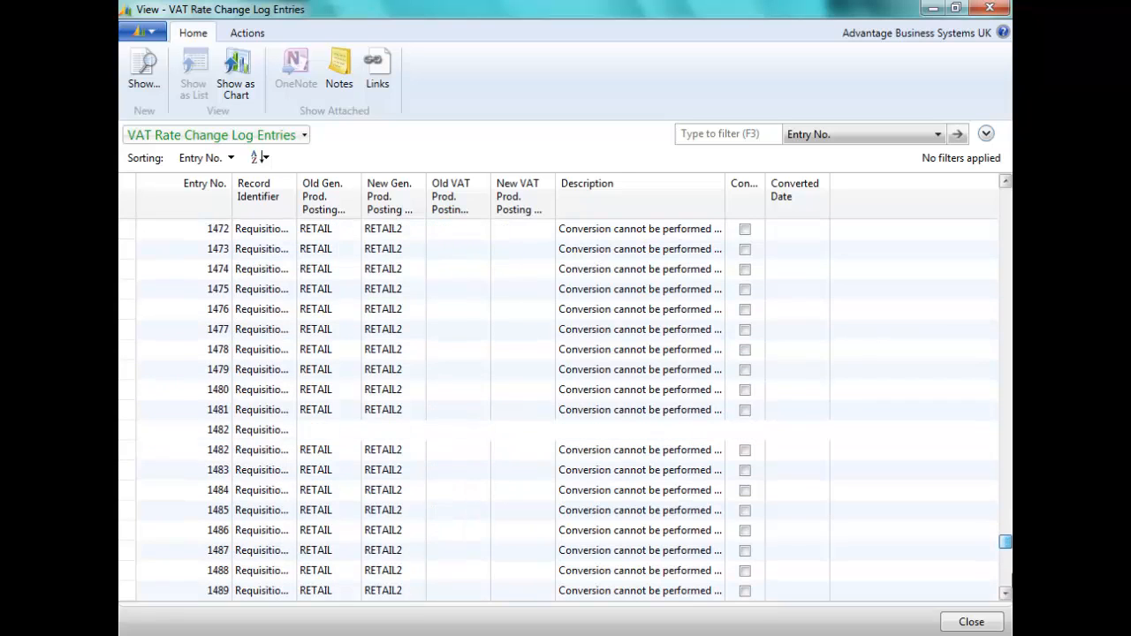
scroll("down", 3)
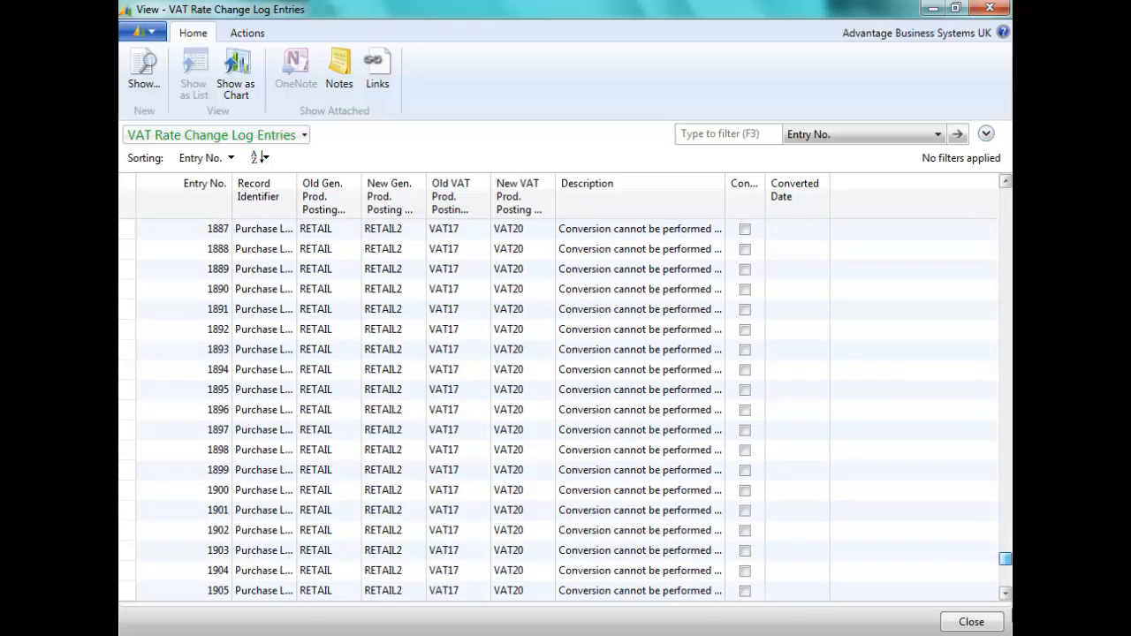
left_click(985, 133)
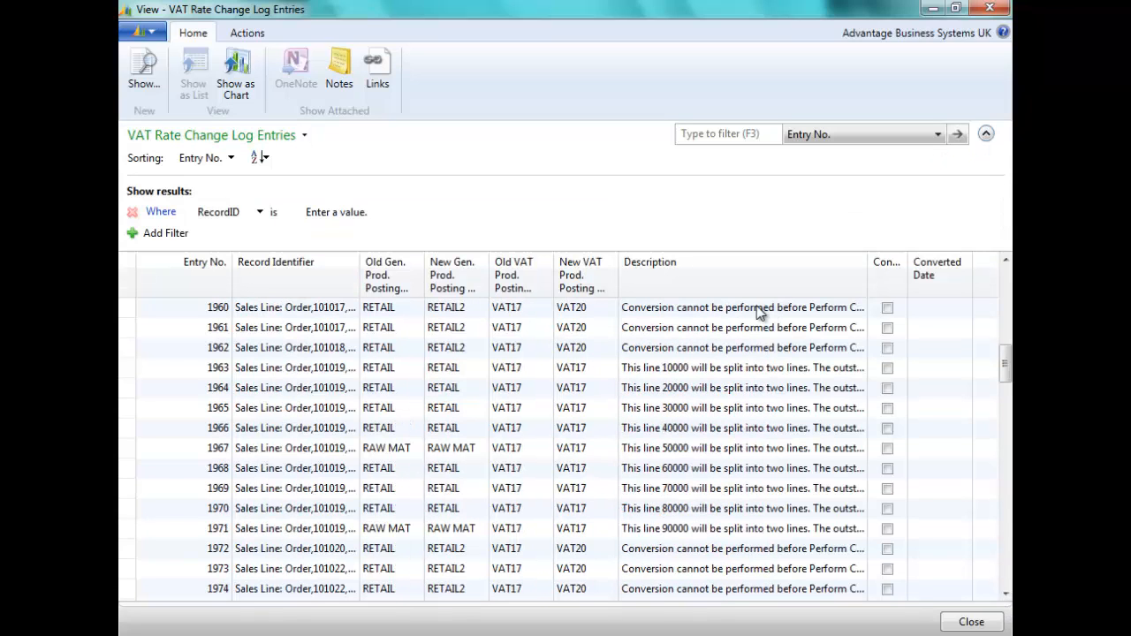
mouse_move(711, 324)
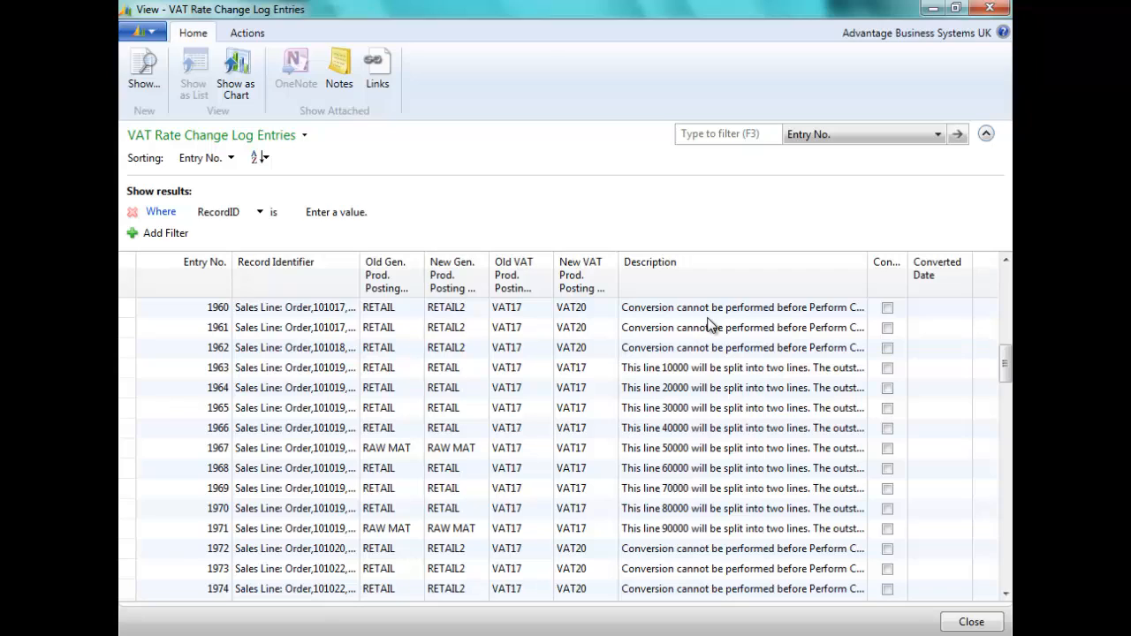
mouse_move(729, 323)
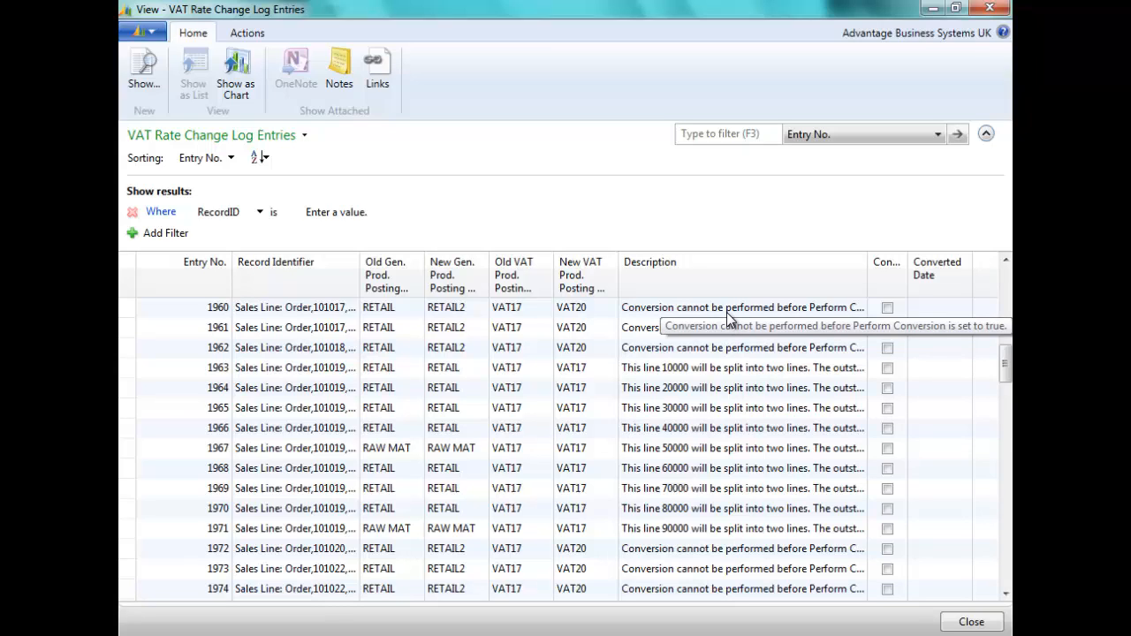
mouse_move(729, 318)
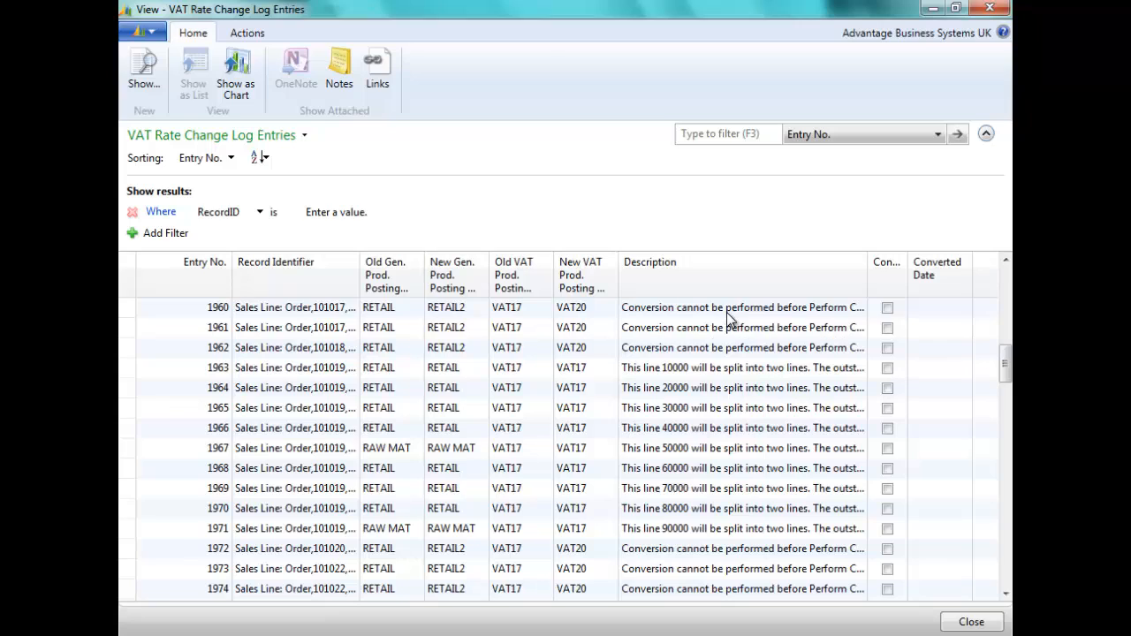
mouse_move(689, 368)
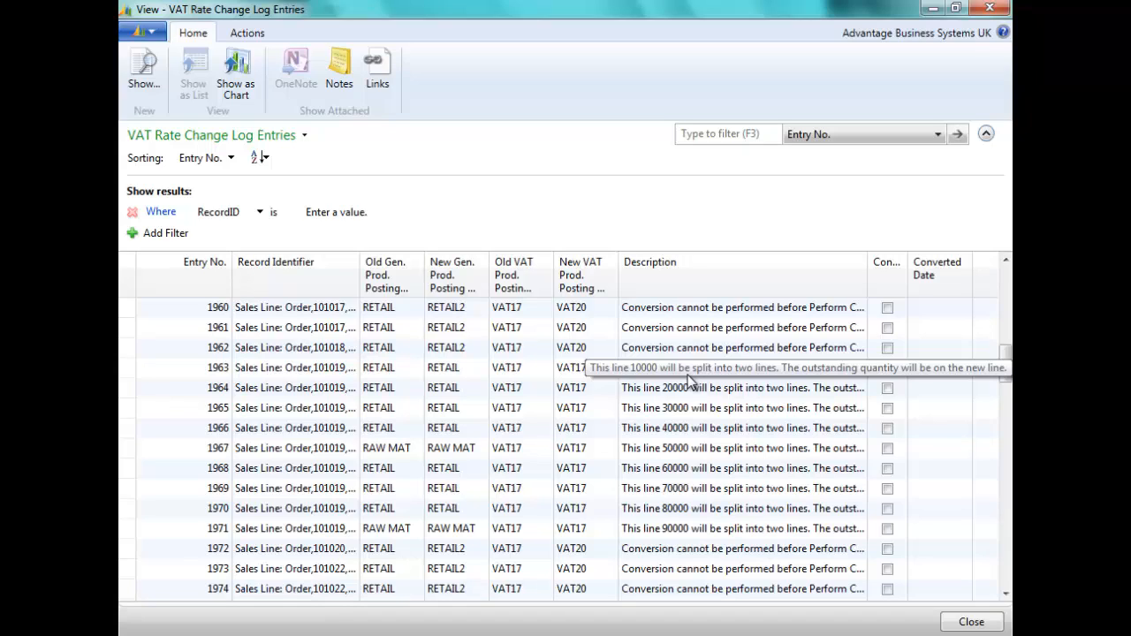
mouse_move(690, 382)
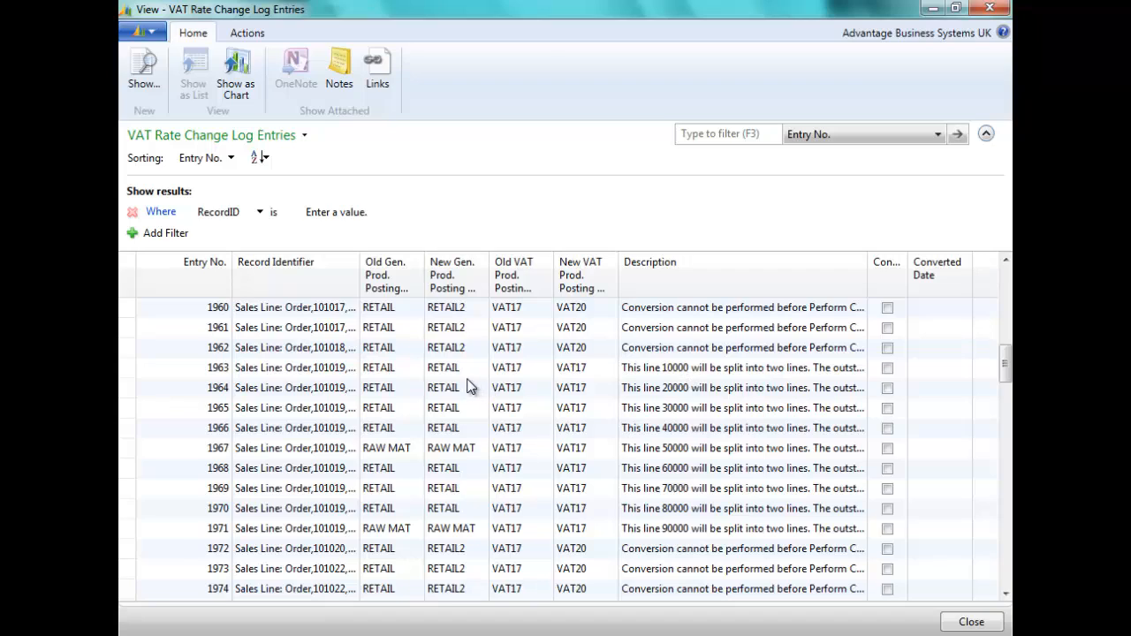
mouse_move(490, 393)
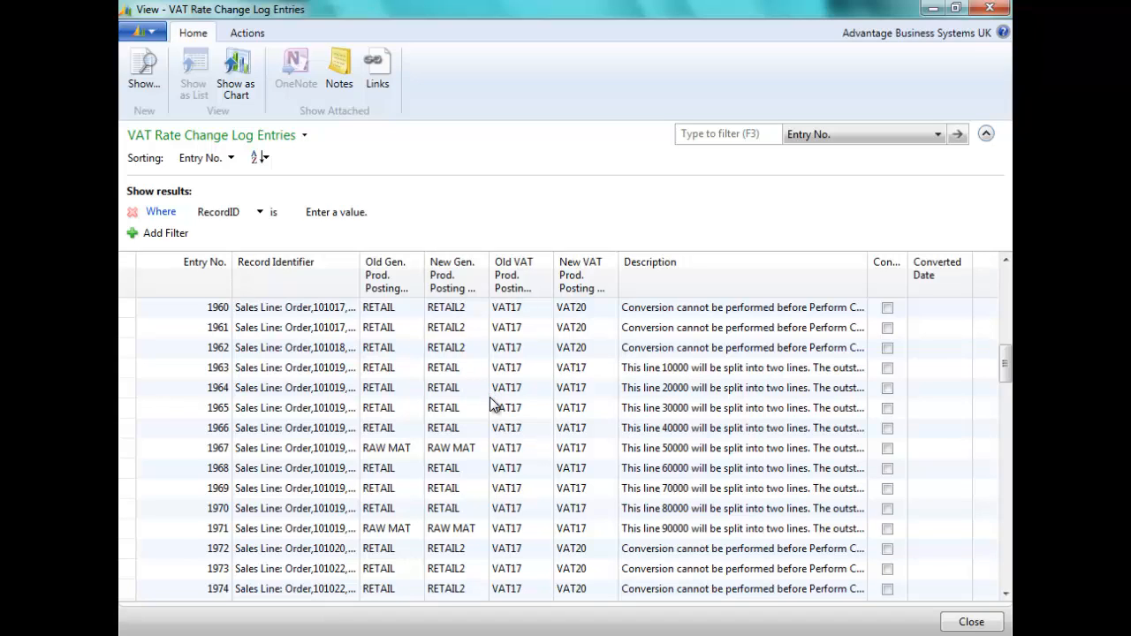
mouse_move(784, 503)
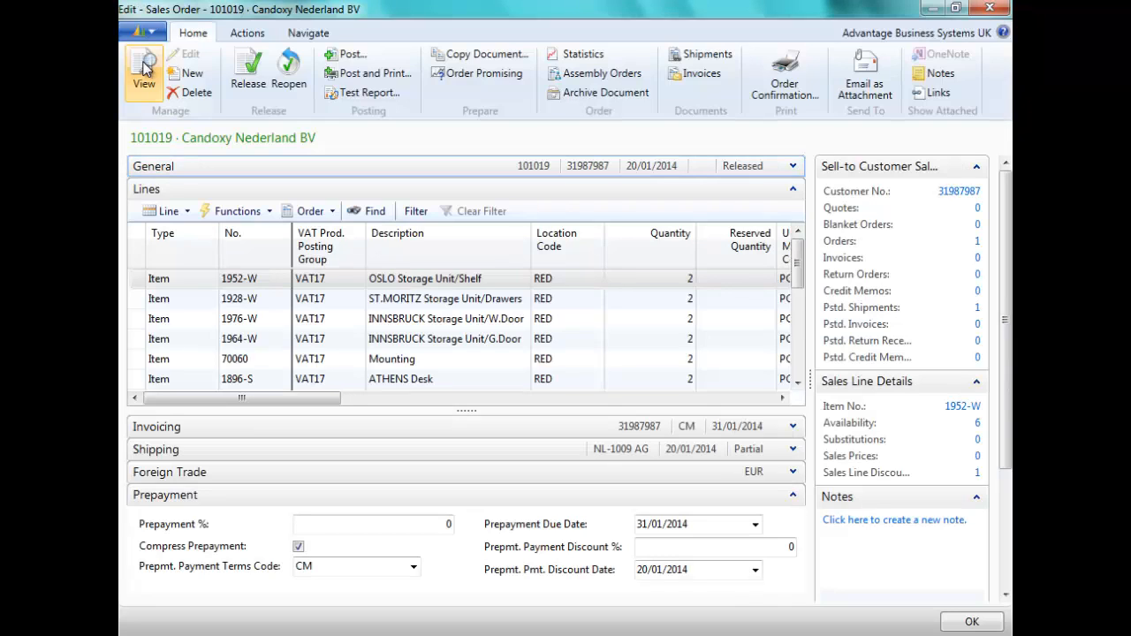
Read the log entry descriptions for order 1008 lines, widening and scrolling the columns
left_click(143, 71)
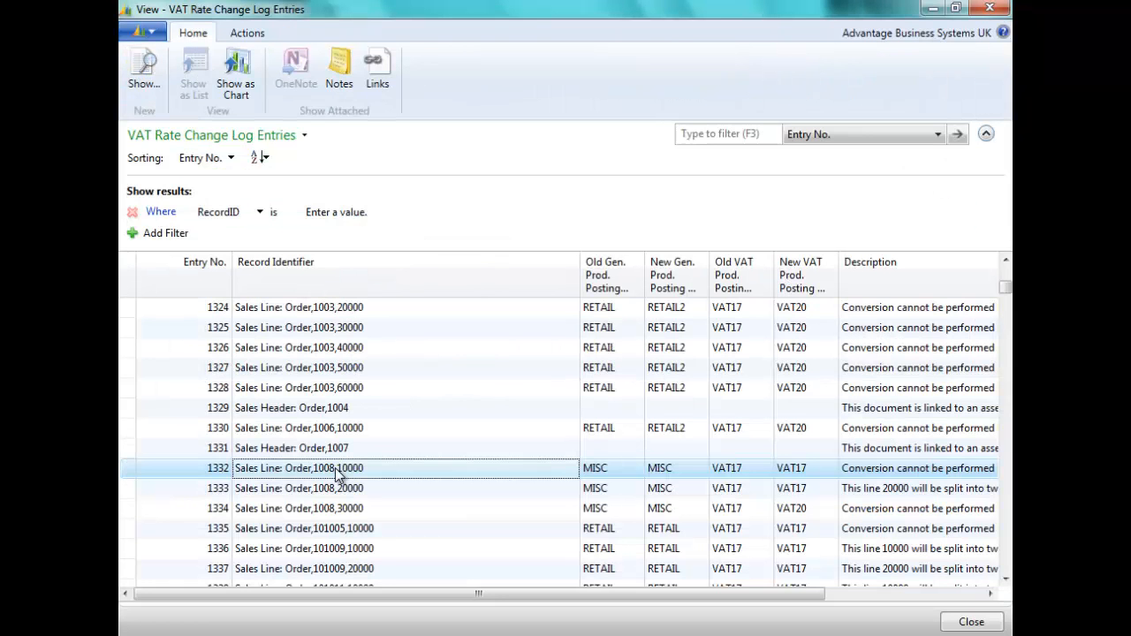
mouse_move(283, 484)
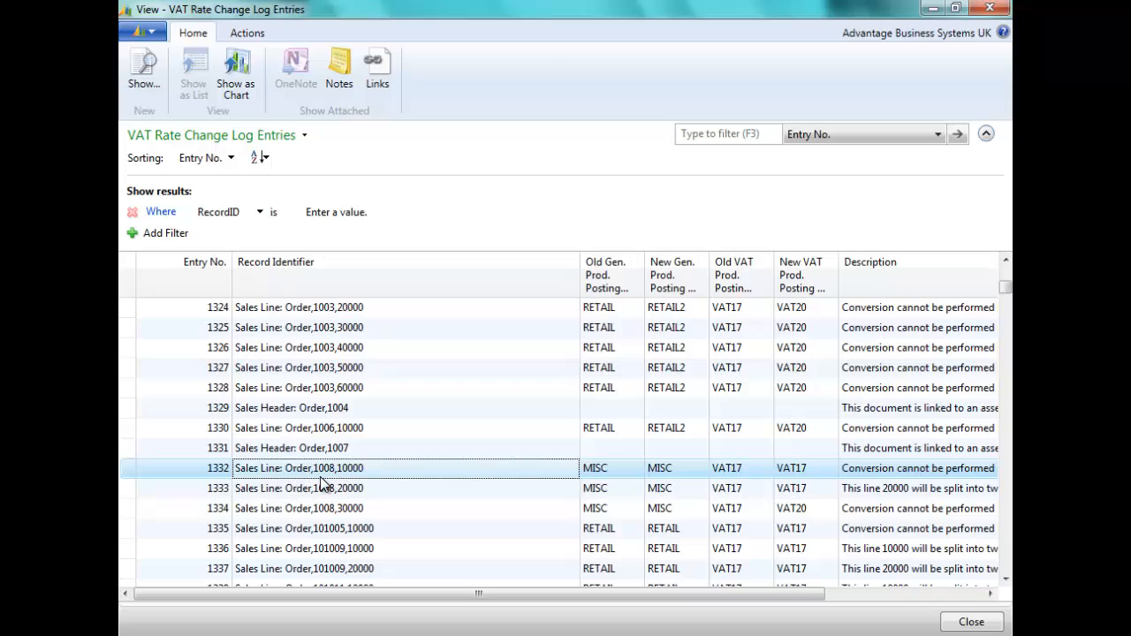
mouse_move(346, 486)
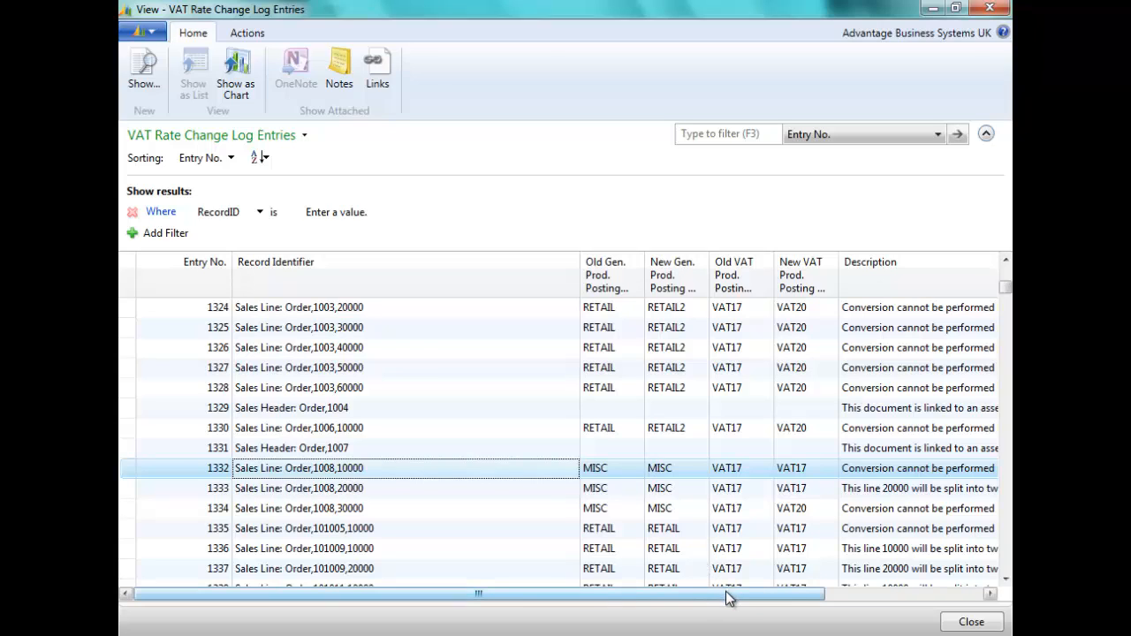
left_click_drag(729, 597, 790, 601)
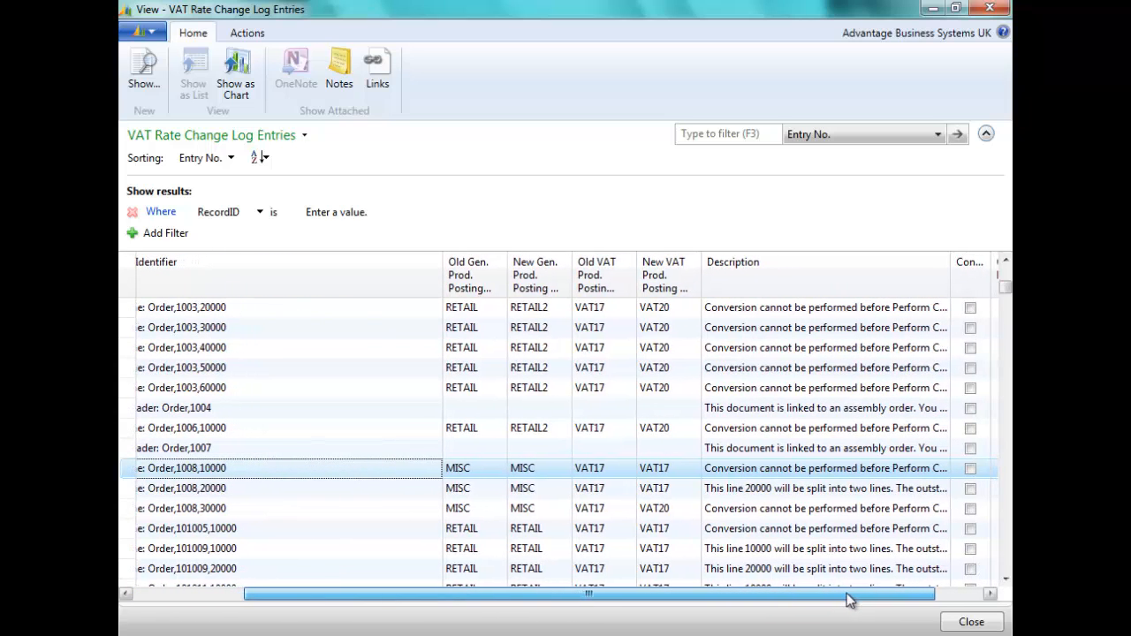
mouse_move(747, 499)
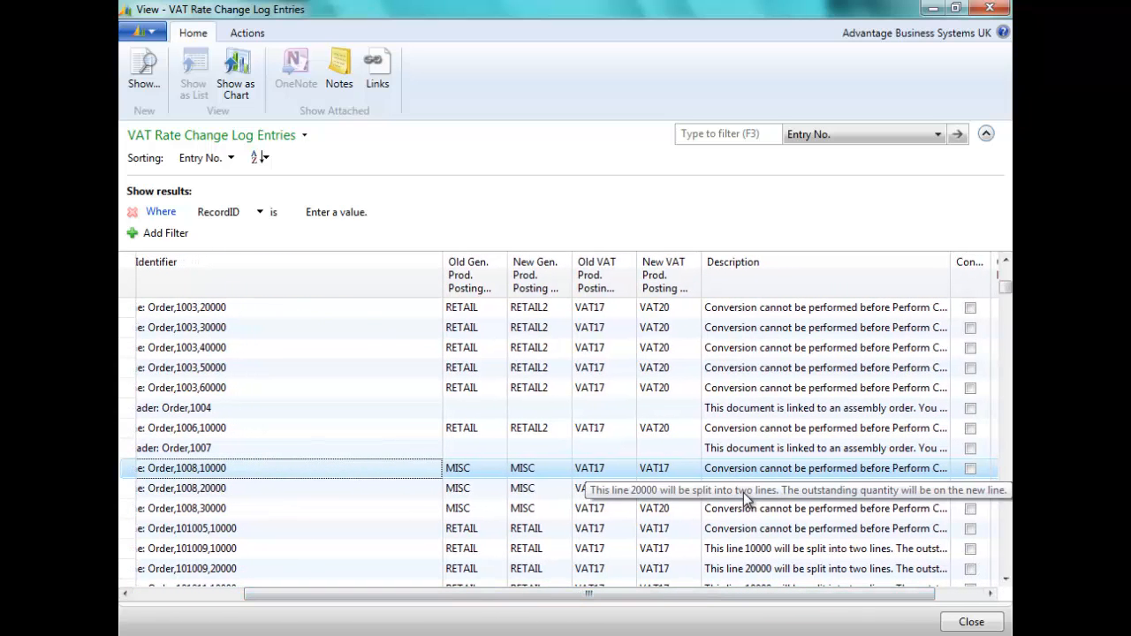
mouse_move(734, 517)
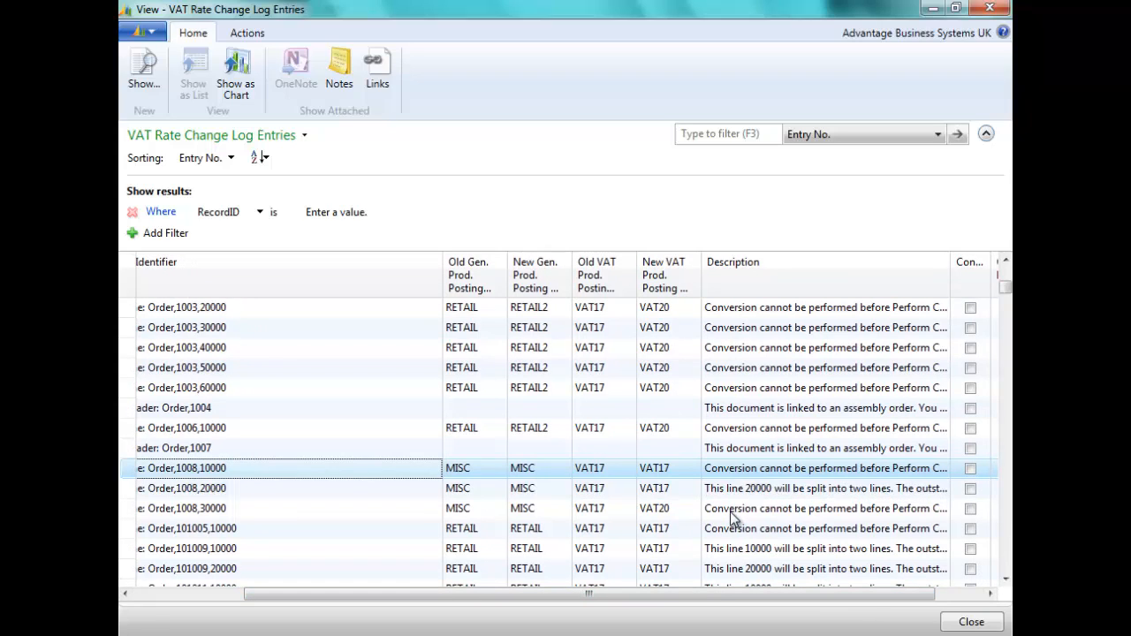
mouse_move(734, 508)
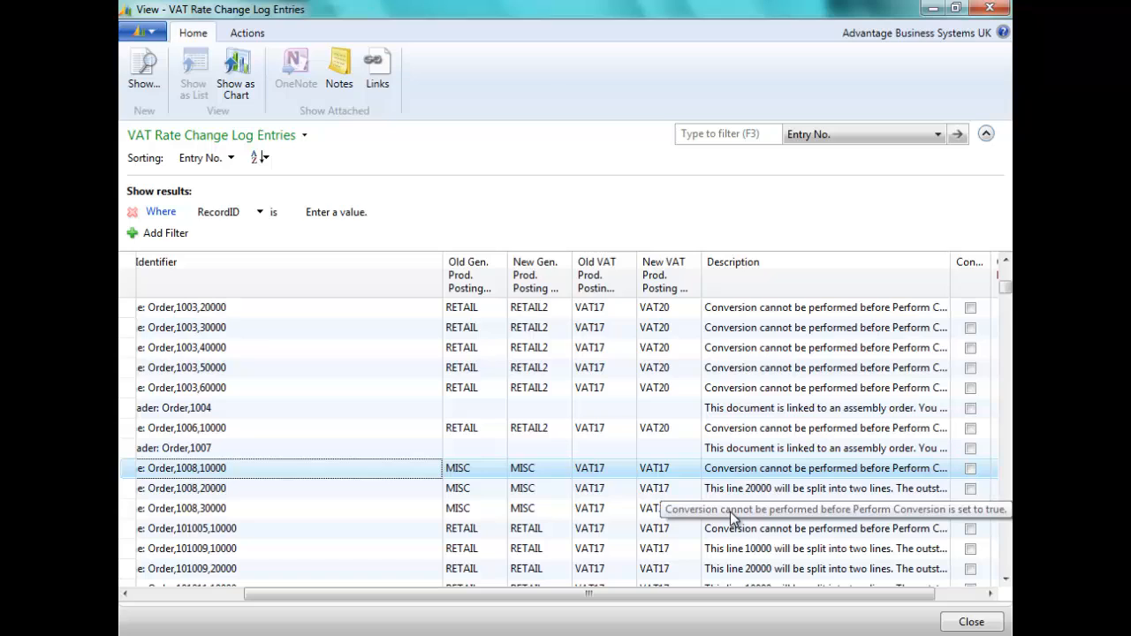
mouse_move(811, 477)
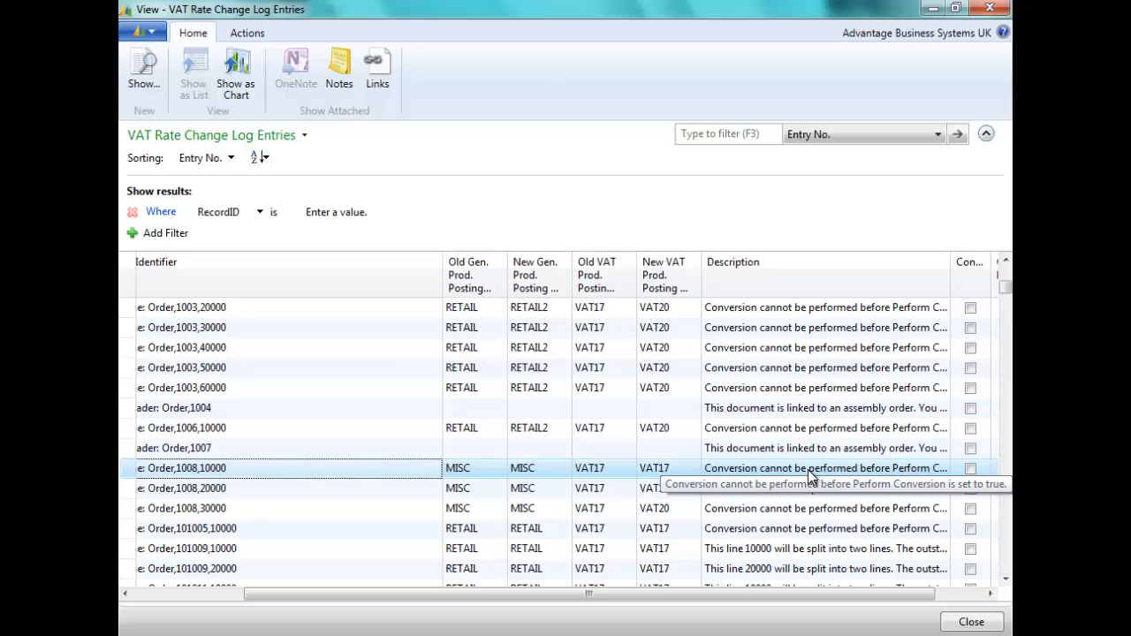
mouse_move(606, 467)
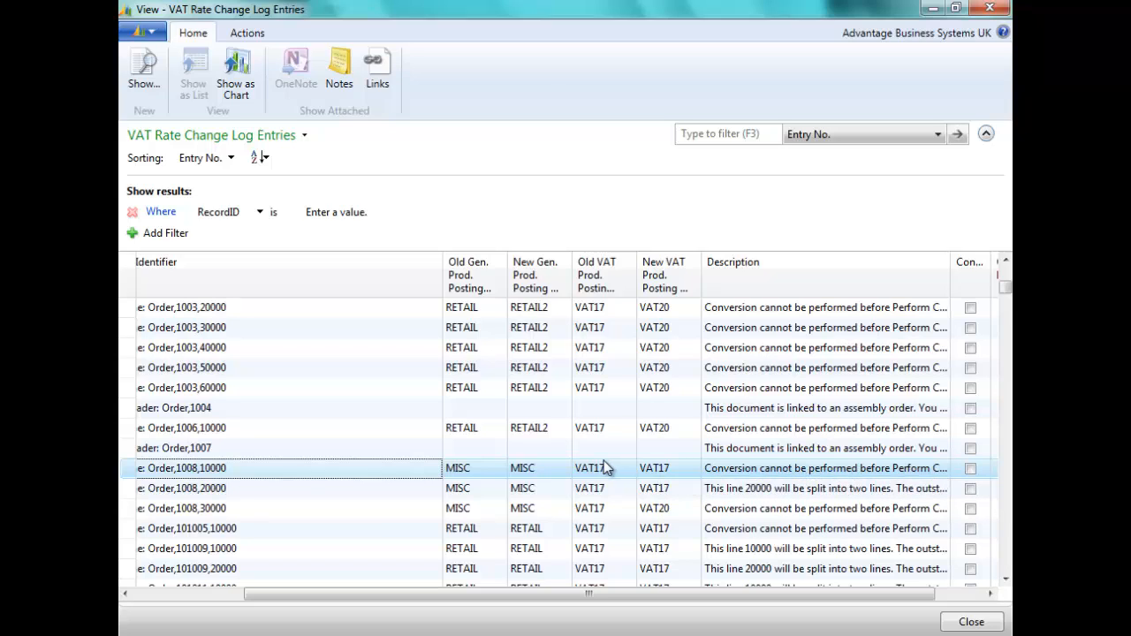
mouse_move(689, 474)
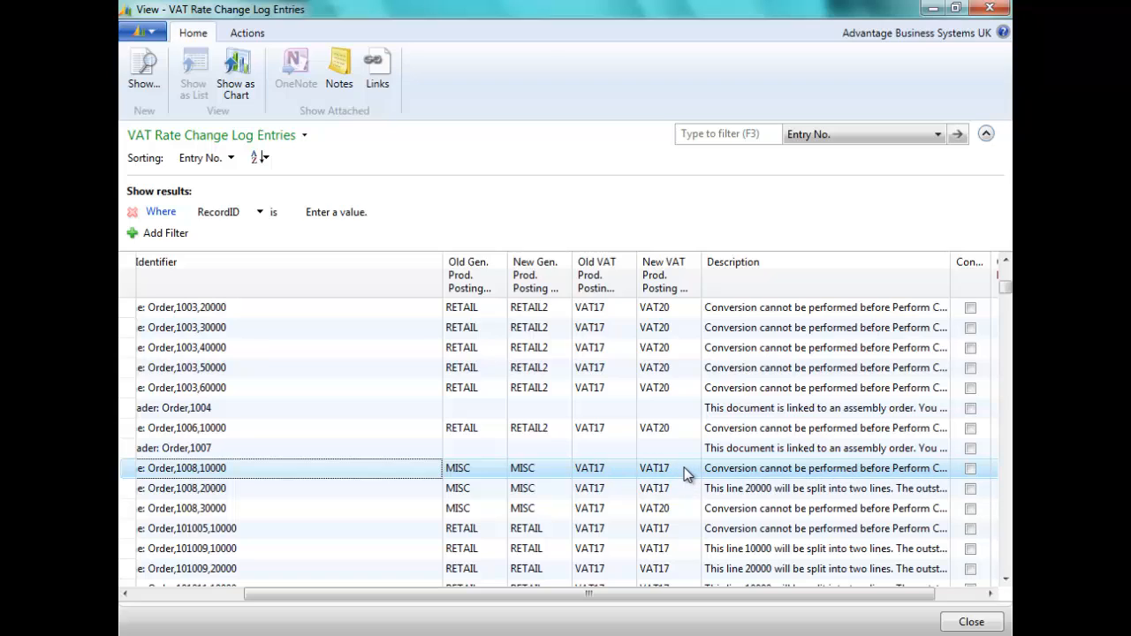
mouse_move(740, 501)
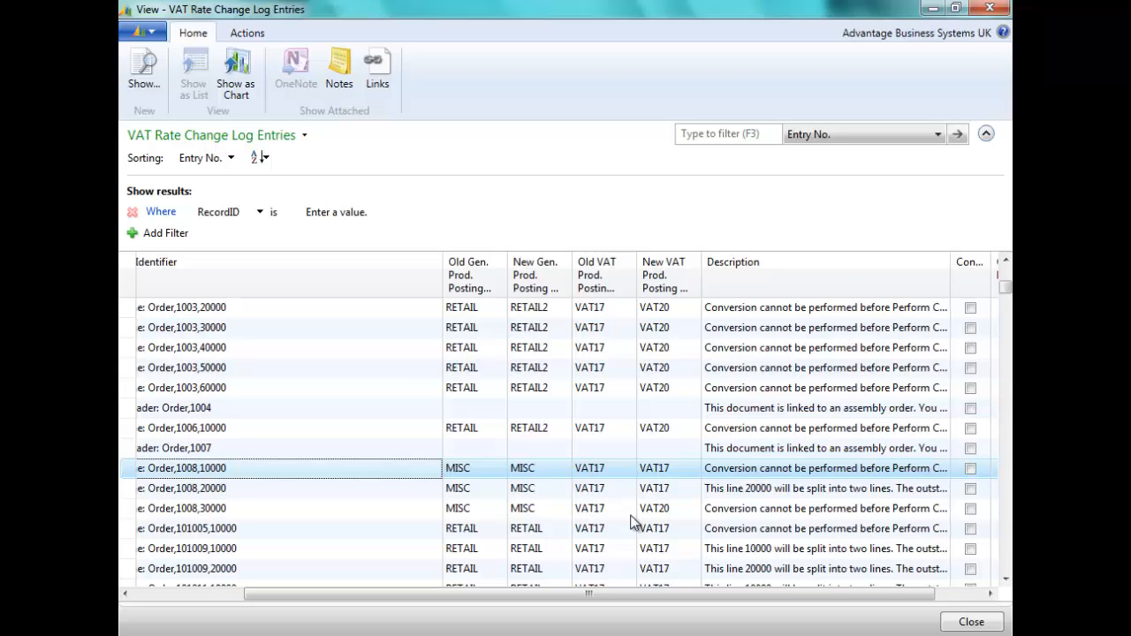
mouse_move(661, 515)
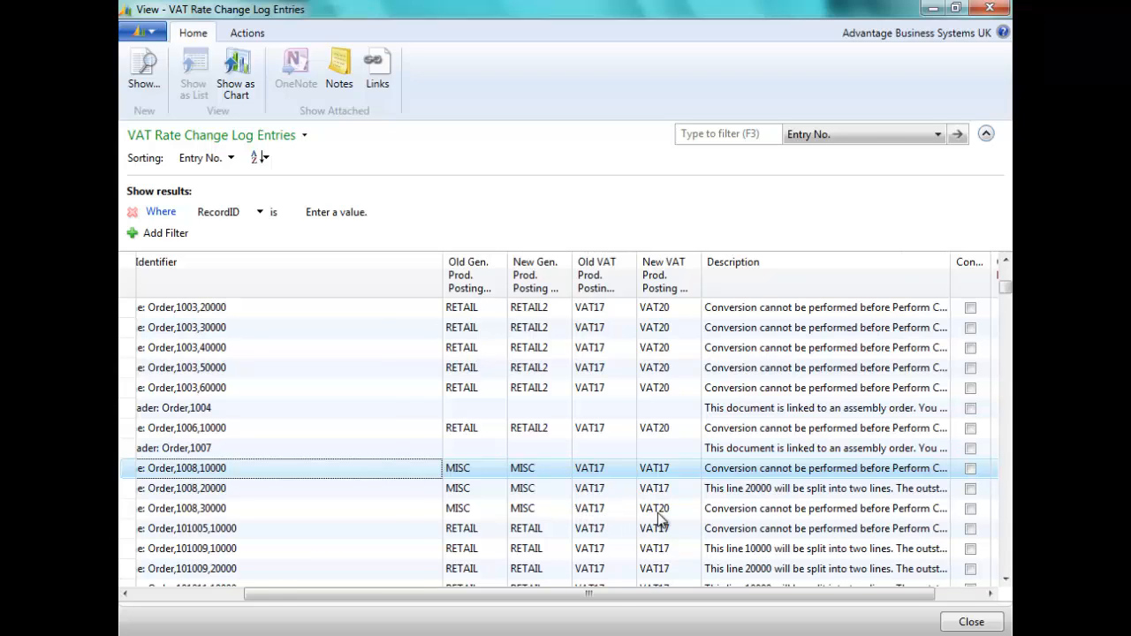
scroll("right", 3)
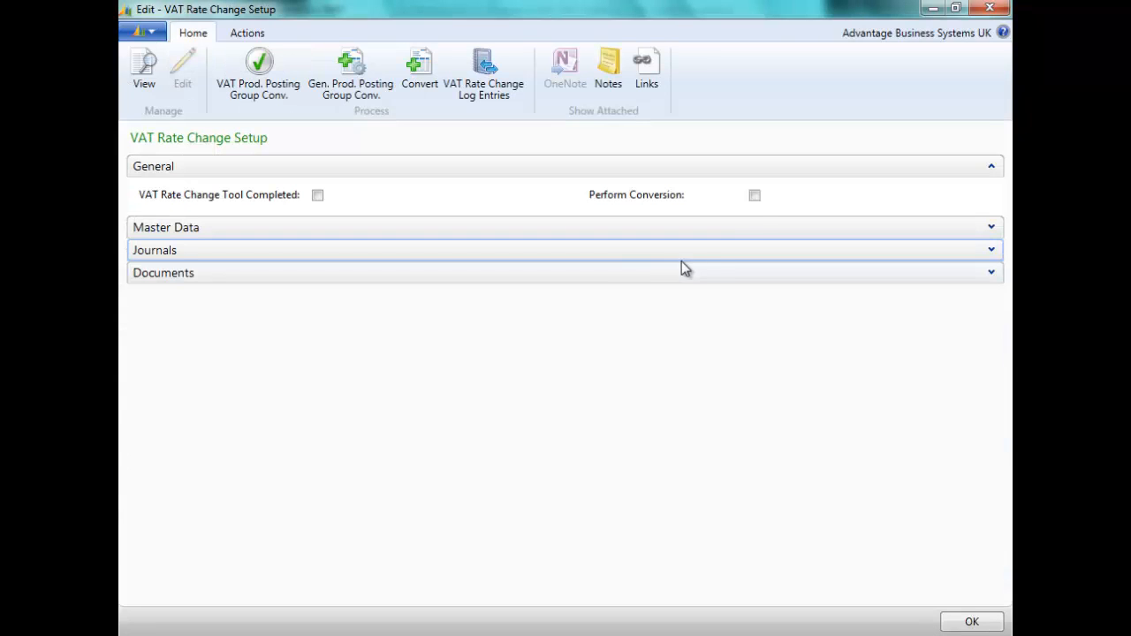
Enable Perform Conversion and confirm VAT17 and RETAIL conversions are dated 11/07/2013
left_click(755, 195)
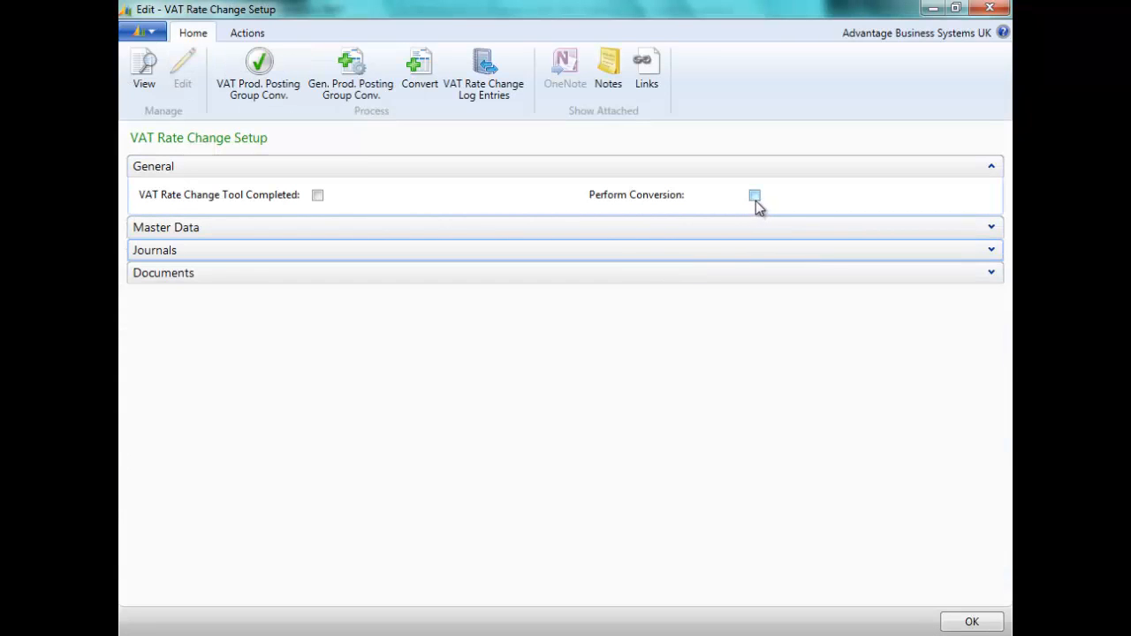
left_click(754, 195)
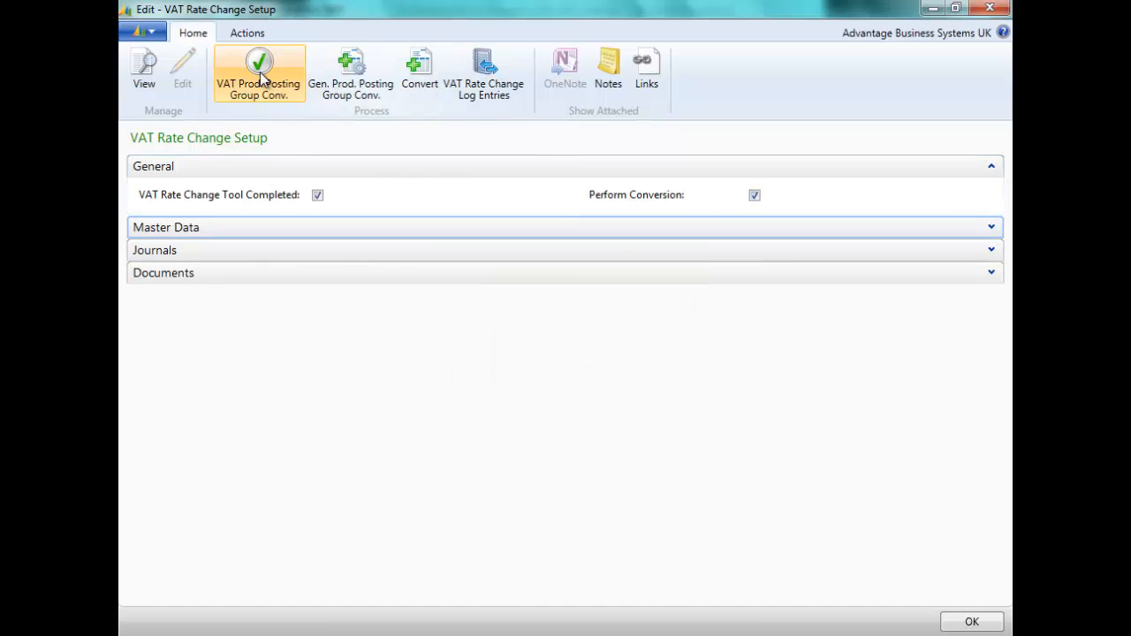
mouse_move(259, 71)
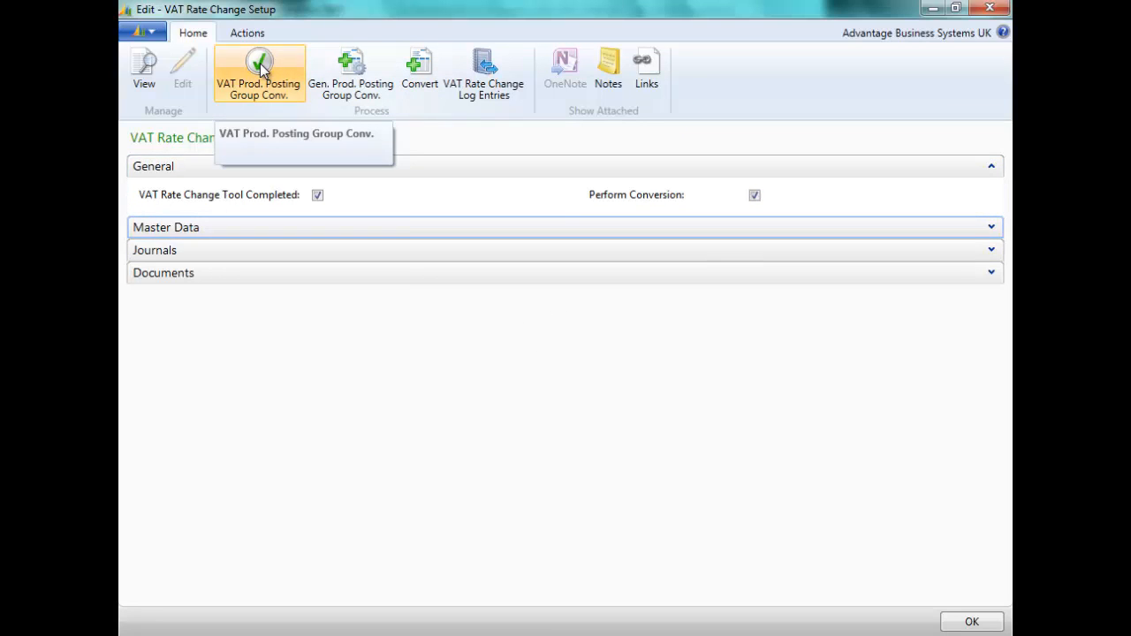
left_click(258, 73)
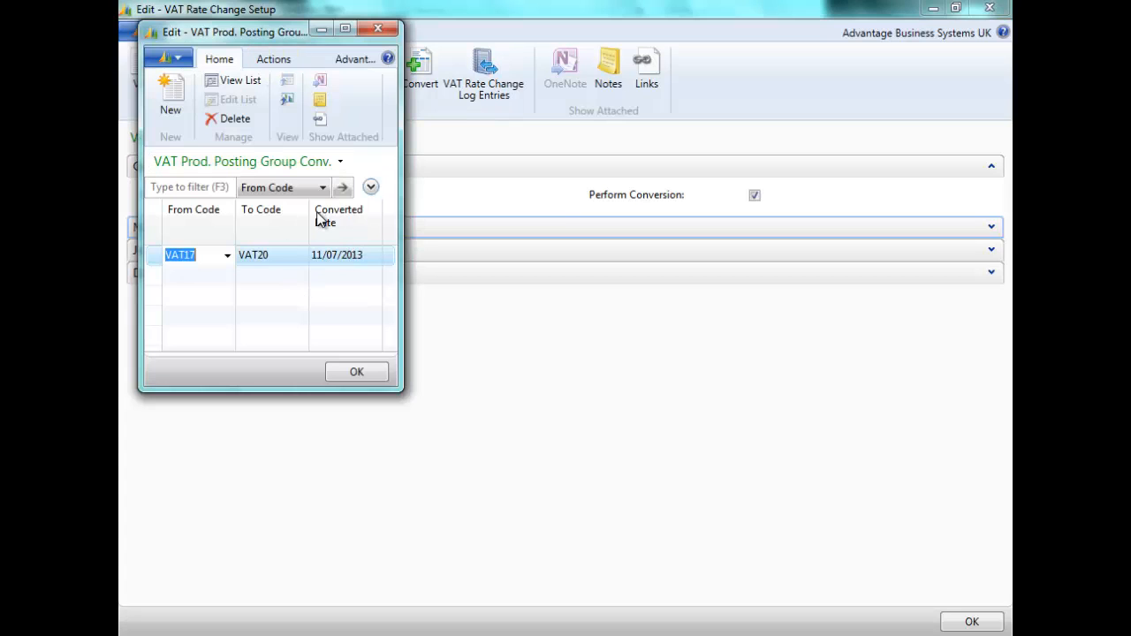
left_click(343, 254)
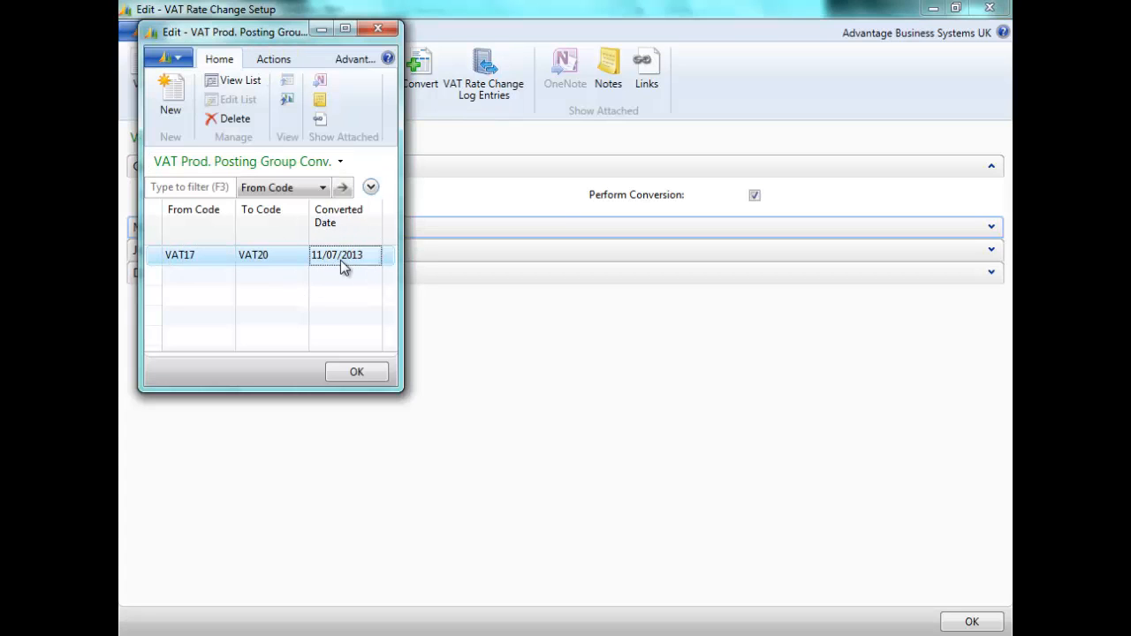
left_click(356, 371)
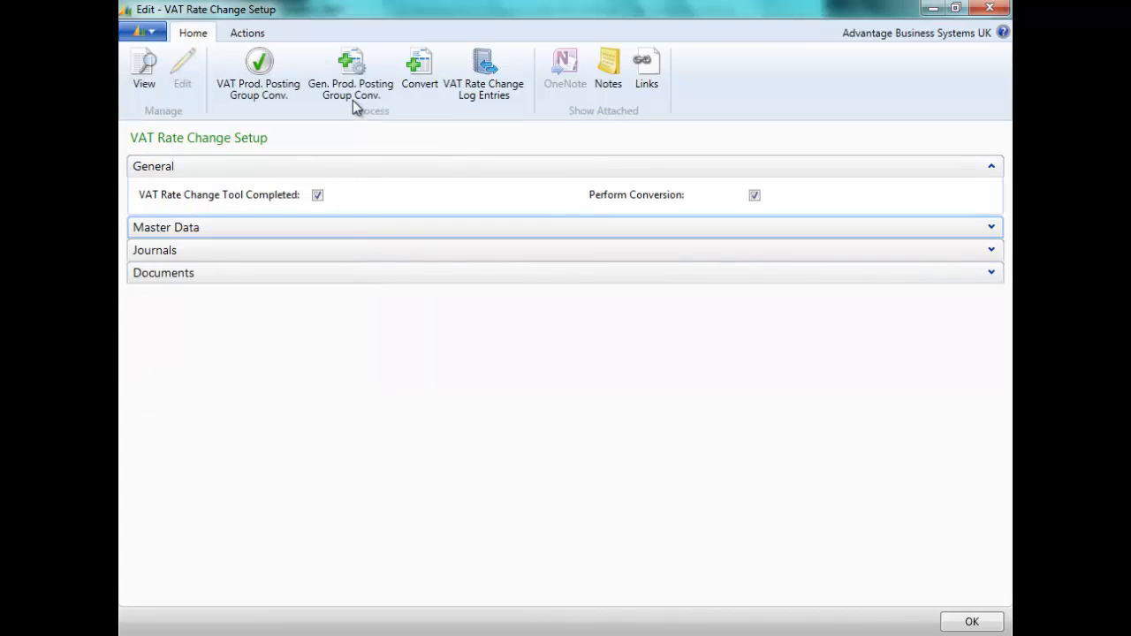
left_click(350, 71)
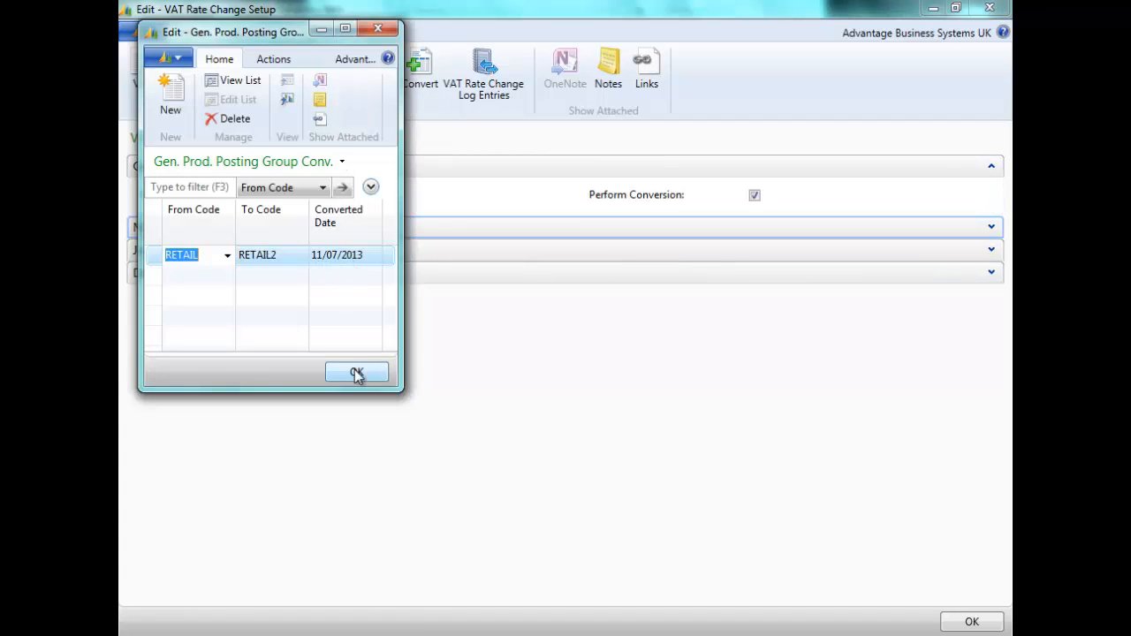
left_click(356, 371)
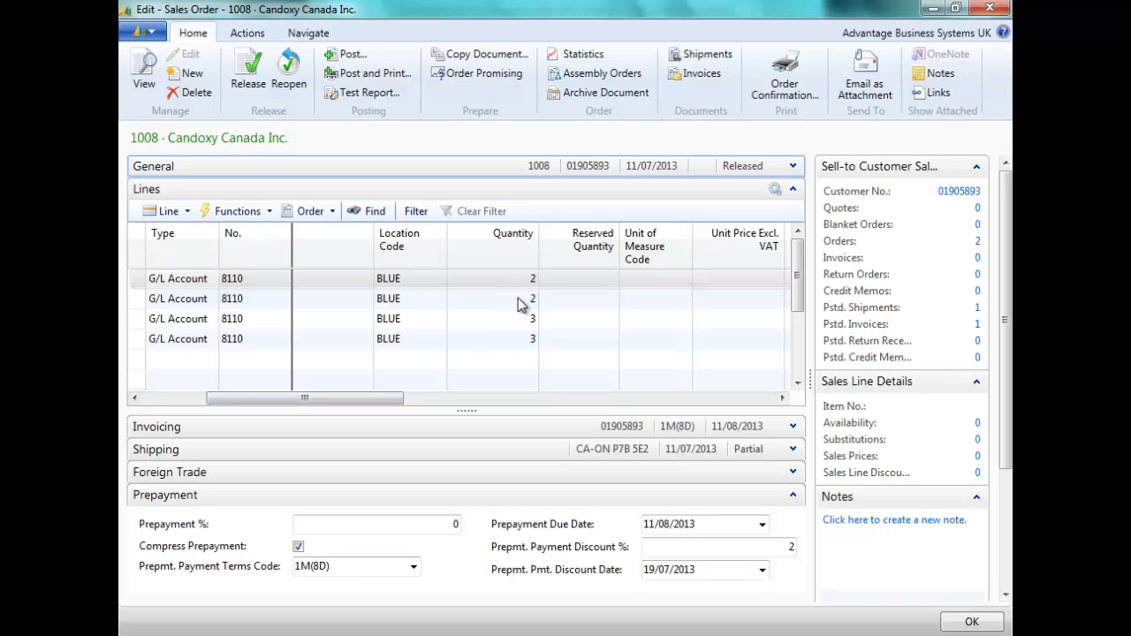
mouse_move(441, 392)
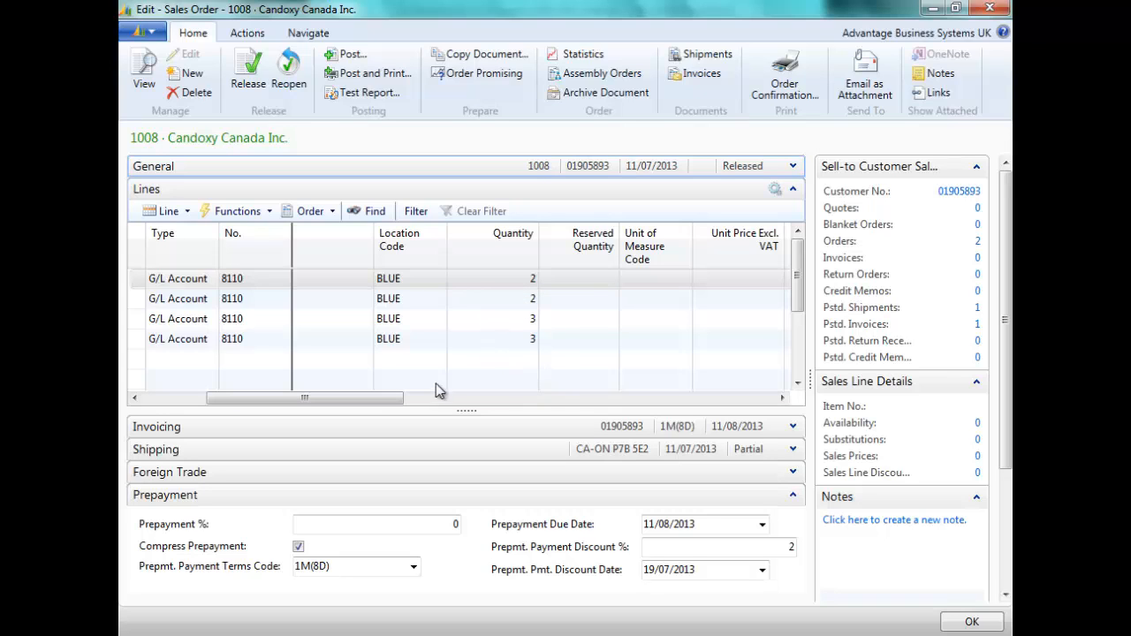
left_click_drag(305, 397, 238, 398)
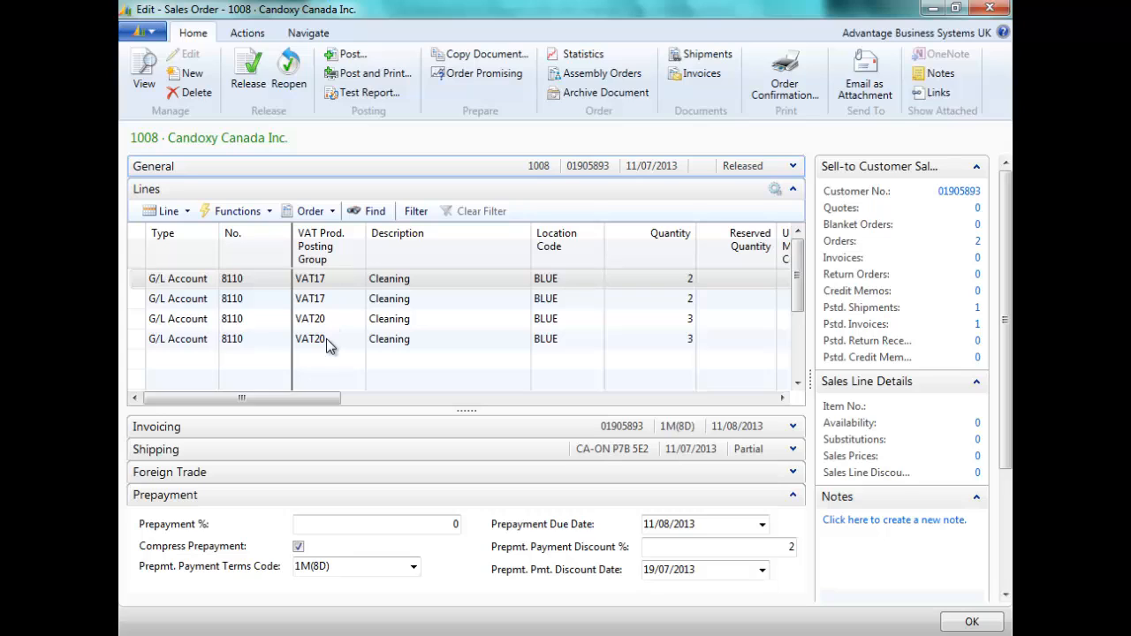
mouse_move(327, 334)
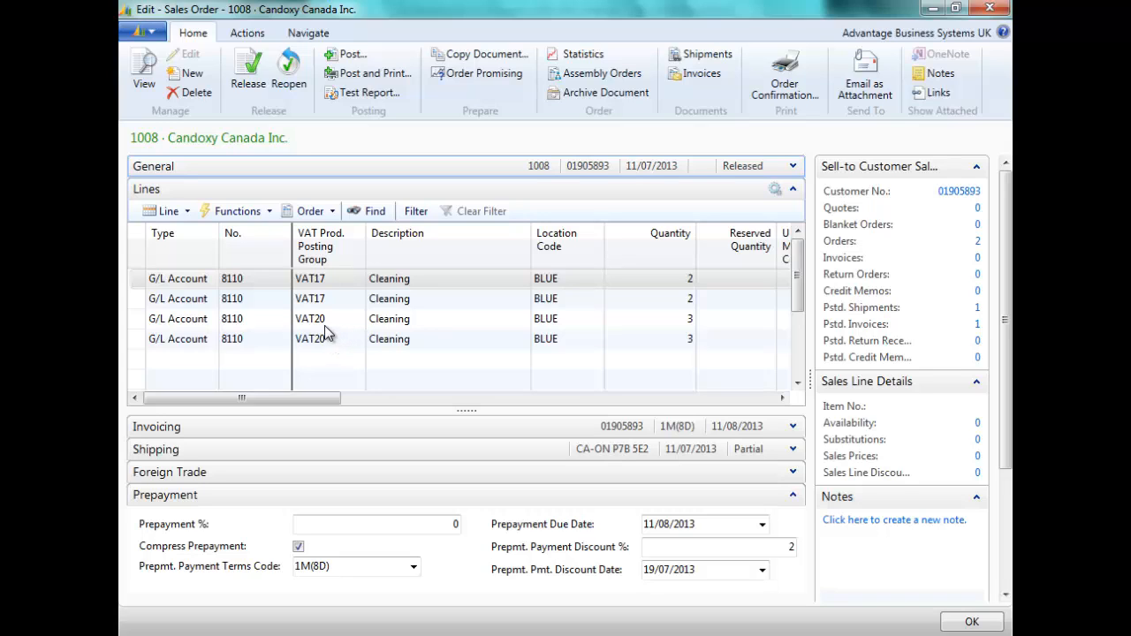
mouse_move(312, 329)
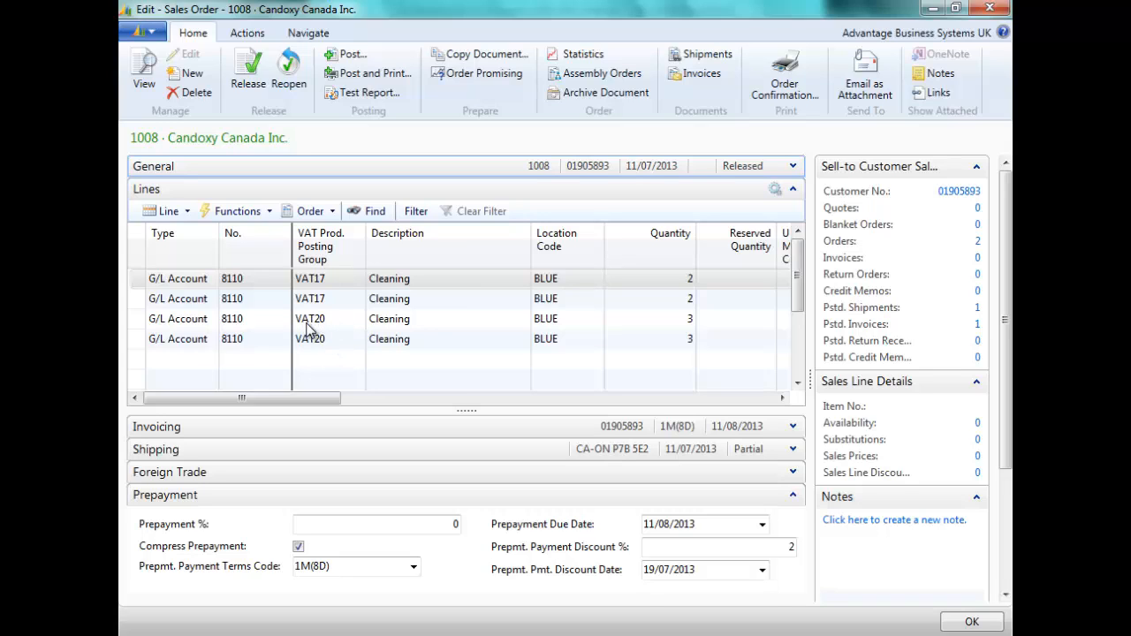
mouse_move(317, 355)
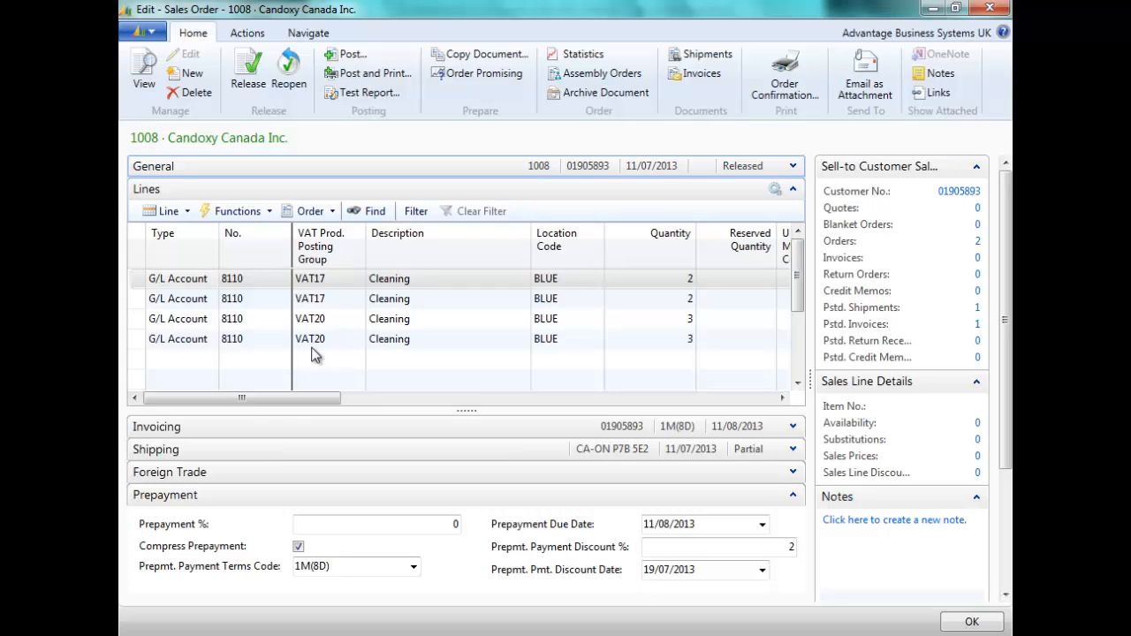
left_click_drag(243, 399, 353, 398)
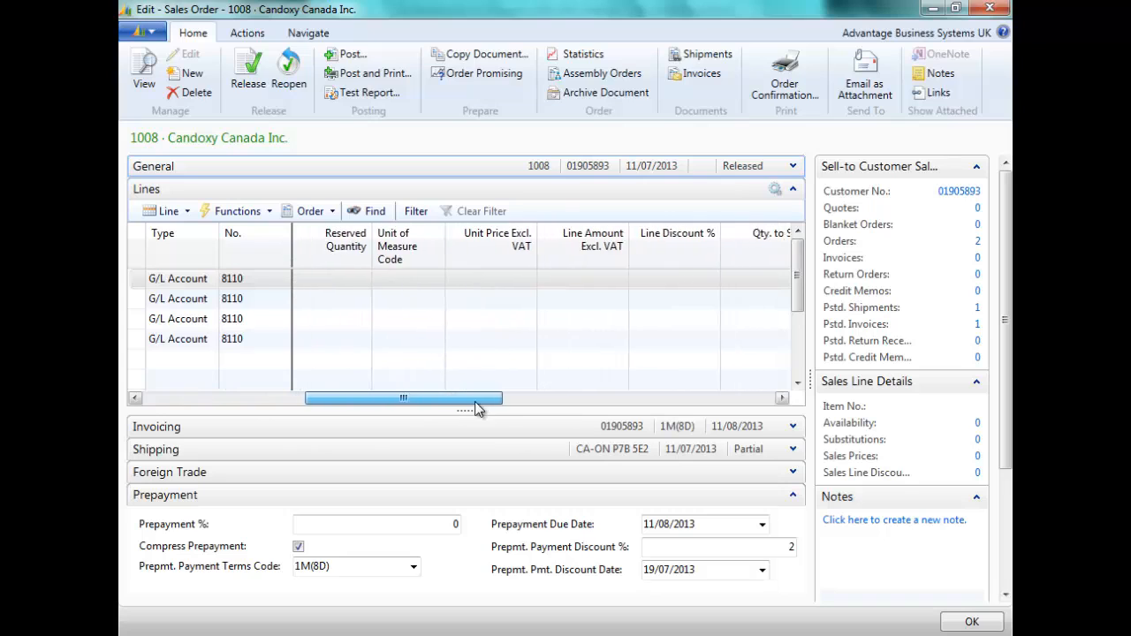
left_click_drag(402, 398, 504, 399)
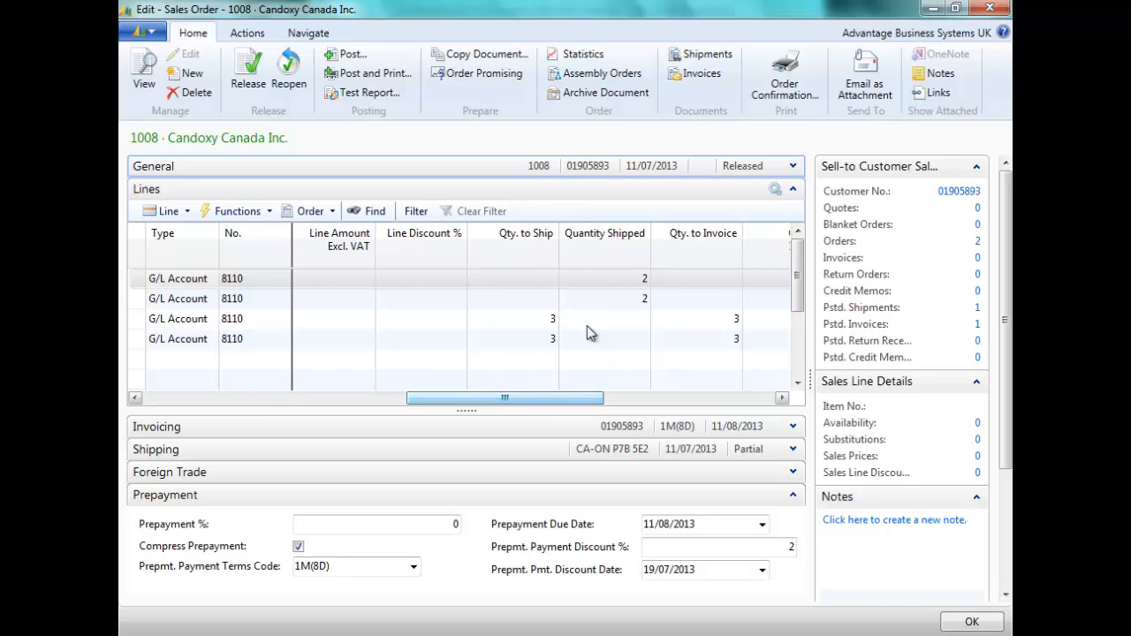